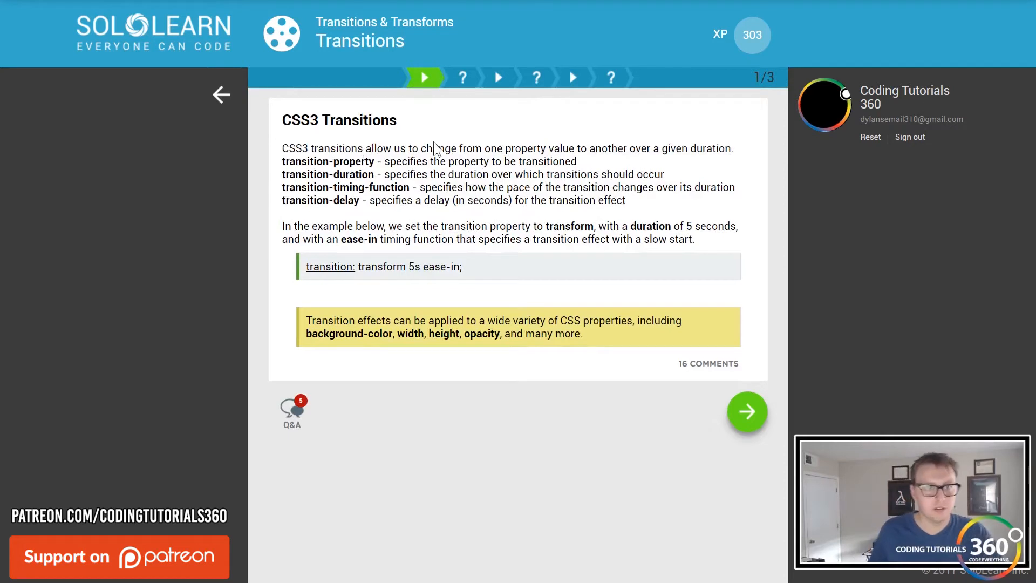
mouse_move(330, 267)
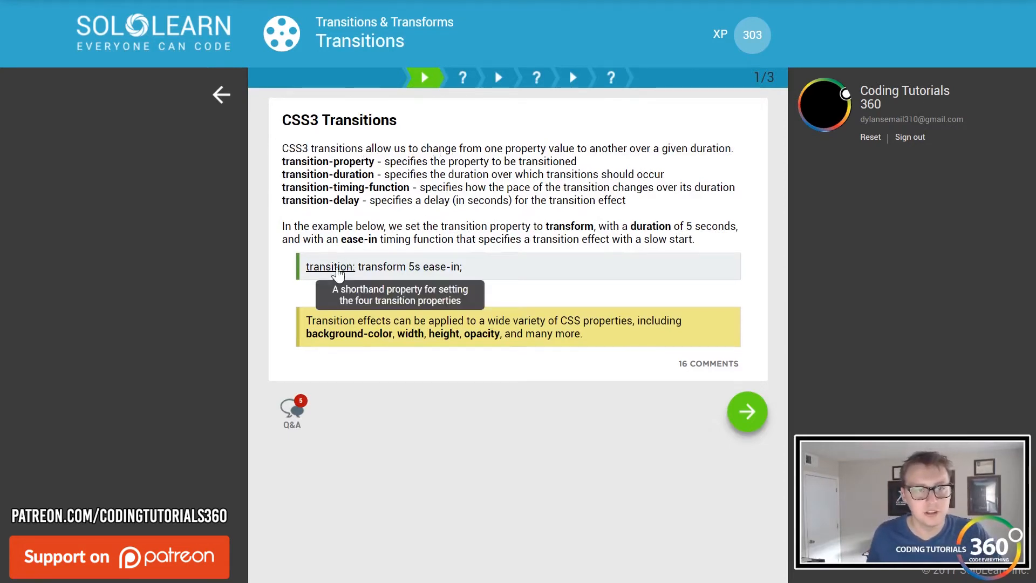
mouse_move(399, 285)
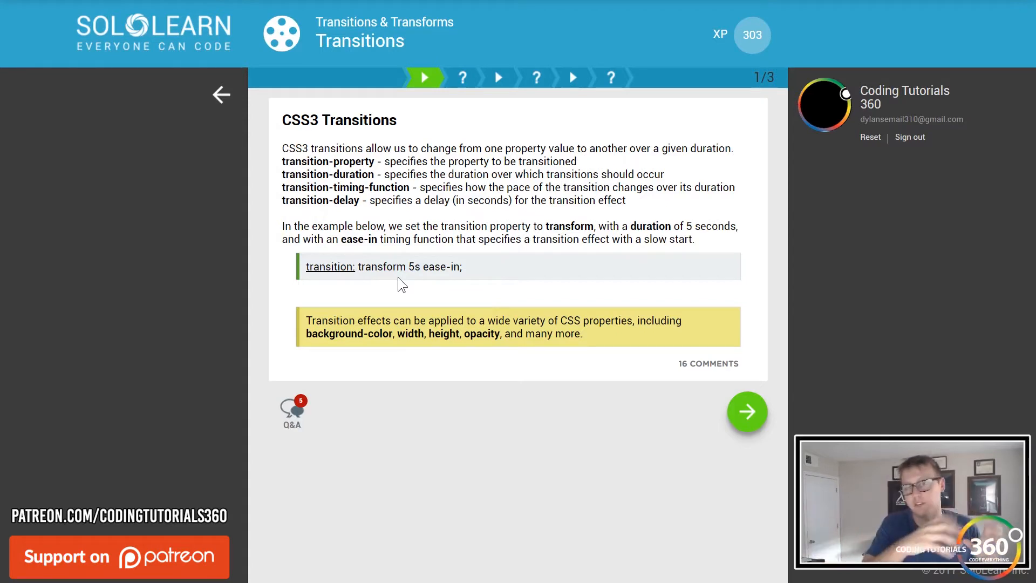
mouse_move(719, 416)
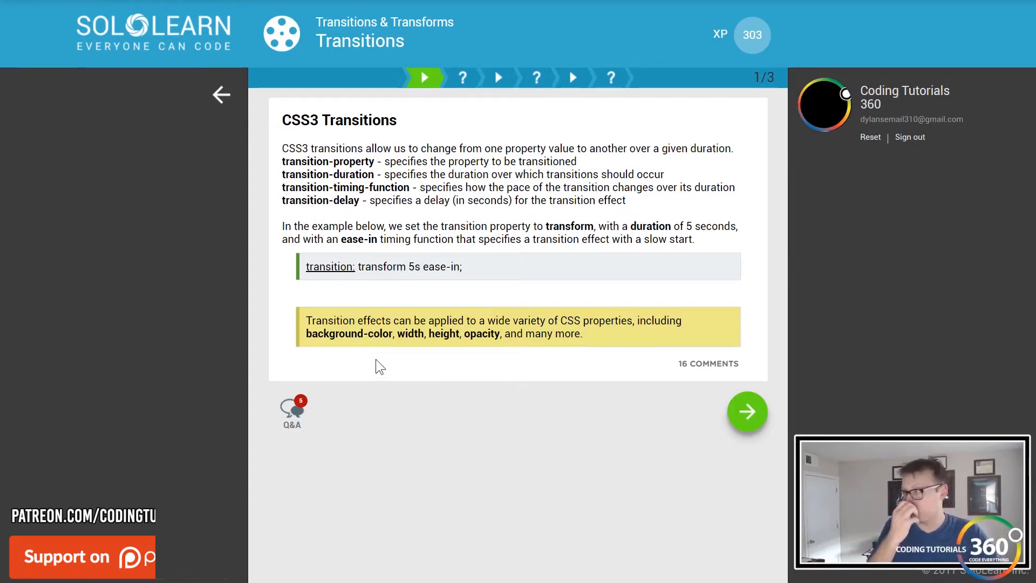
Continue past the CSS3 Transitions page and choose 'type' as the unsupported transition parameter.
click(746, 411)
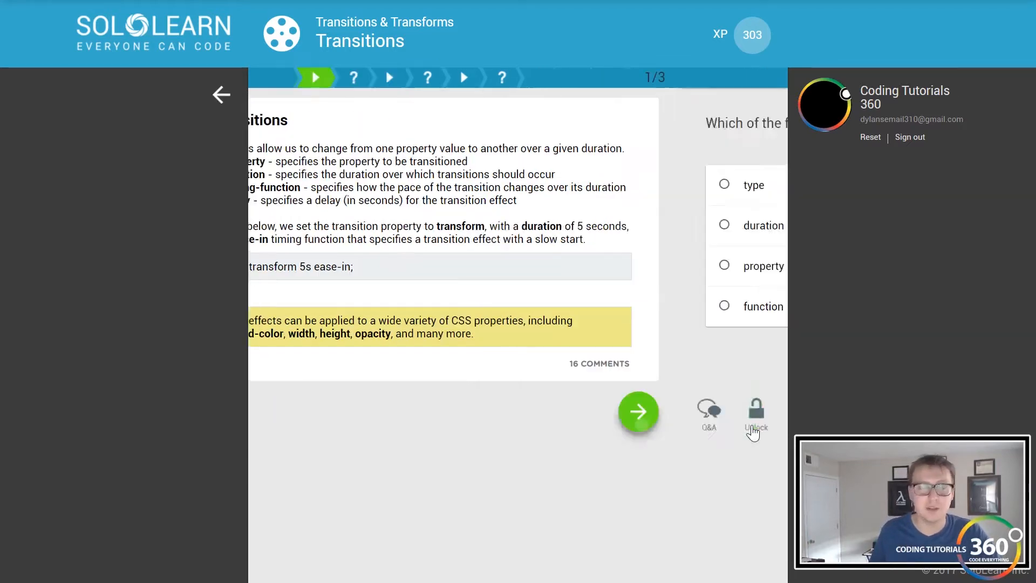
click(638, 411)
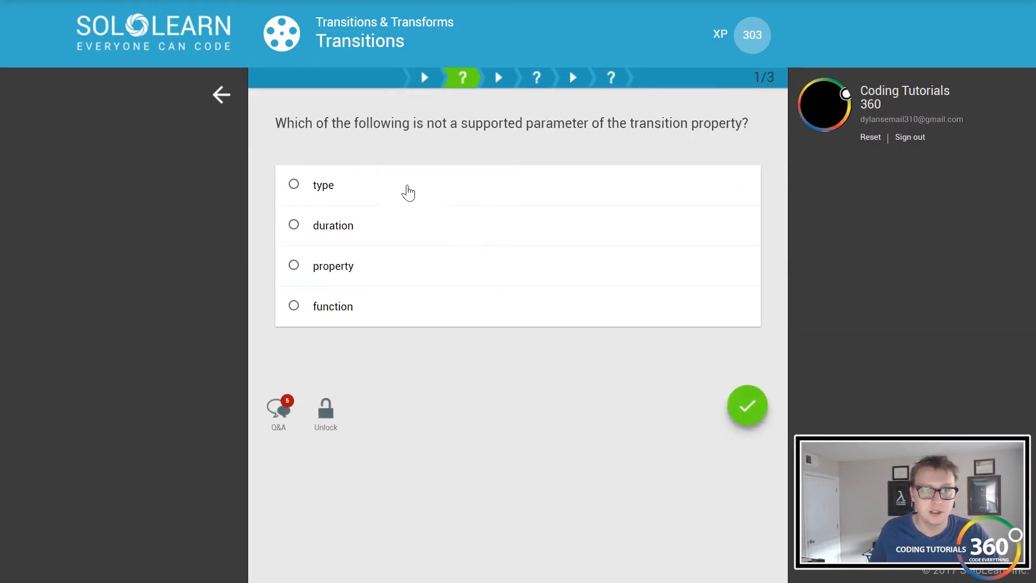
click(294, 305)
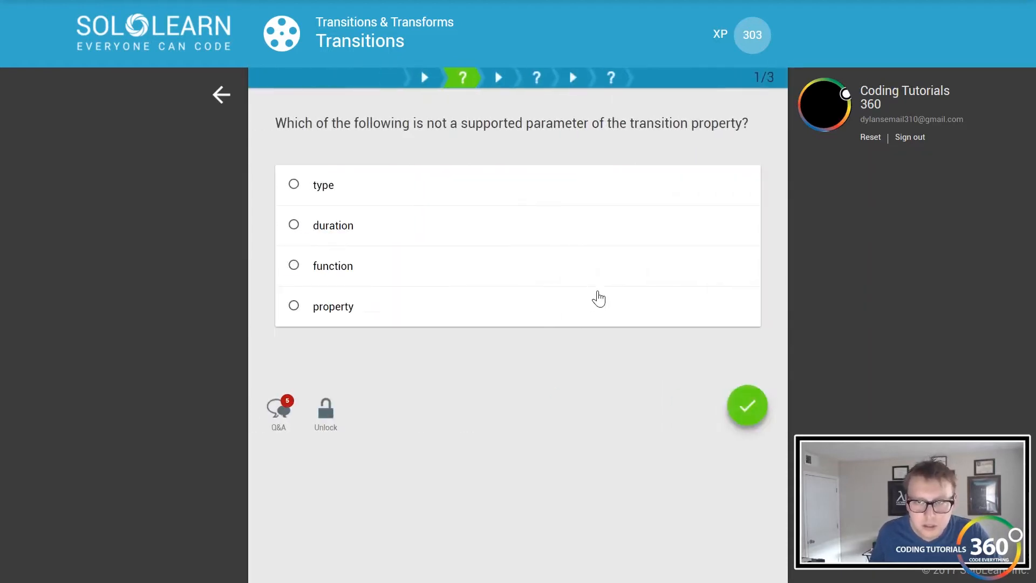
mouse_move(344, 196)
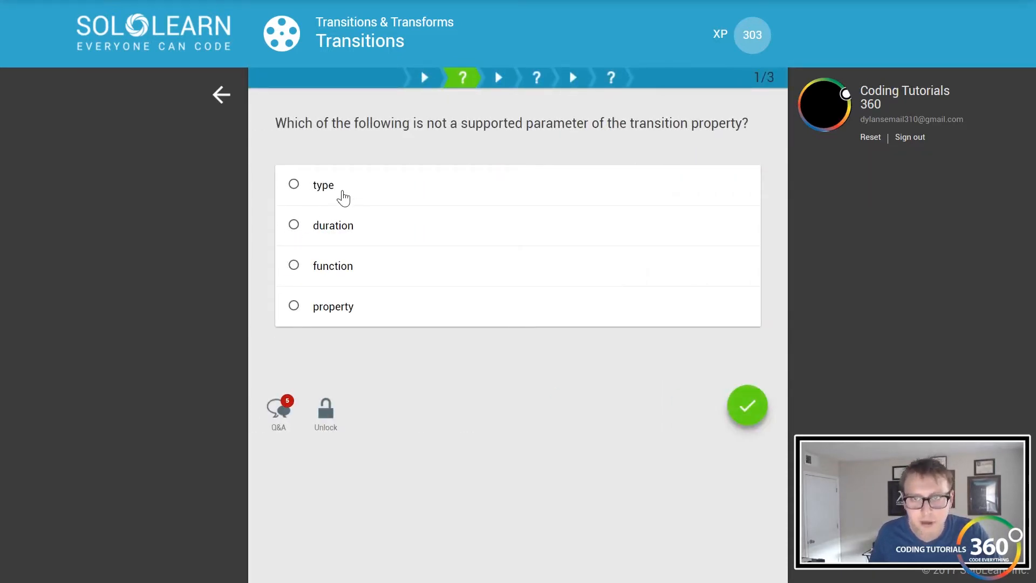
click(294, 184)
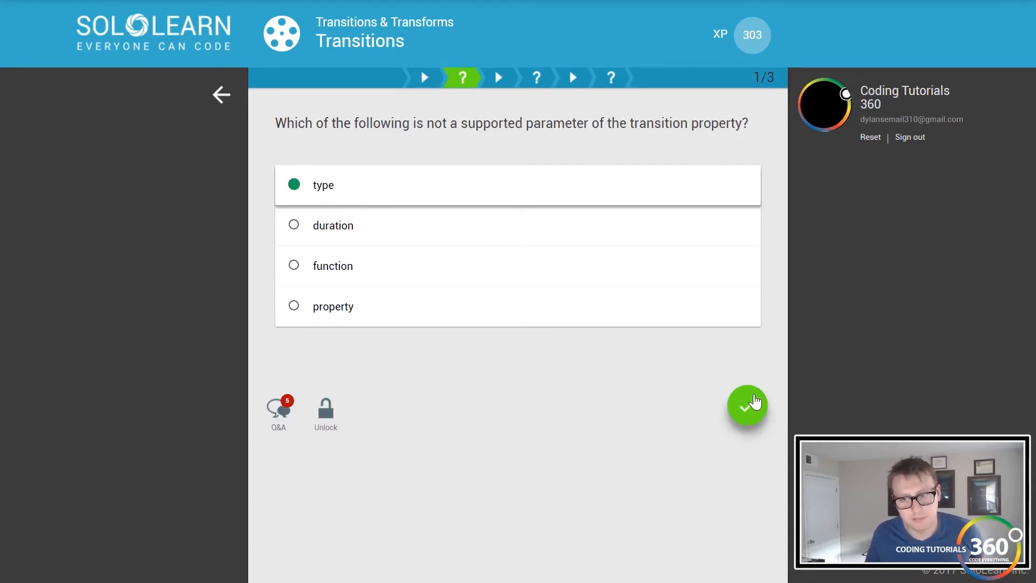
Submit the 'type' answer and read through The Transition Property lesson's width-transition example.
click(747, 404)
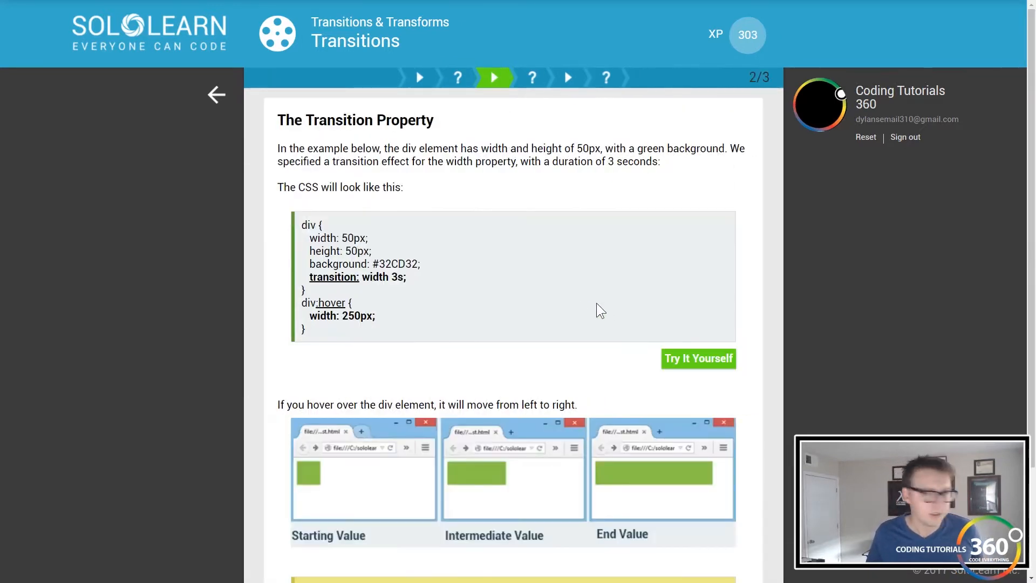
mouse_move(539, 240)
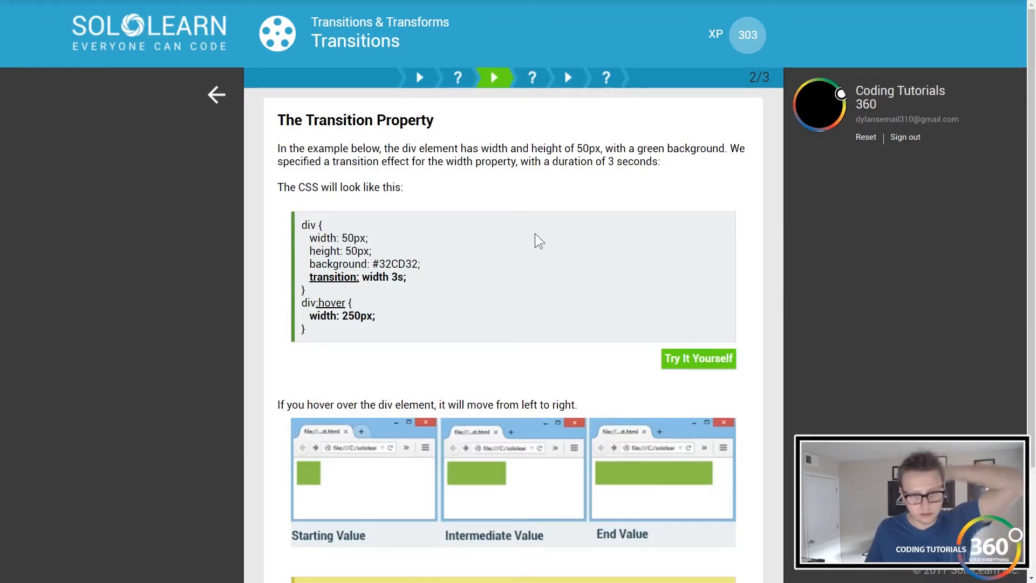
mouse_move(396, 281)
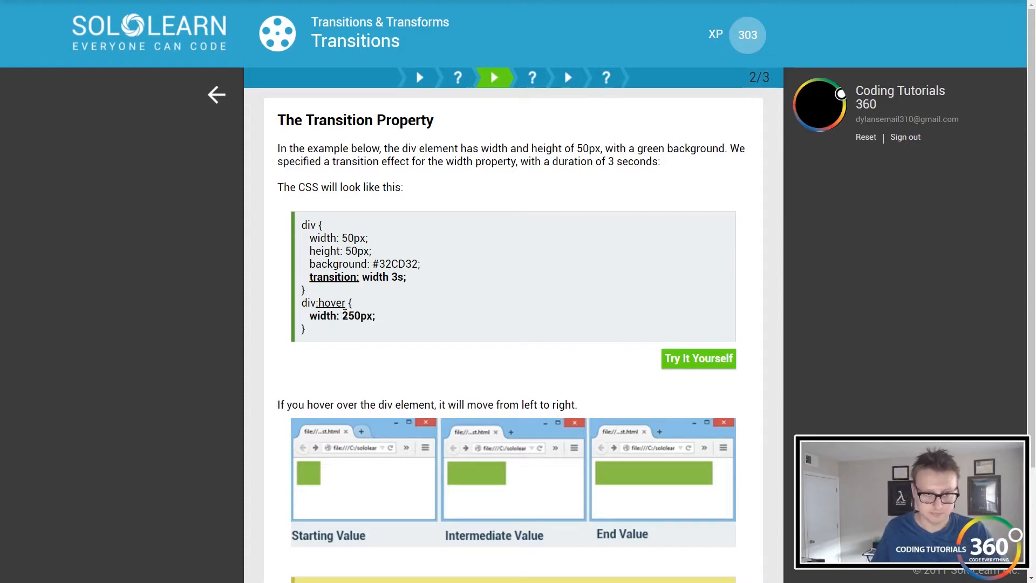
scroll(down, 3)
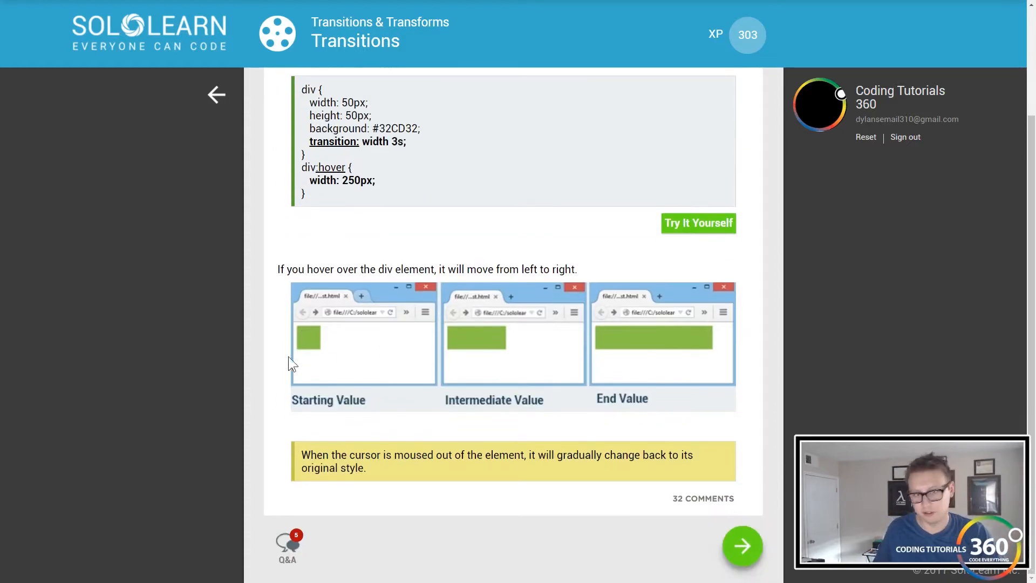
mouse_move(794, 349)
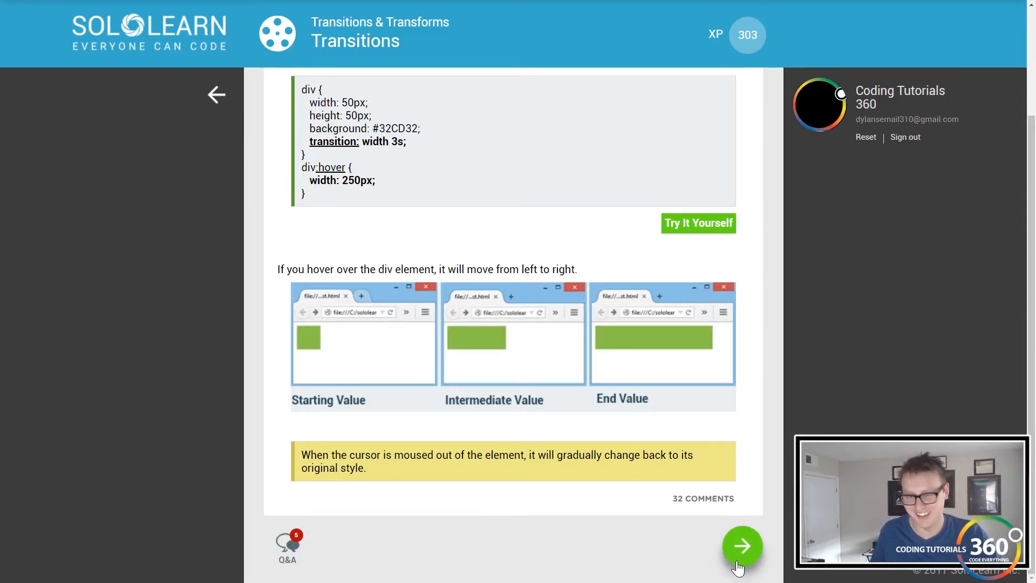
Fill the blanks as background-color then transition, get it marked wrong, and reset to retry.
click(742, 545)
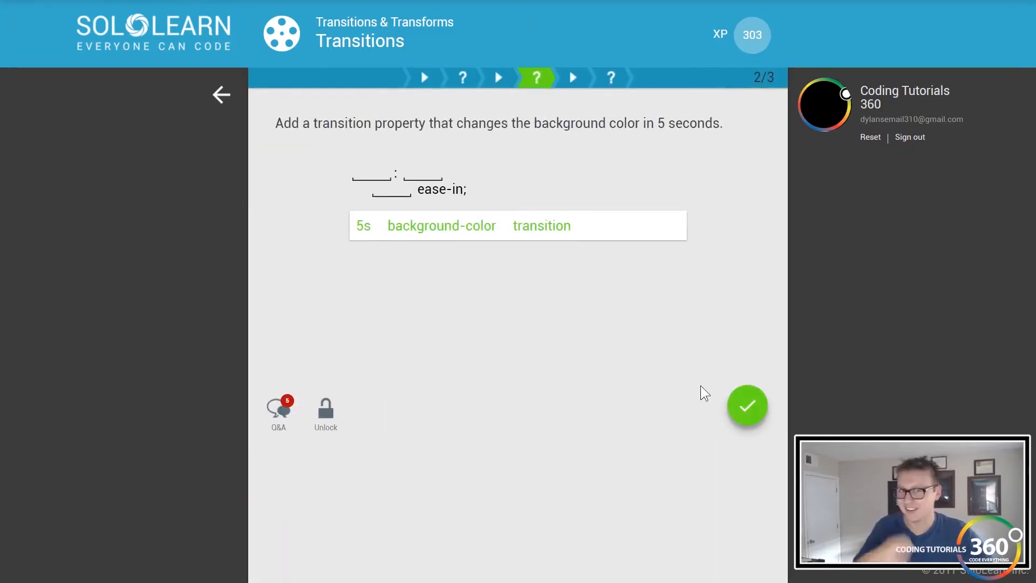
mouse_move(396, 208)
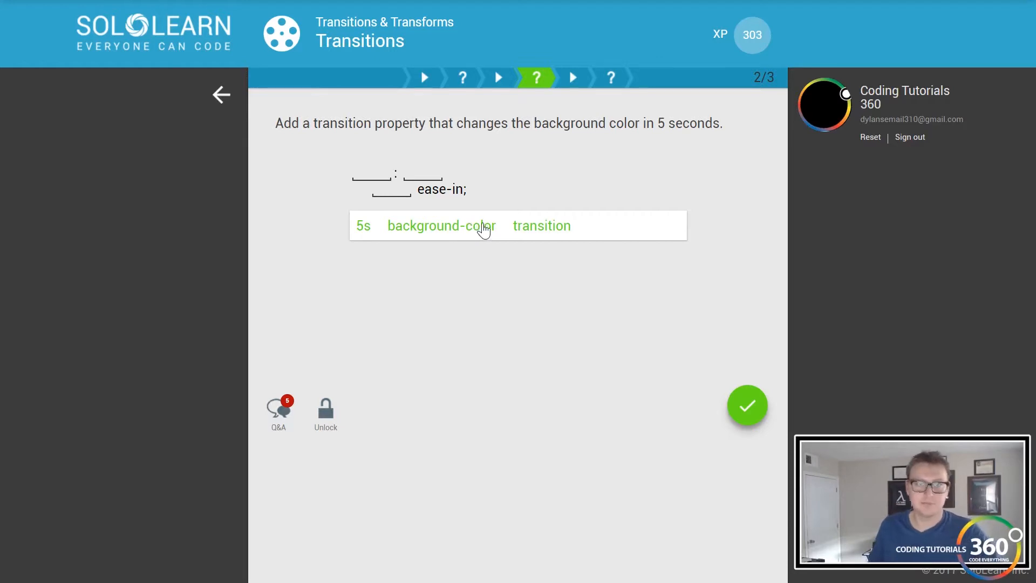
click(441, 226)
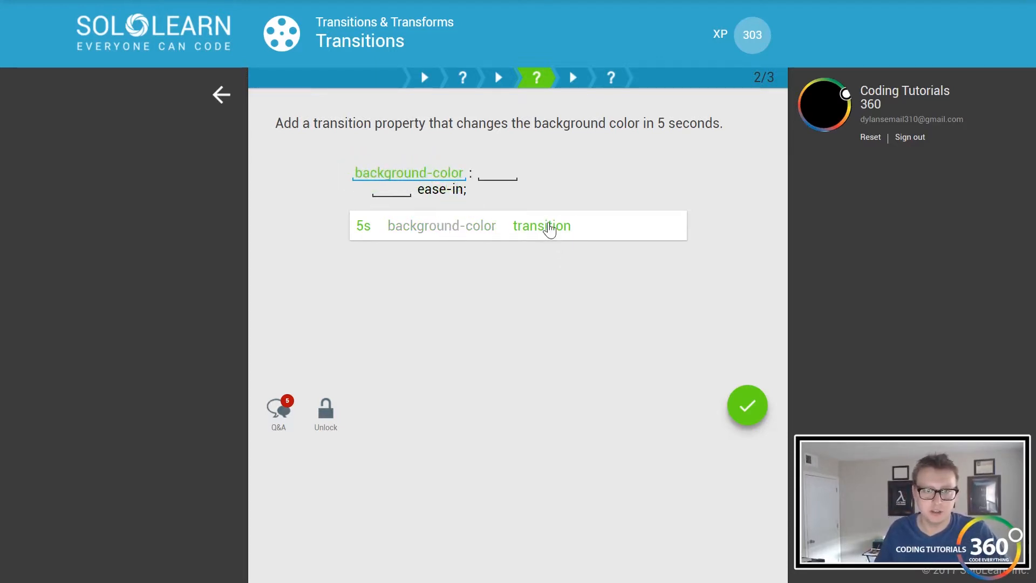
click(540, 225)
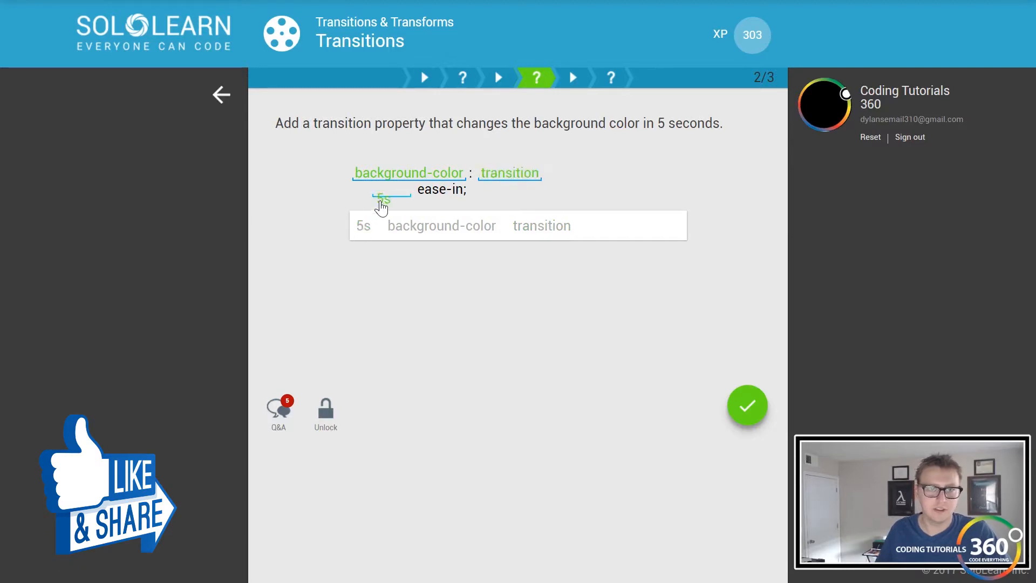
click(747, 405)
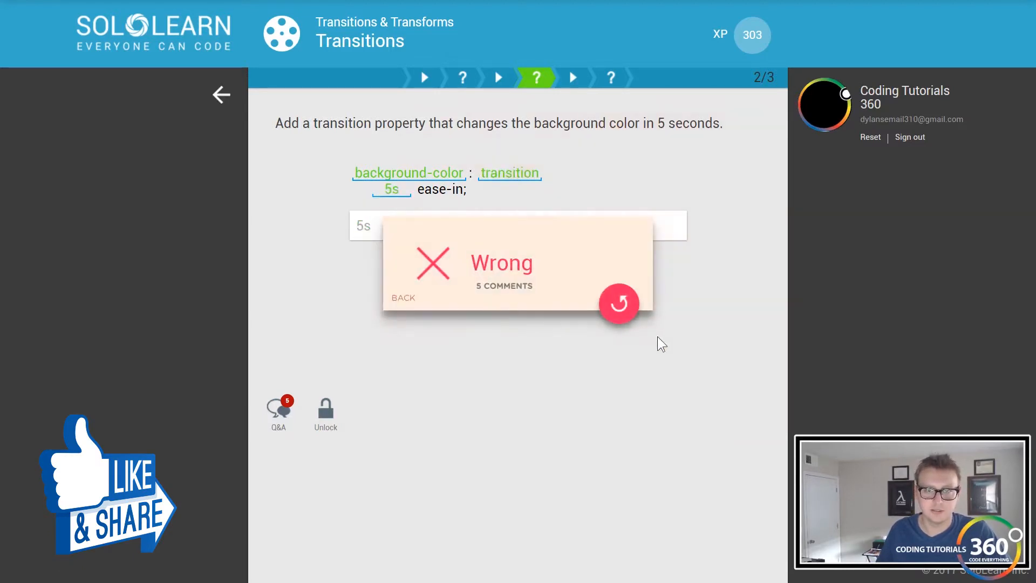
click(619, 304)
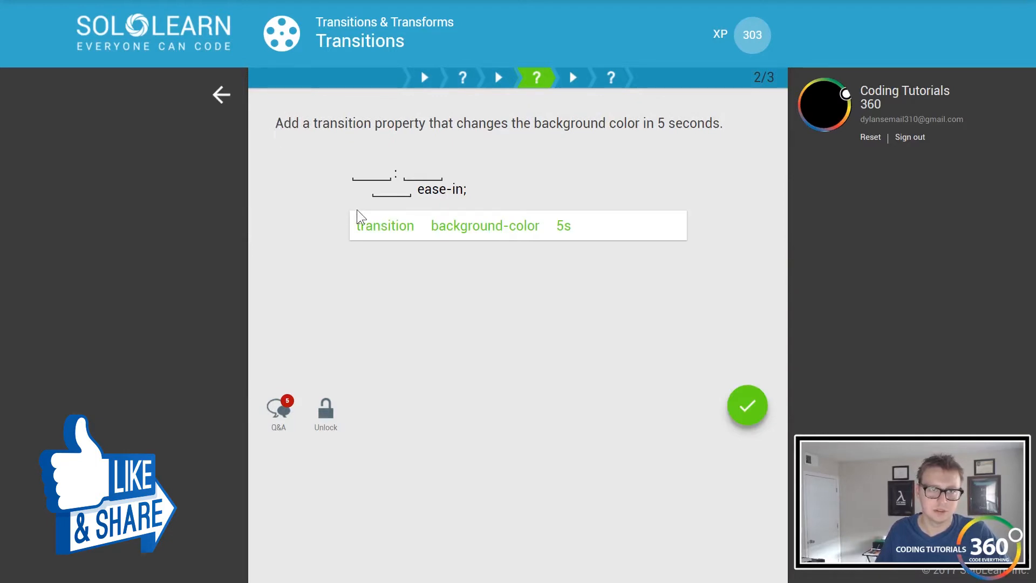
Refill as 'transition: background-color 5s ease-in', get it accepted, and continue to transition-timing-function.
click(384, 225)
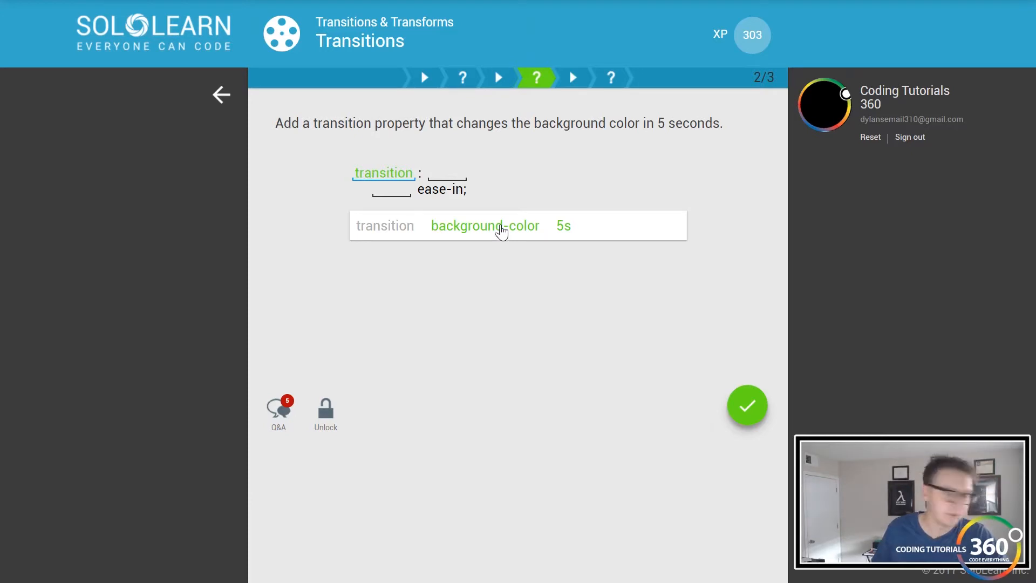
click(485, 226)
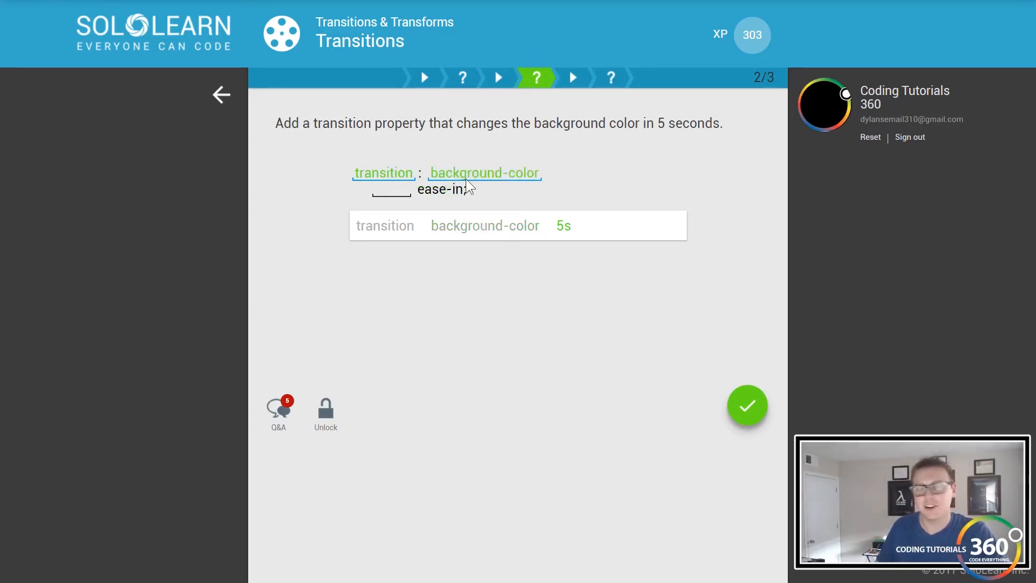
mouse_move(532, 179)
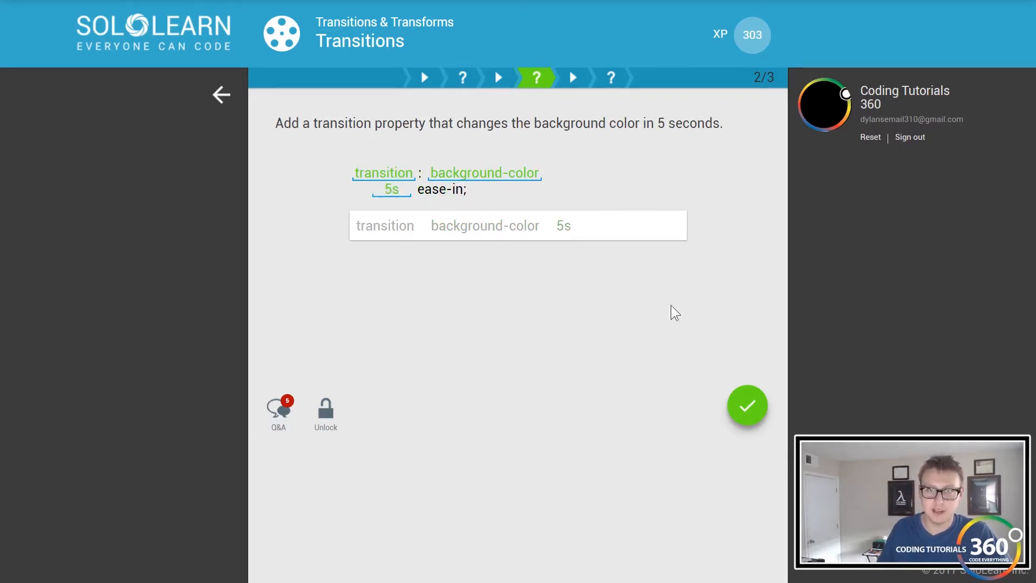
click(747, 406)
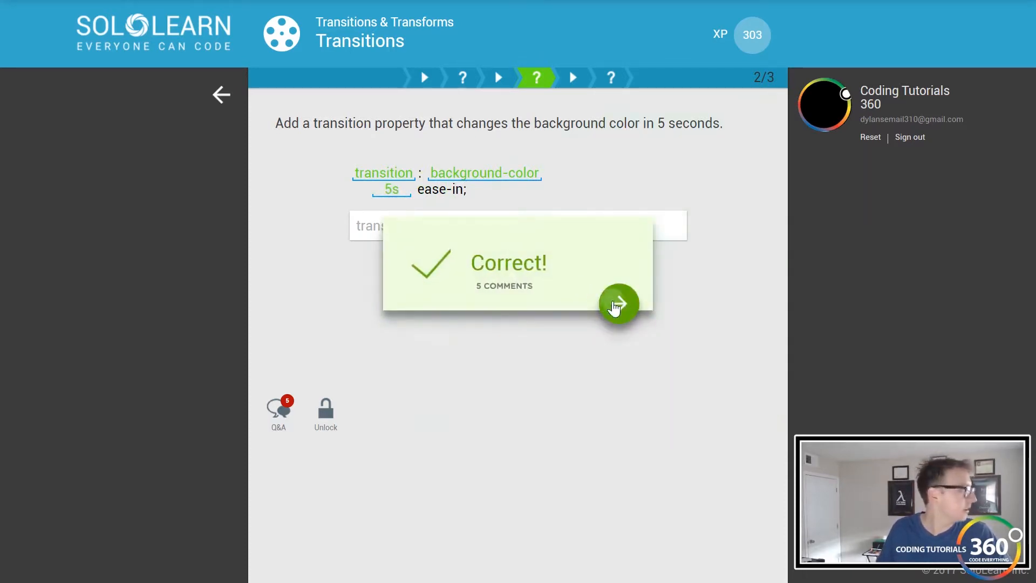
click(618, 304)
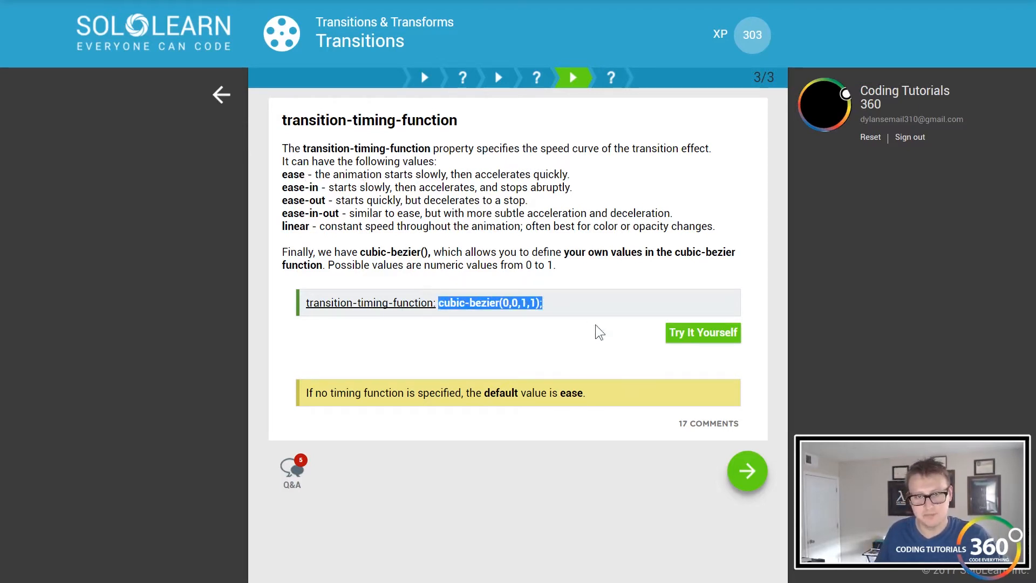
Answer the custom-timing question with cubic-bezier() and finish the lesson to the module overview.
click(747, 471)
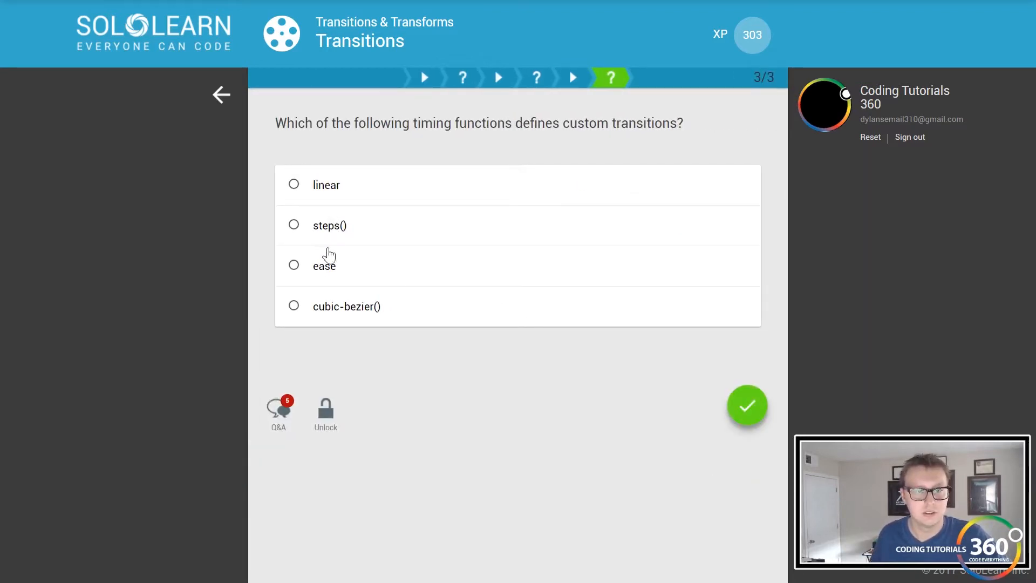
click(294, 305)
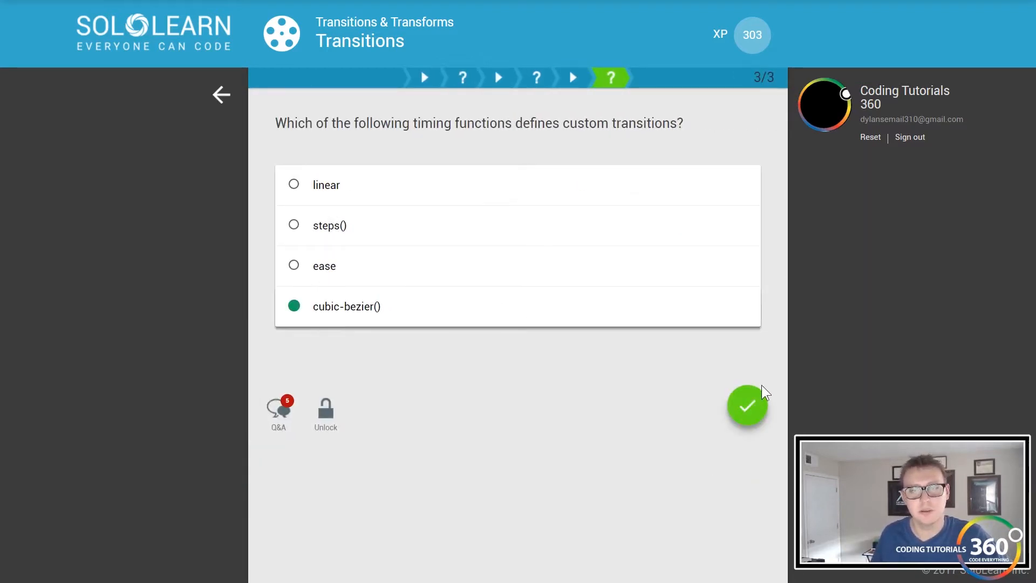
click(747, 406)
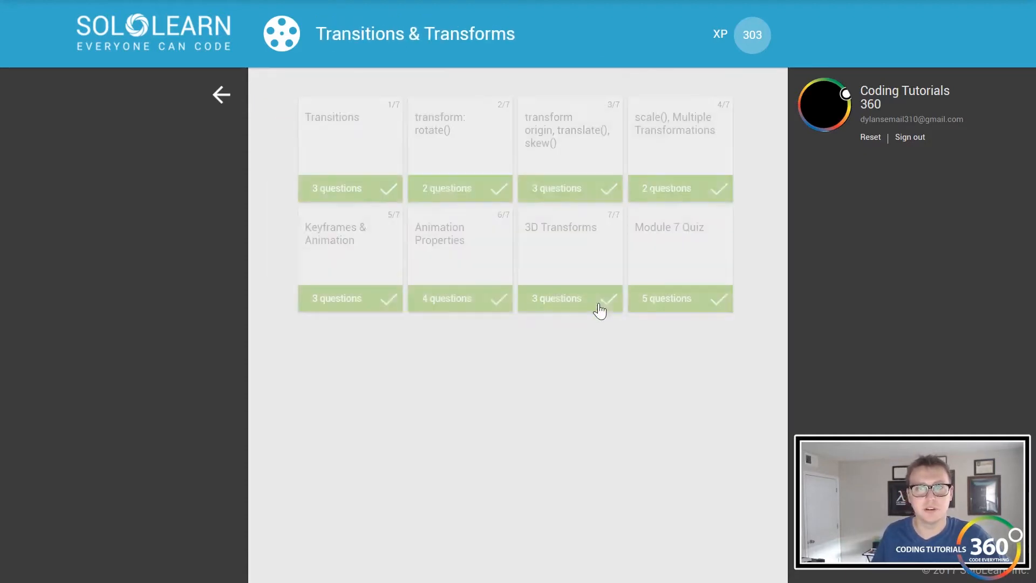
Read through the transform: rotate() lesson and move on to its first question.
click(460, 132)
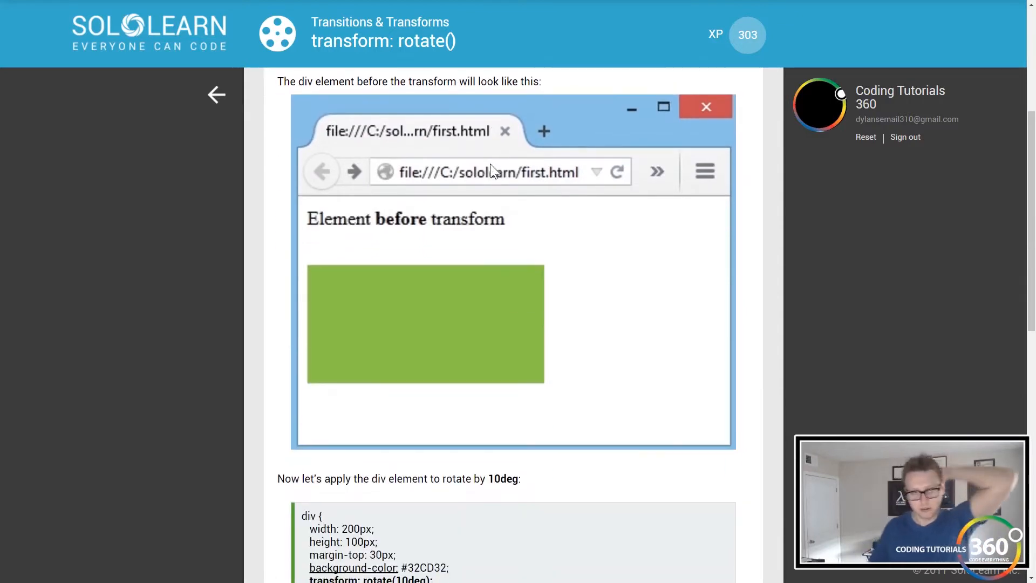
scroll(down, 3)
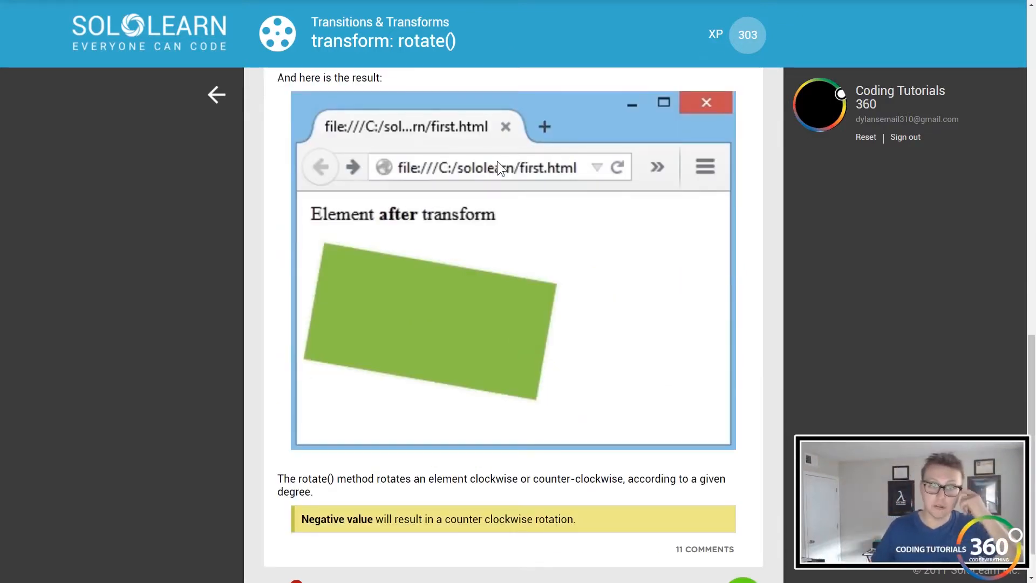
scroll(up, 3)
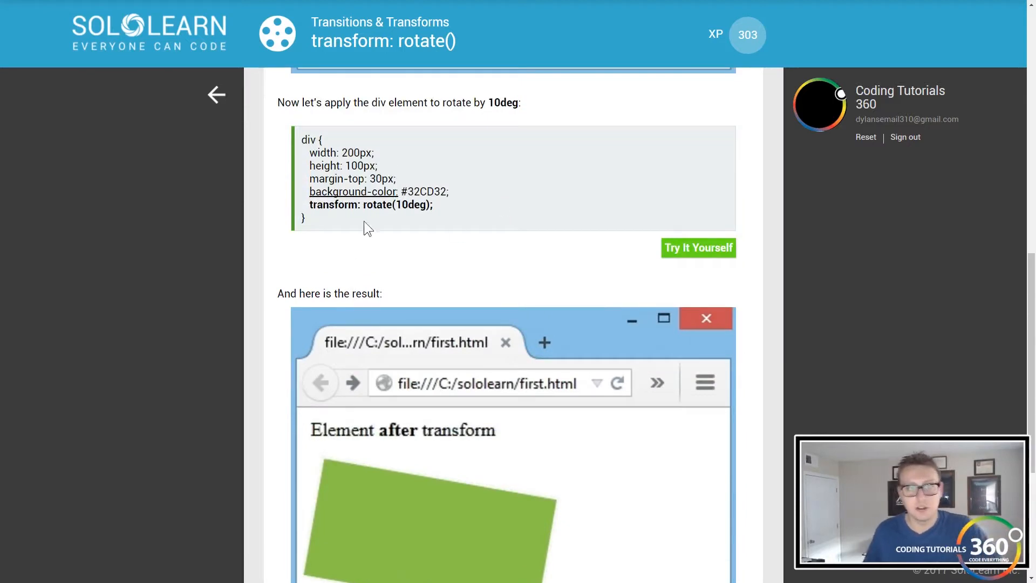
scroll(down, 3)
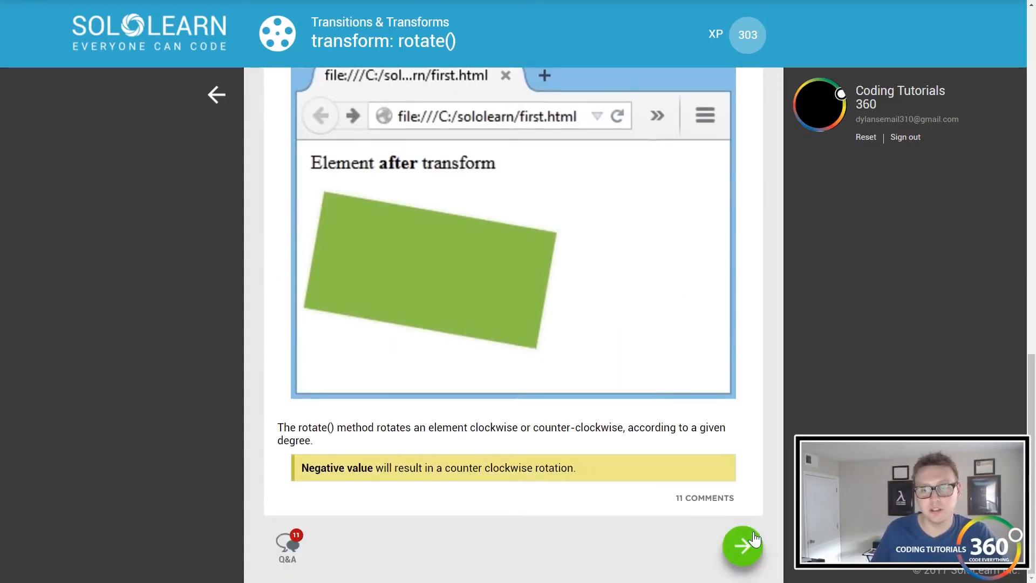
click(741, 546)
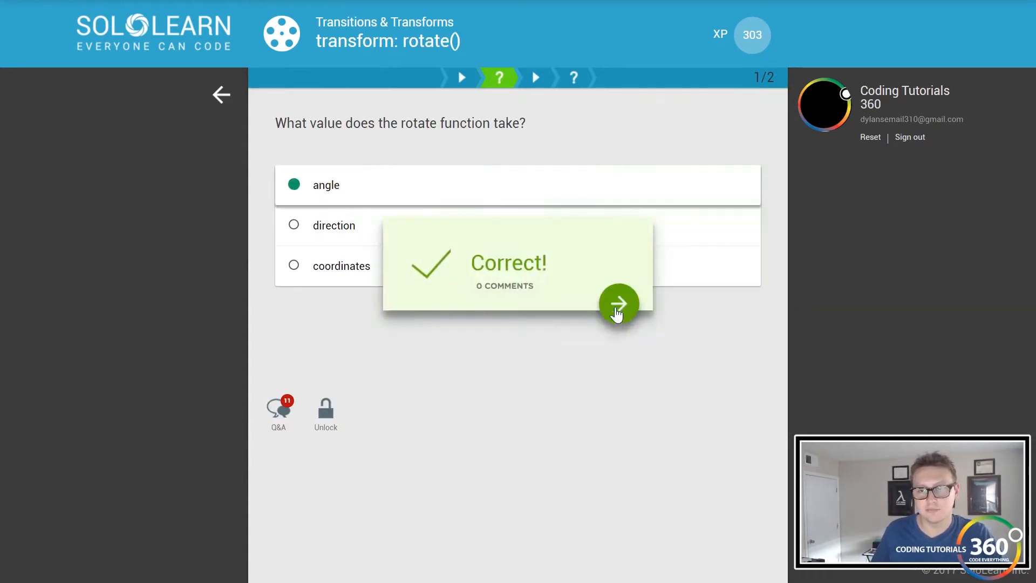
Continue past the accepted 'angle' answer, read on, and reach the 45-degree counter-clockwise question.
click(618, 306)
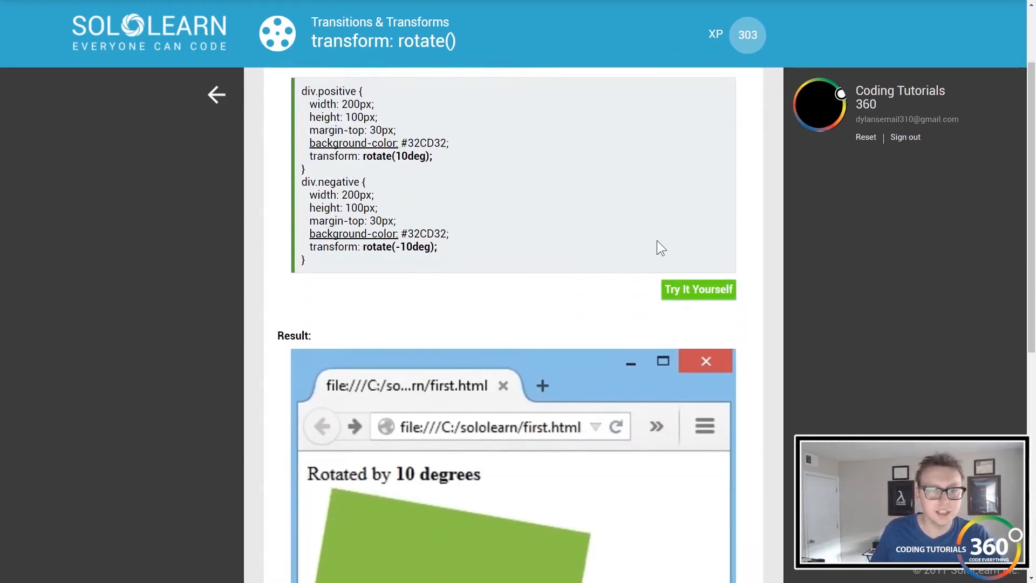
scroll(down, 3)
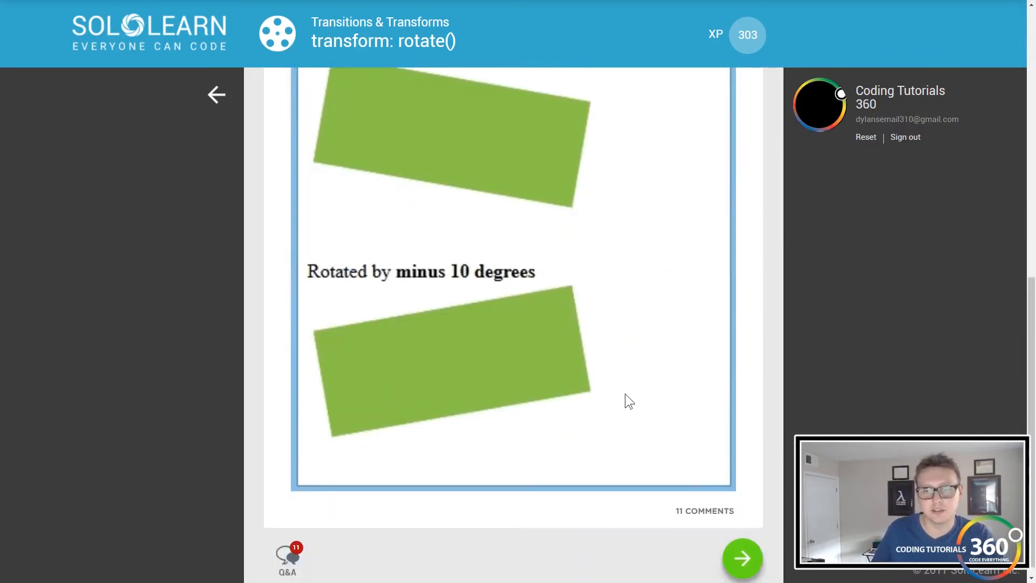
click(742, 557)
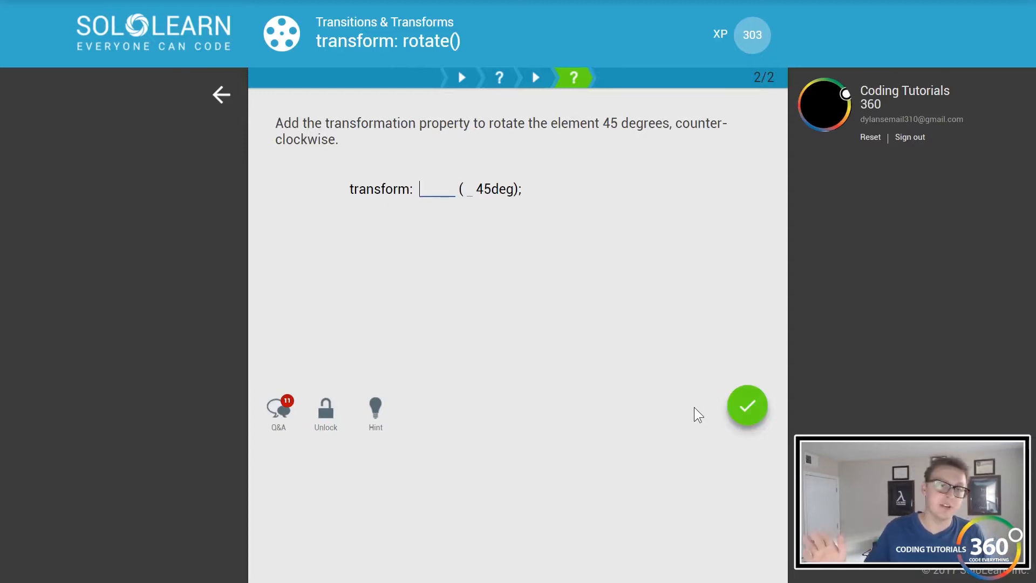
Answer with transform: rotate(-45deg), get it accepted, and return to the Transitions & Transforms overview.
text(ro)
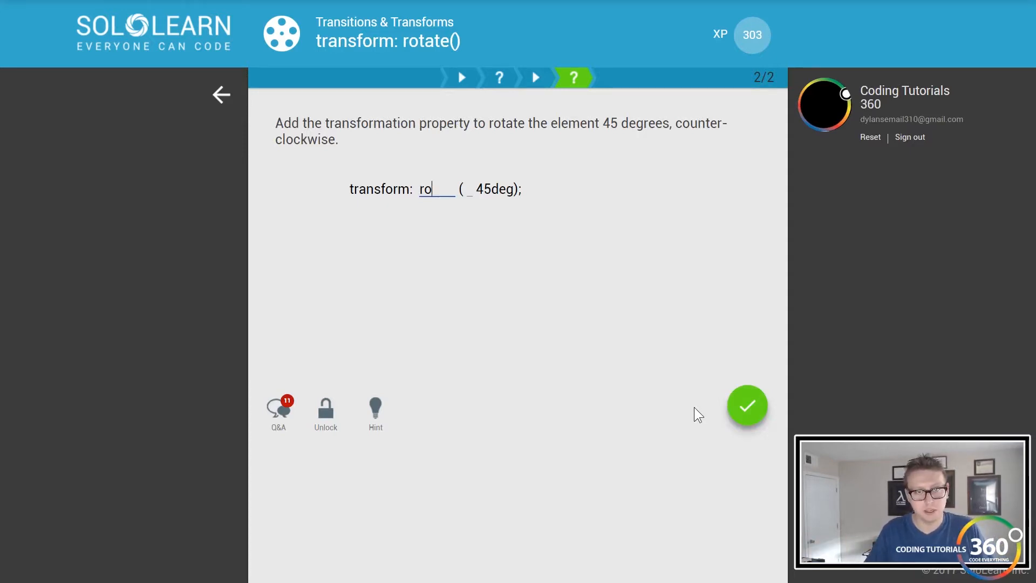
text(tate)
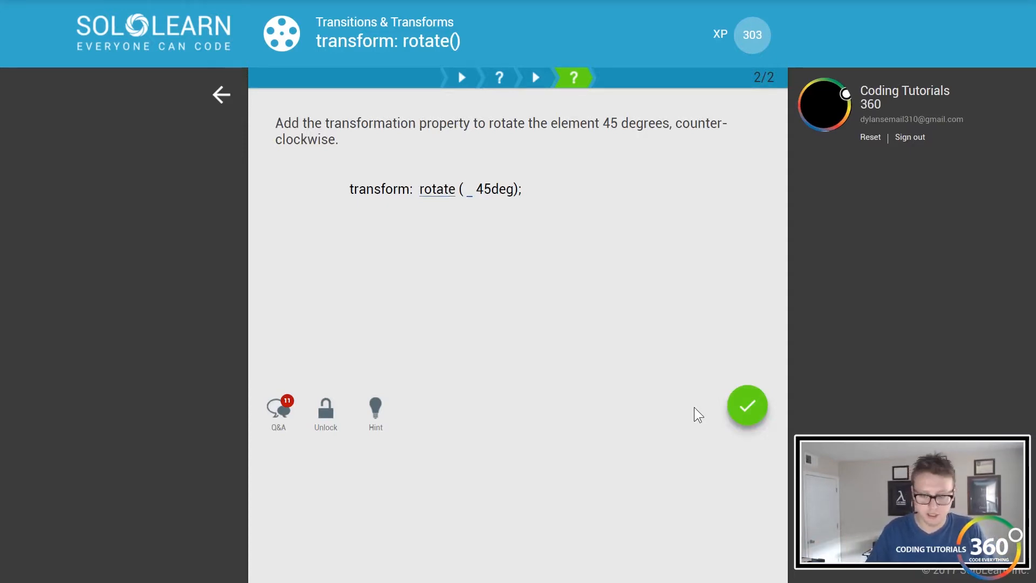
click(747, 406)
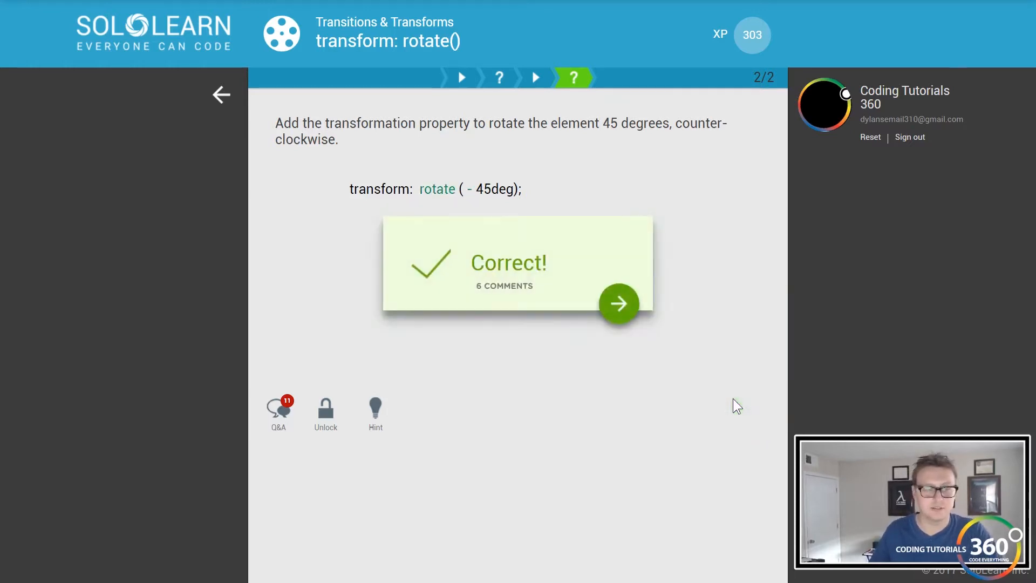
click(619, 303)
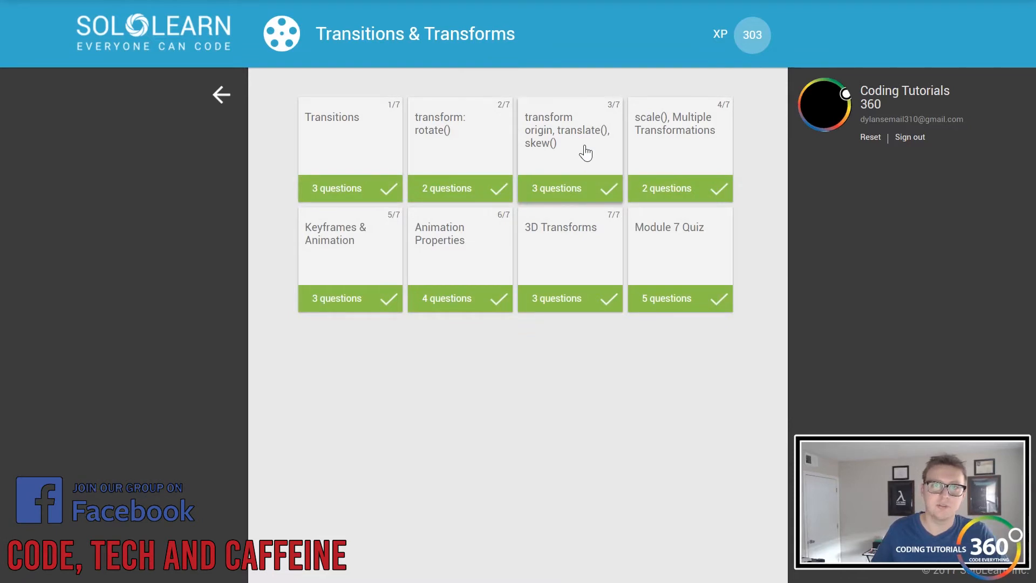
Read the transform-origin lesson and submit 'center' as the default transform-origin value.
click(570, 131)
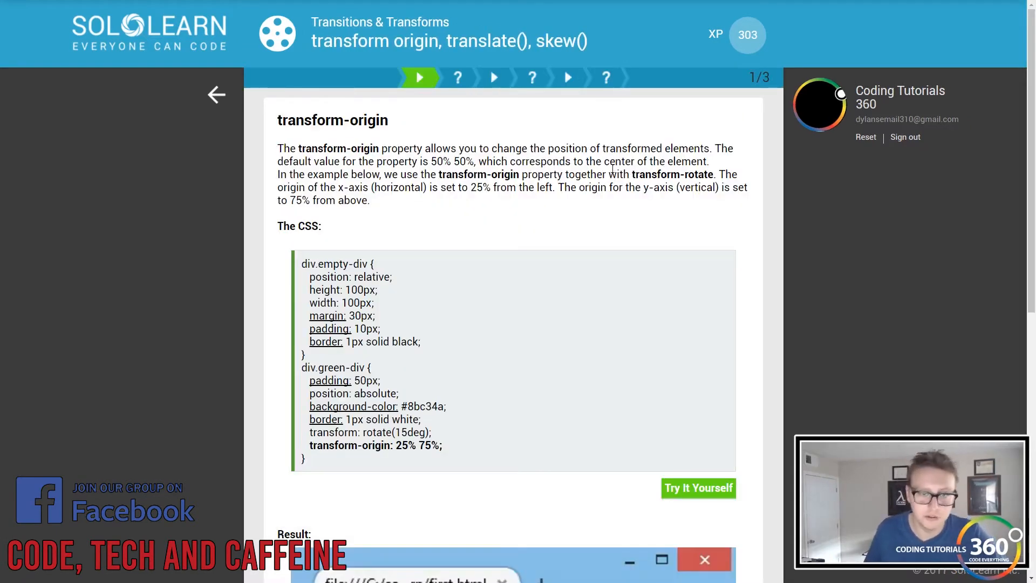
scroll(down, 3)
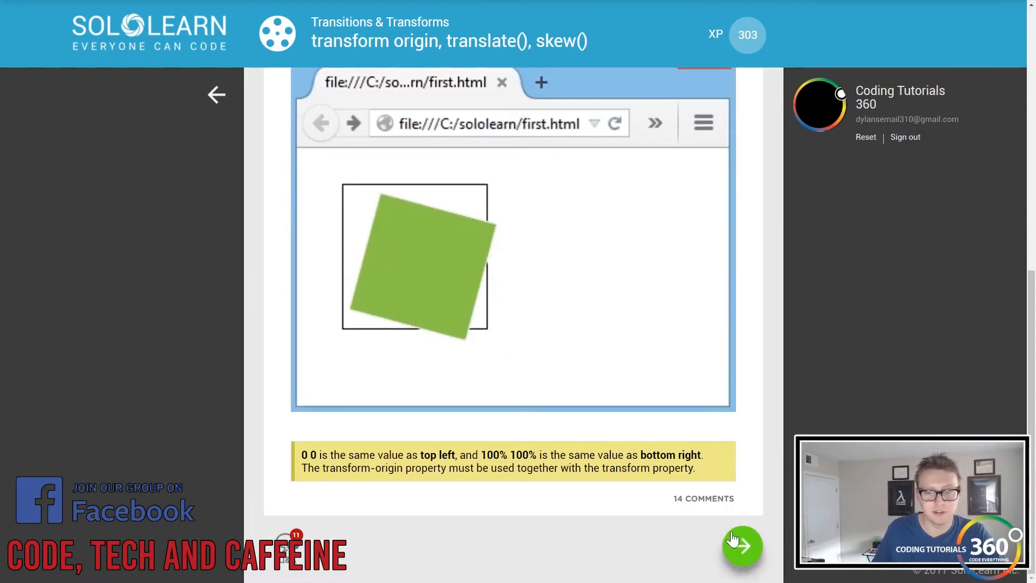
click(742, 546)
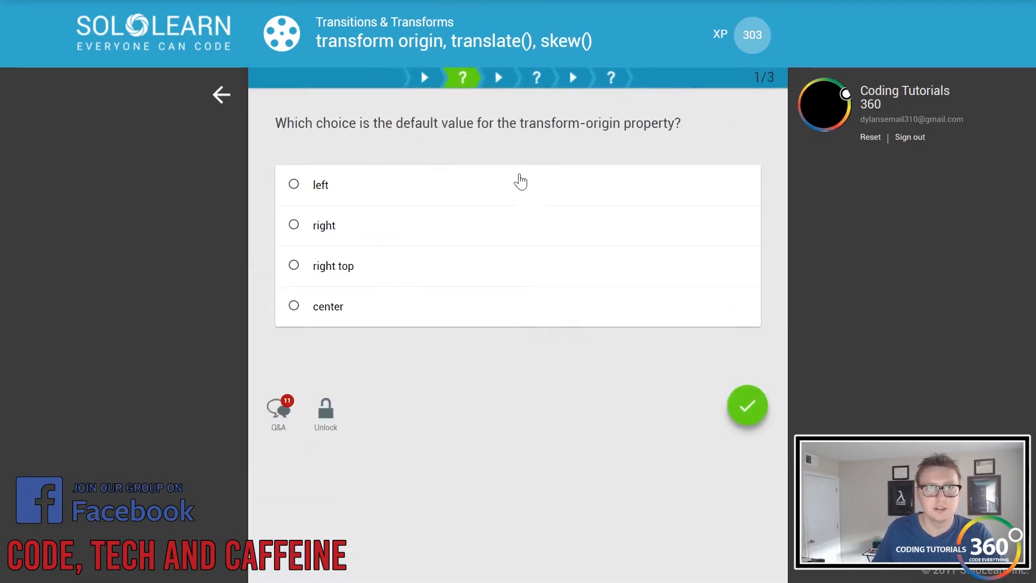
click(294, 306)
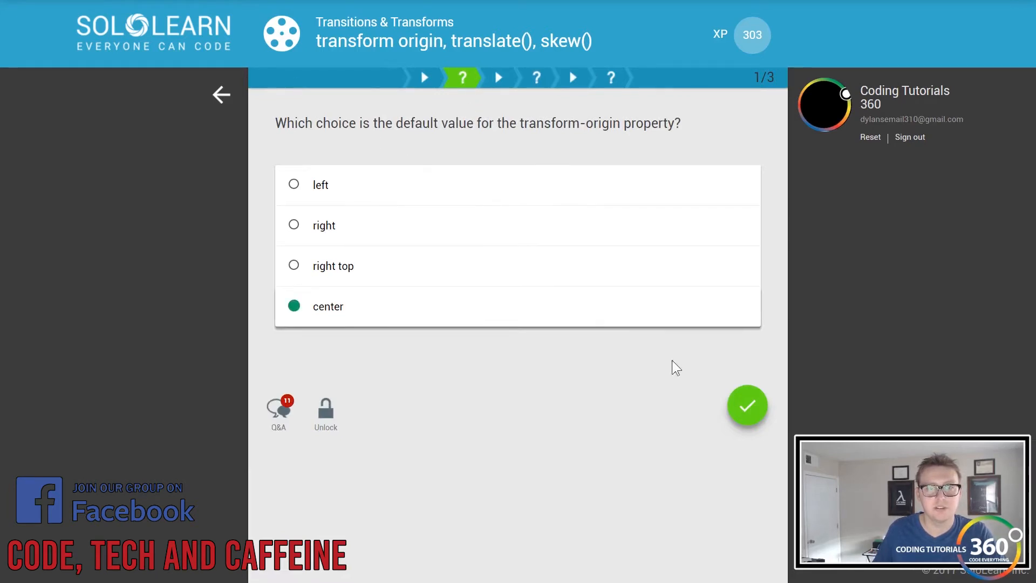
click(747, 406)
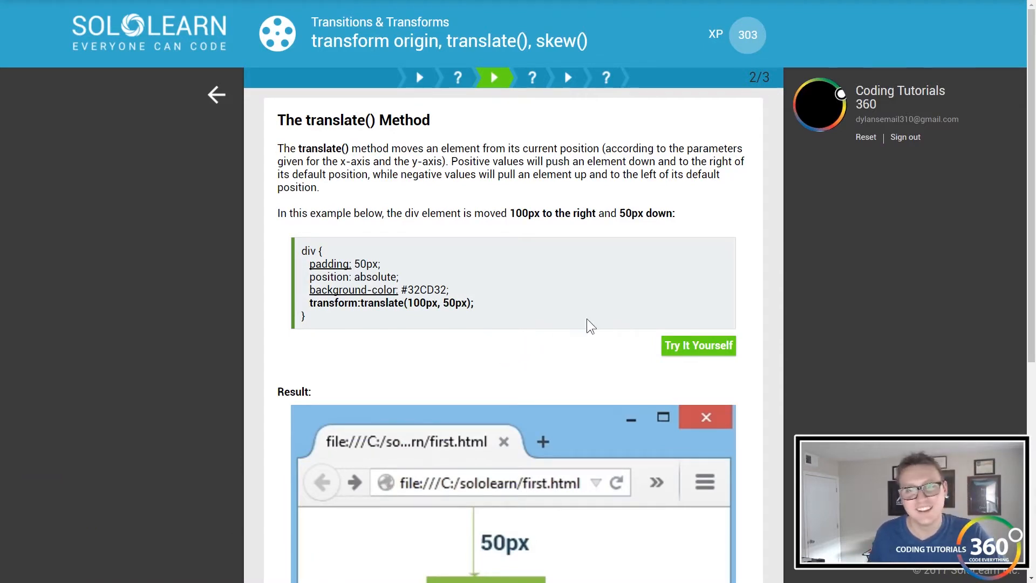
Read through the translate() Method page and move on to its fill-in question.
scroll(down, 3)
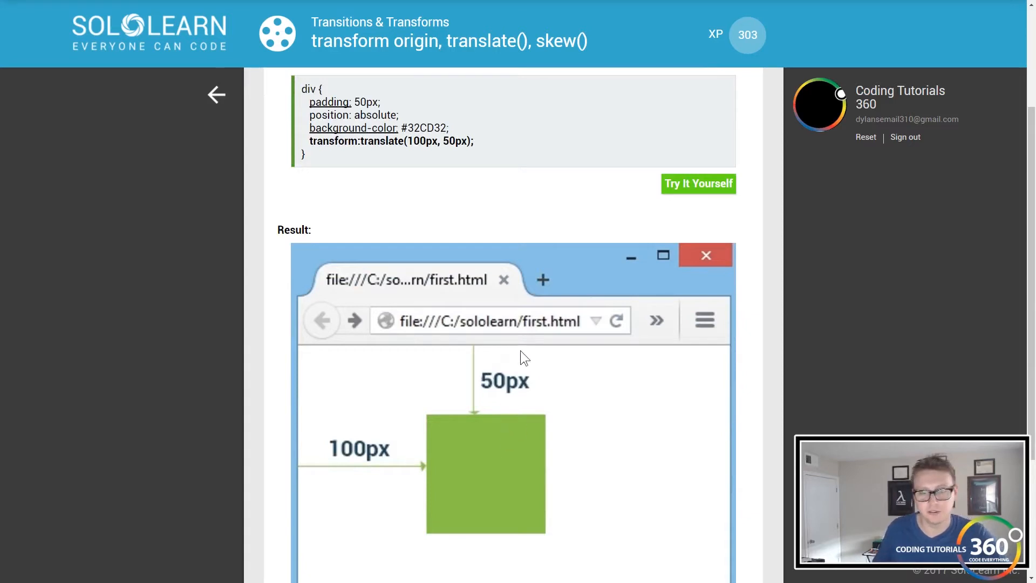
scroll(down, 3)
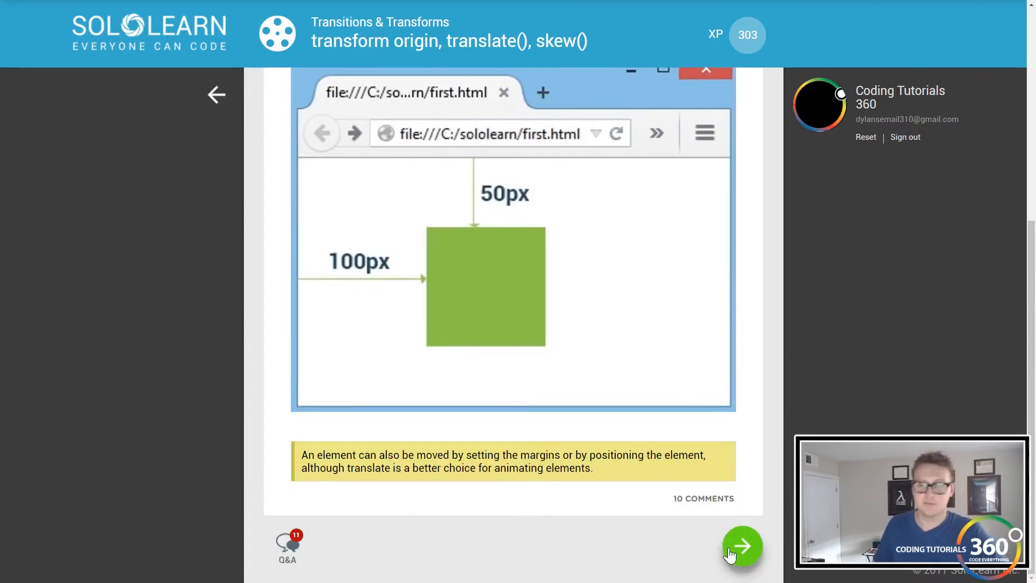
click(742, 546)
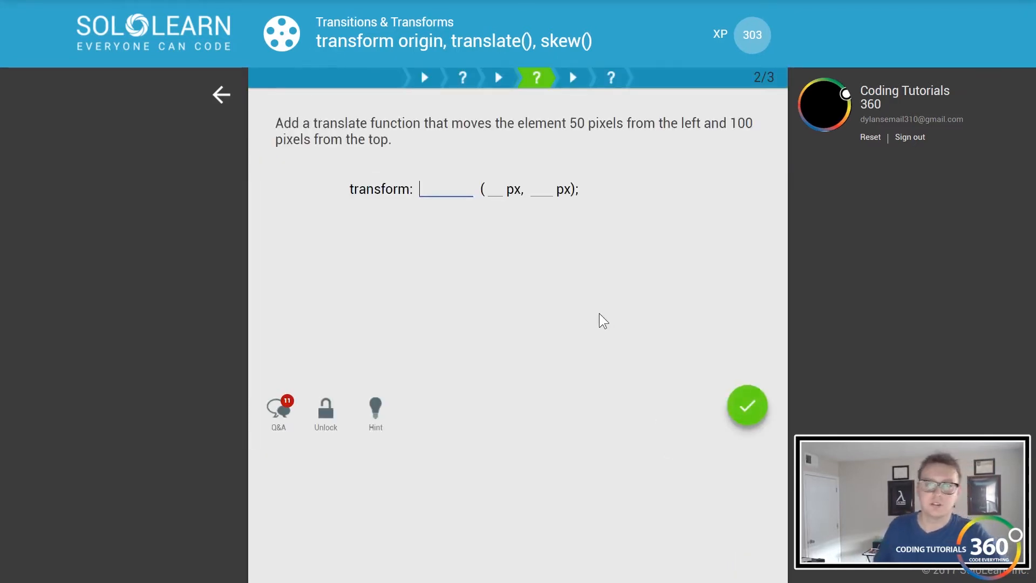
Fill in translate(50px, 100px), correcting a mistyped value, and submit it as correct.
text(translat)
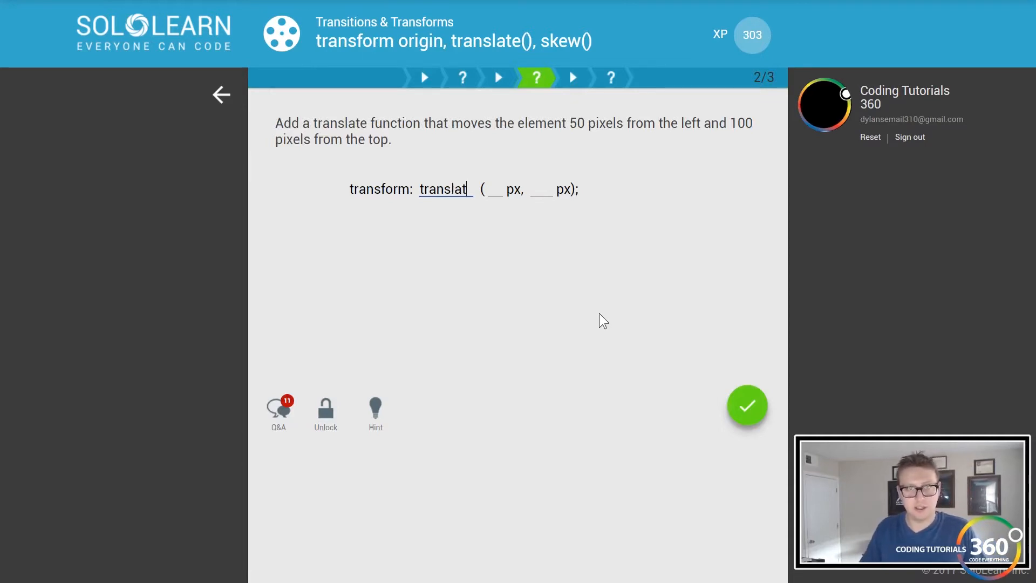
text(e)
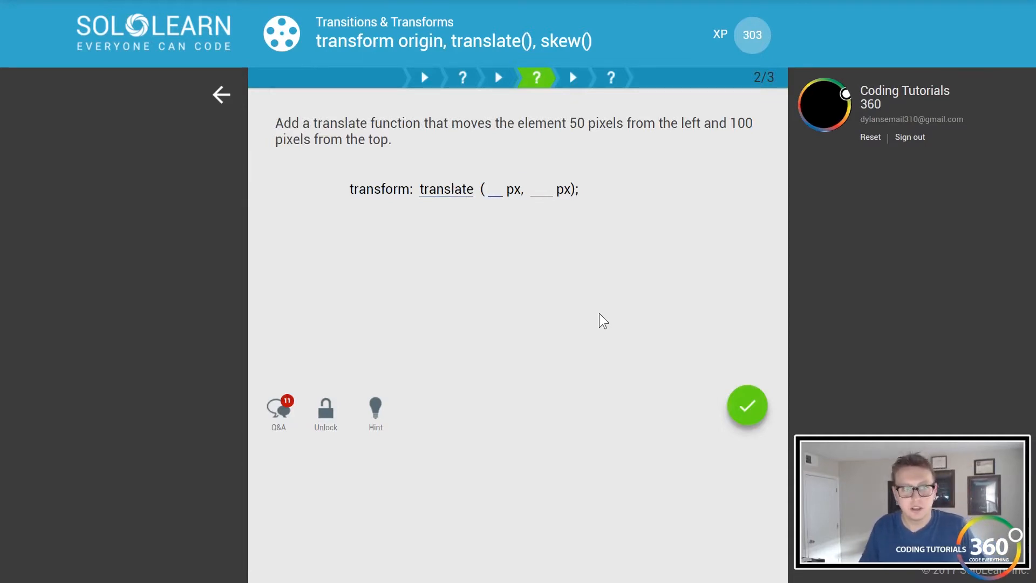
text(50)
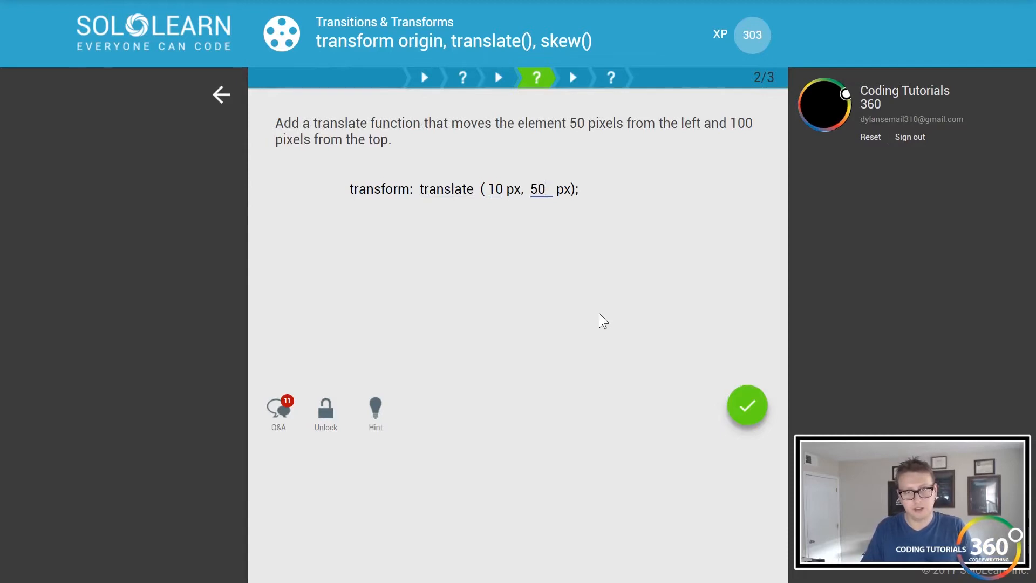
mouse_move(647, 304)
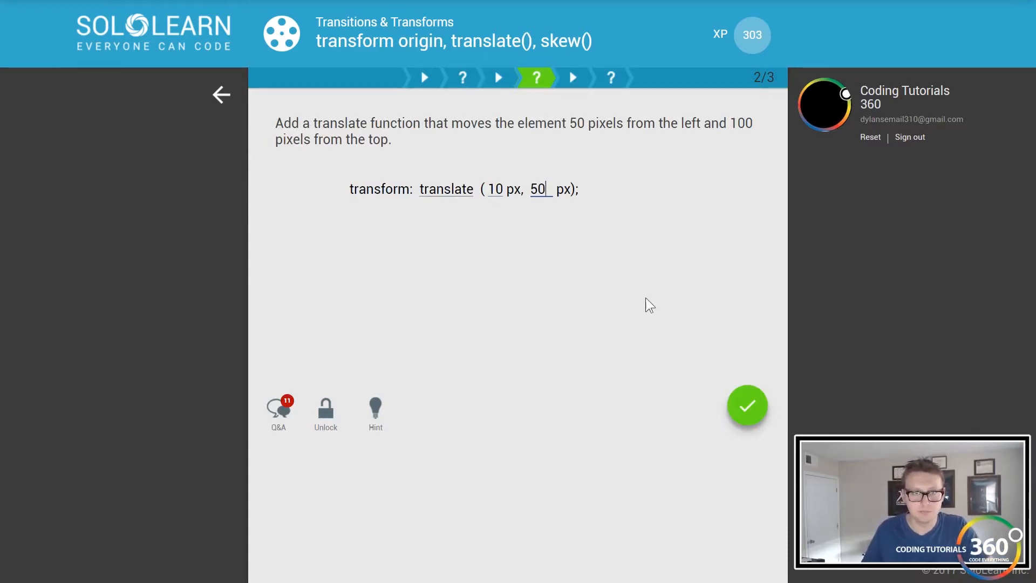
double_click(494, 189)
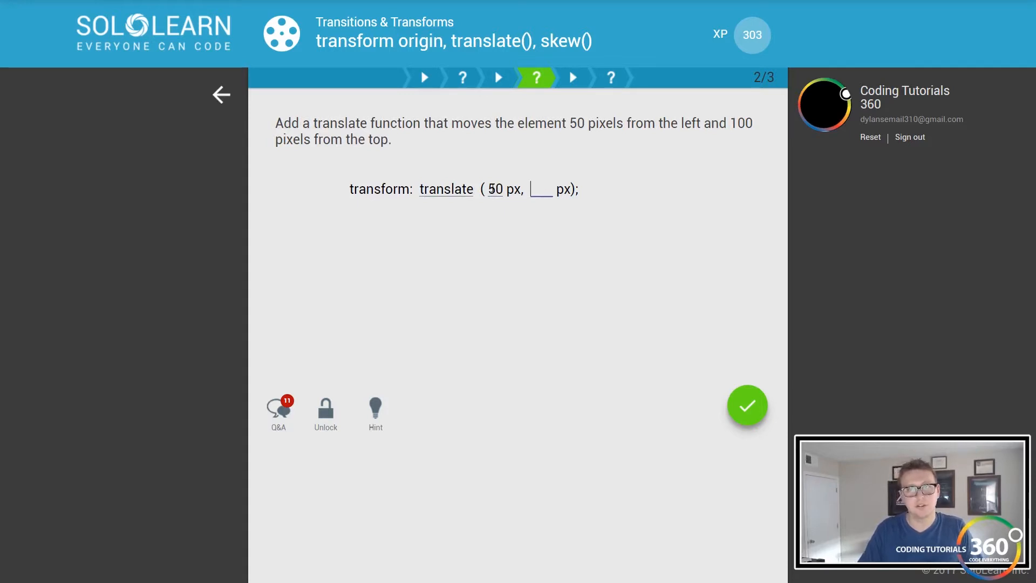
text(100)
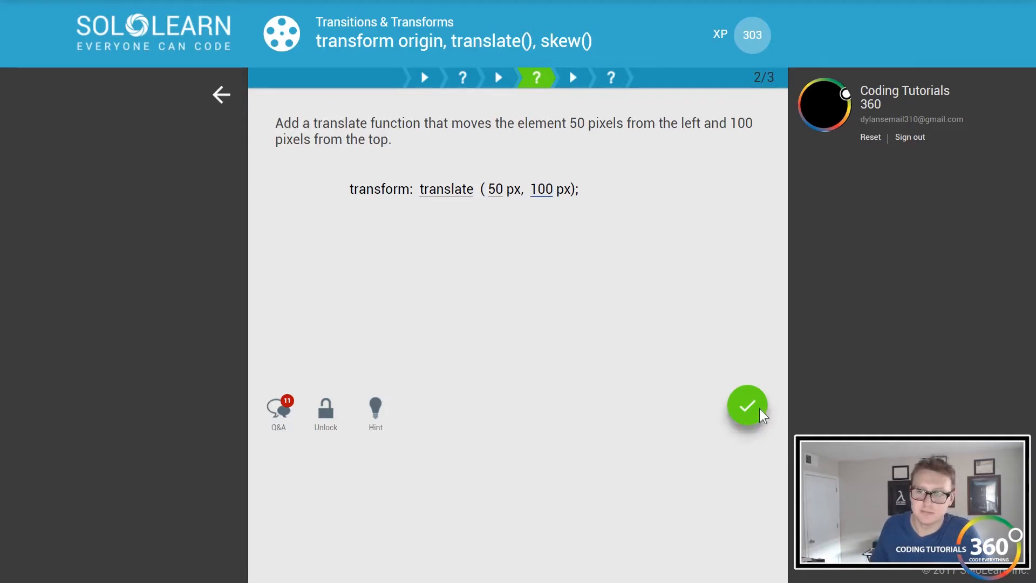
click(747, 406)
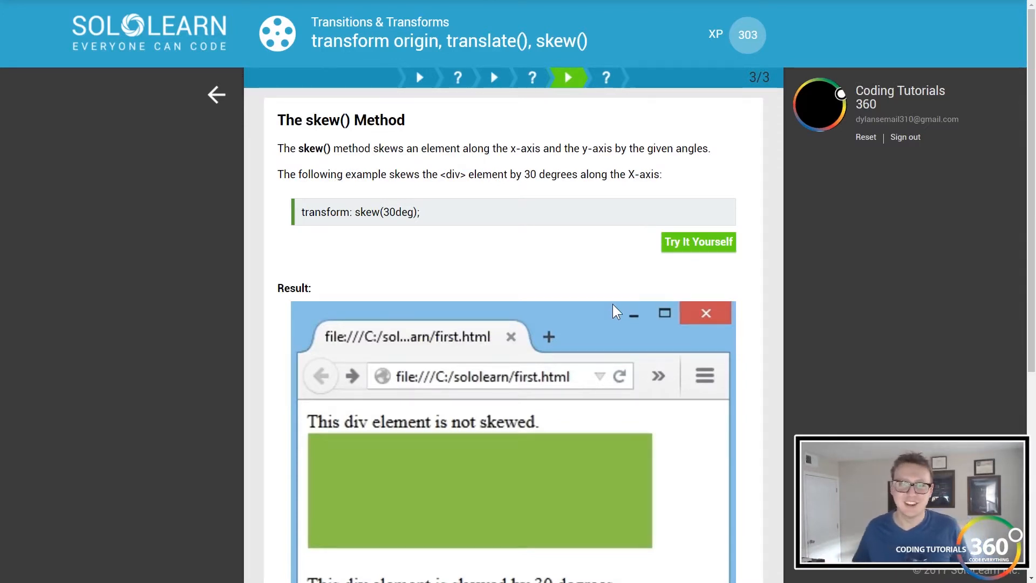
mouse_move(572, 283)
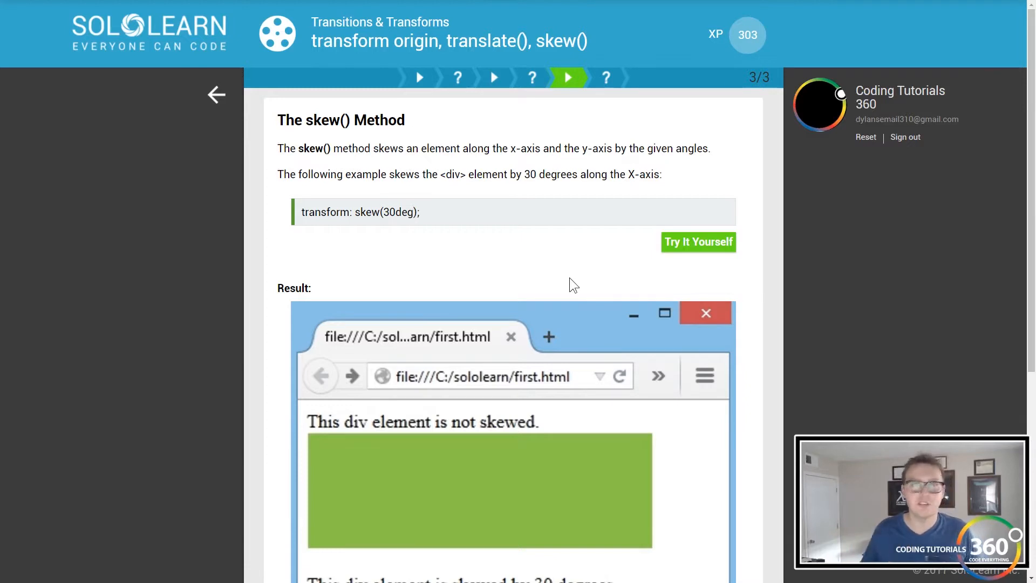
Read the skew() lesson and submit 'degrees' as the skew function's value type.
scroll(down, 3)
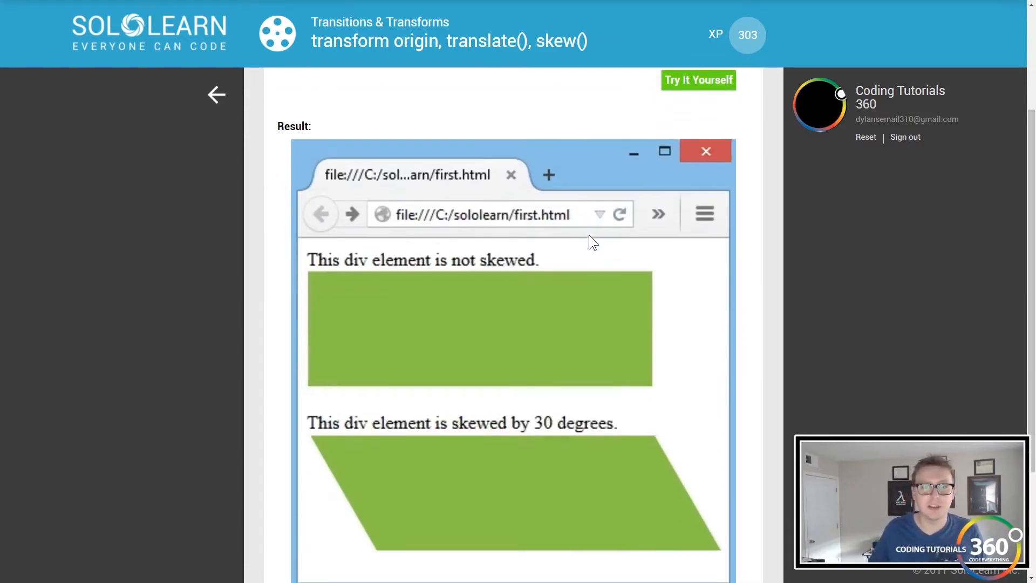
scroll(down, 3)
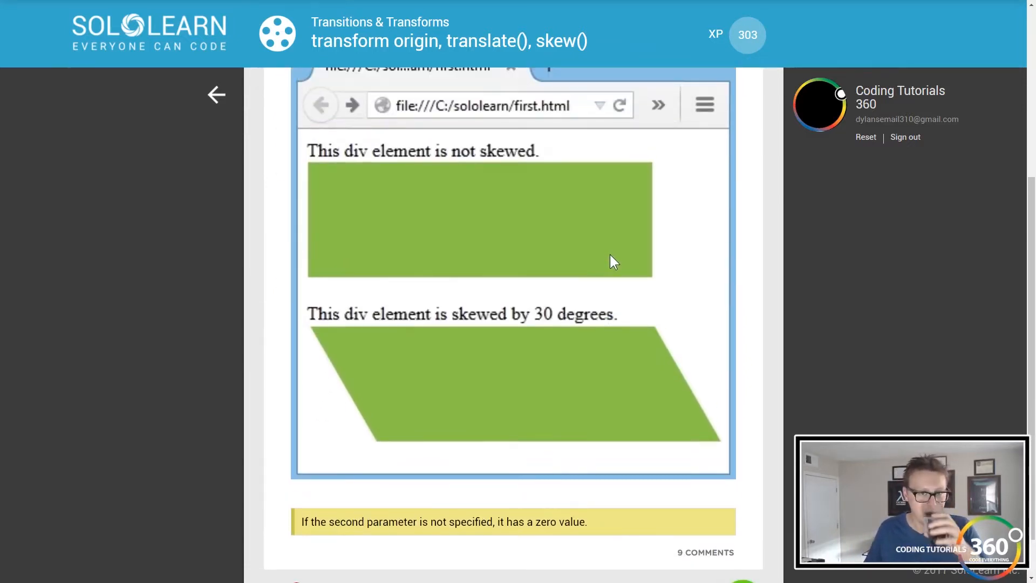
scroll(down, 3)
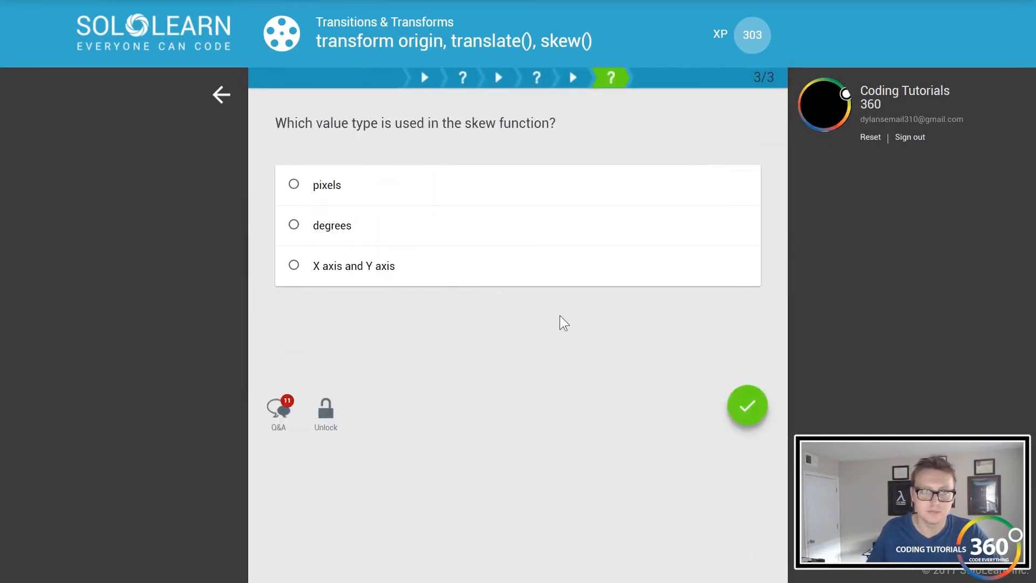
click(293, 224)
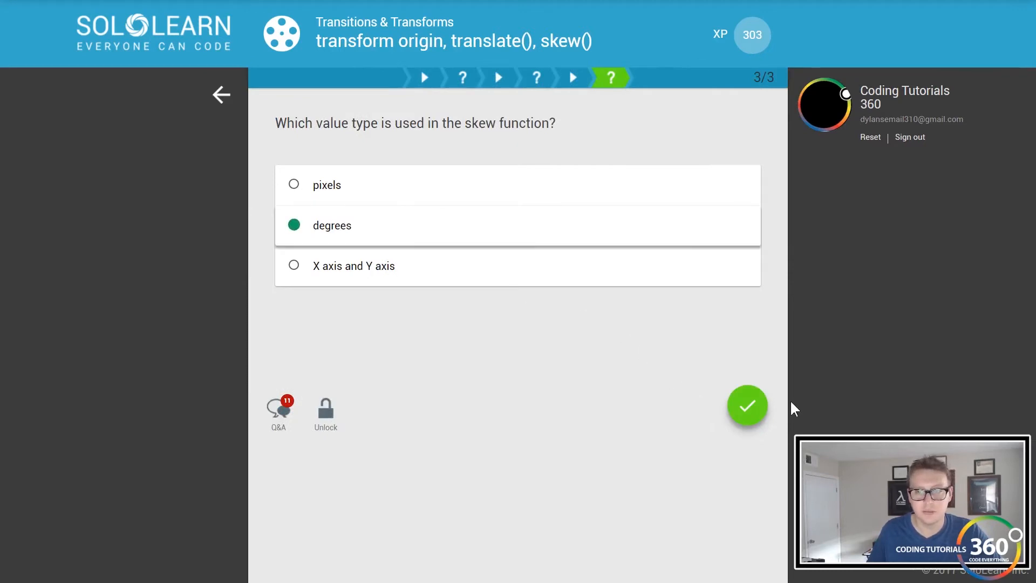
click(747, 406)
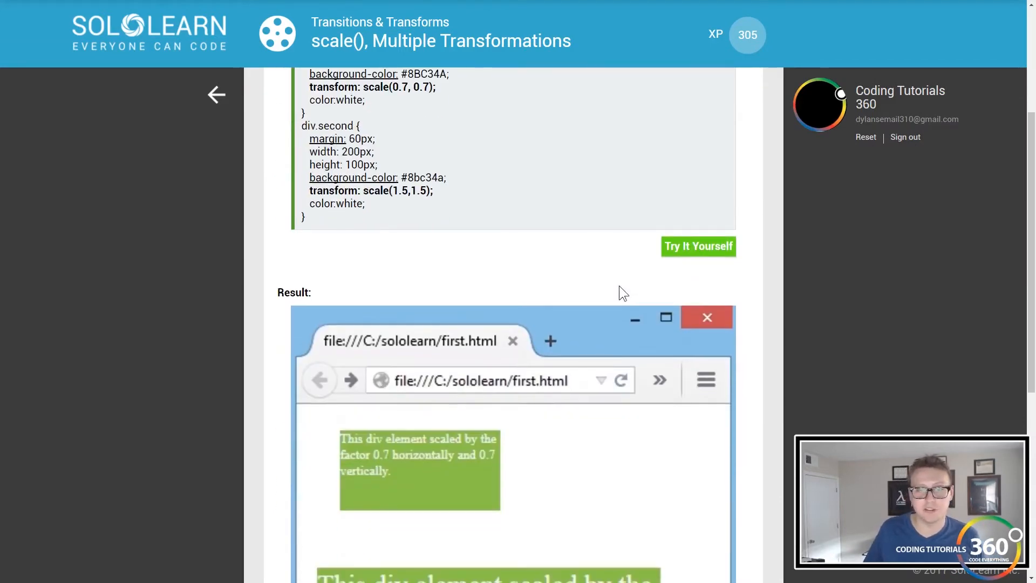
Read the scale() lesson and answer its fill-in question with 'scale'.
scroll(down, 3)
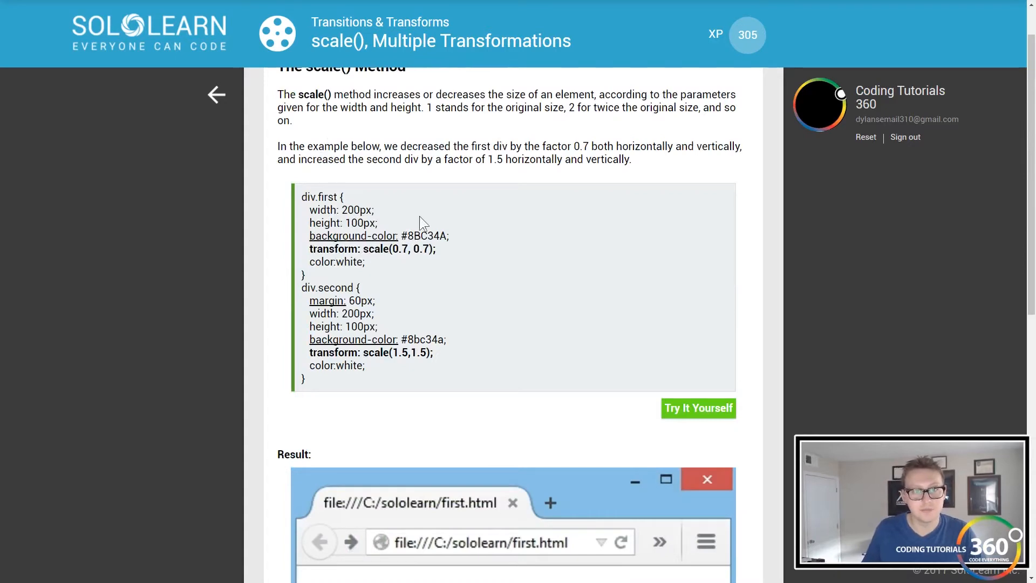
scroll(down, 3)
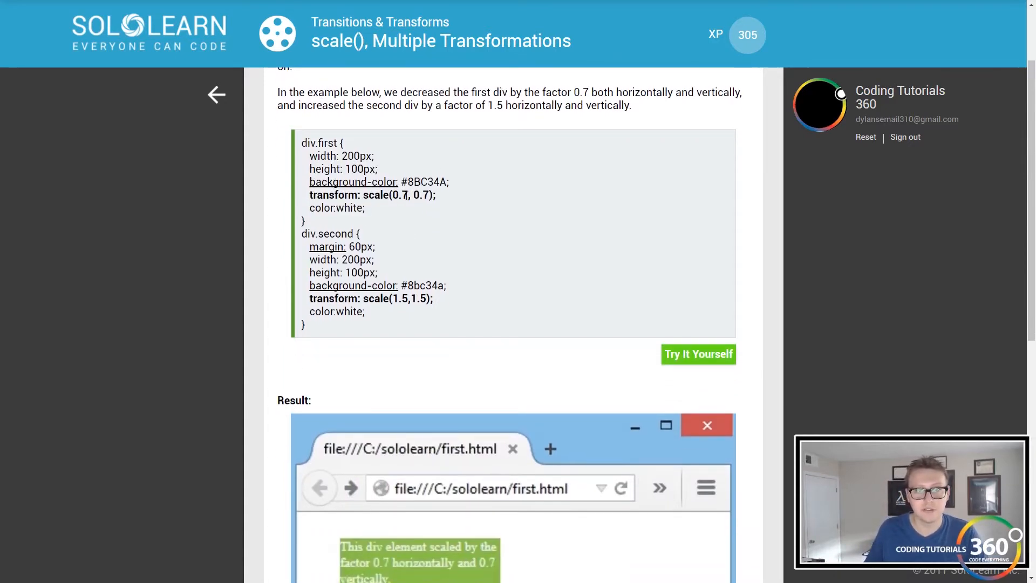
scroll(down, 3)
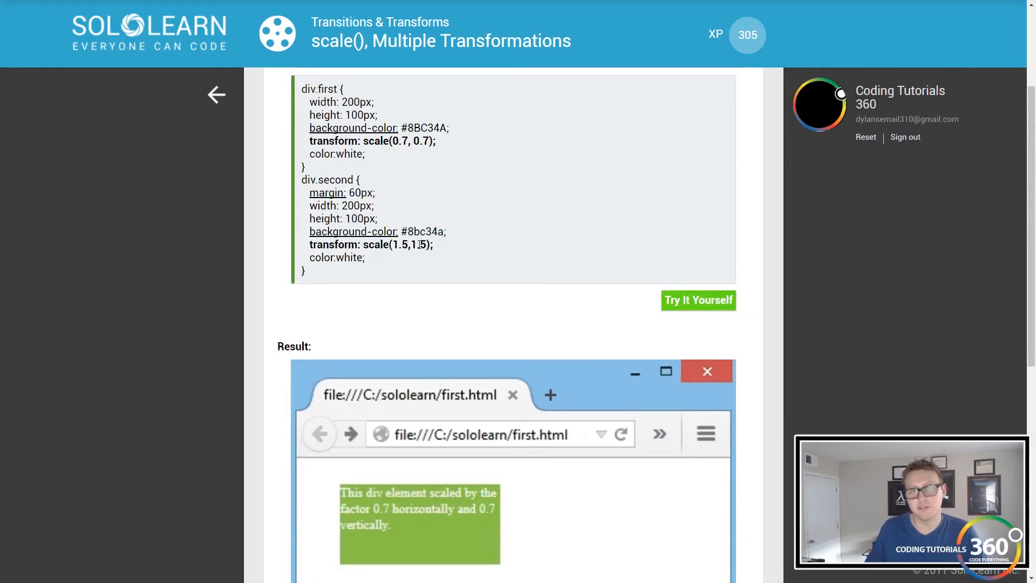
scroll(down, 3)
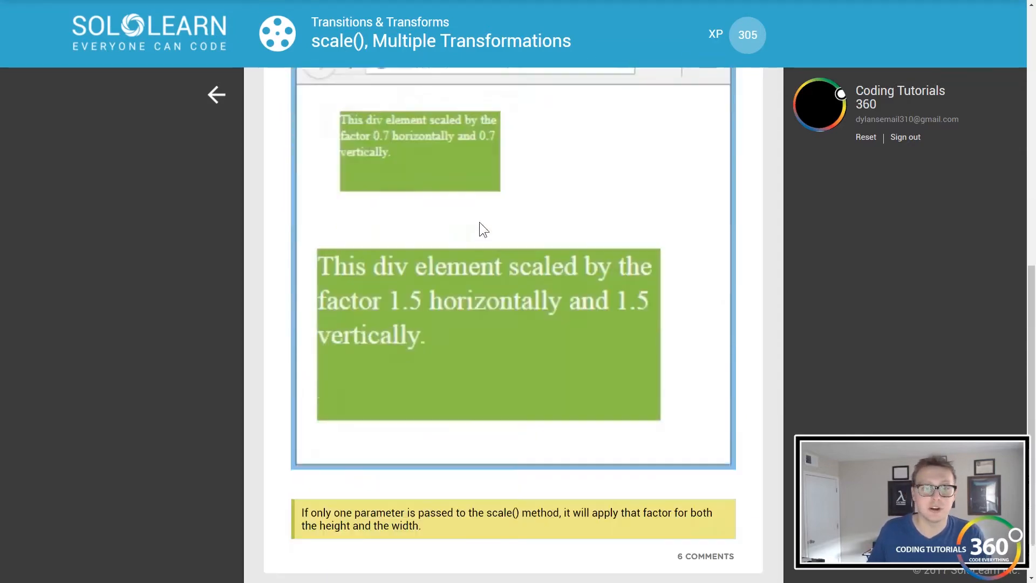
scroll(down, 3)
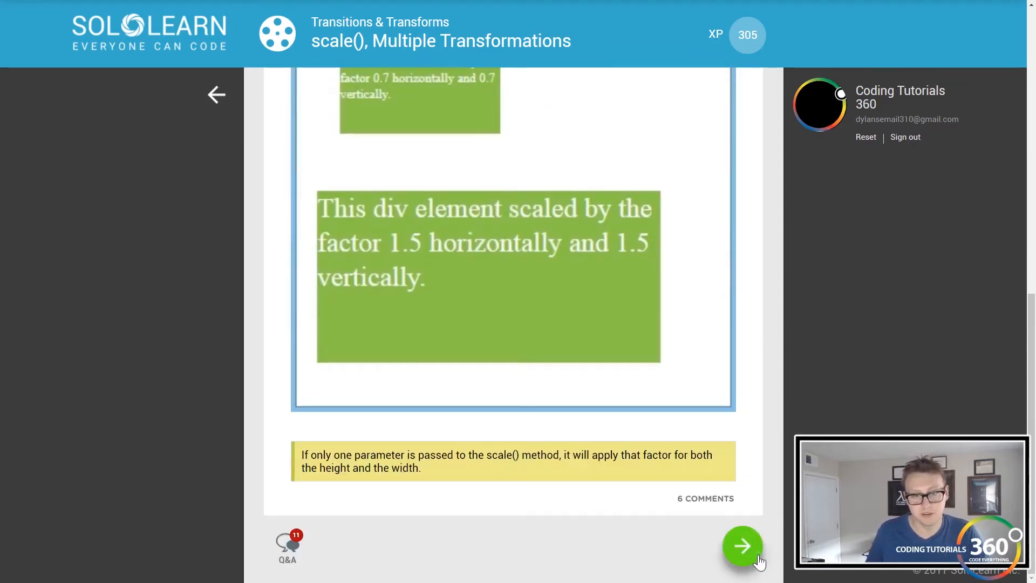
click(742, 546)
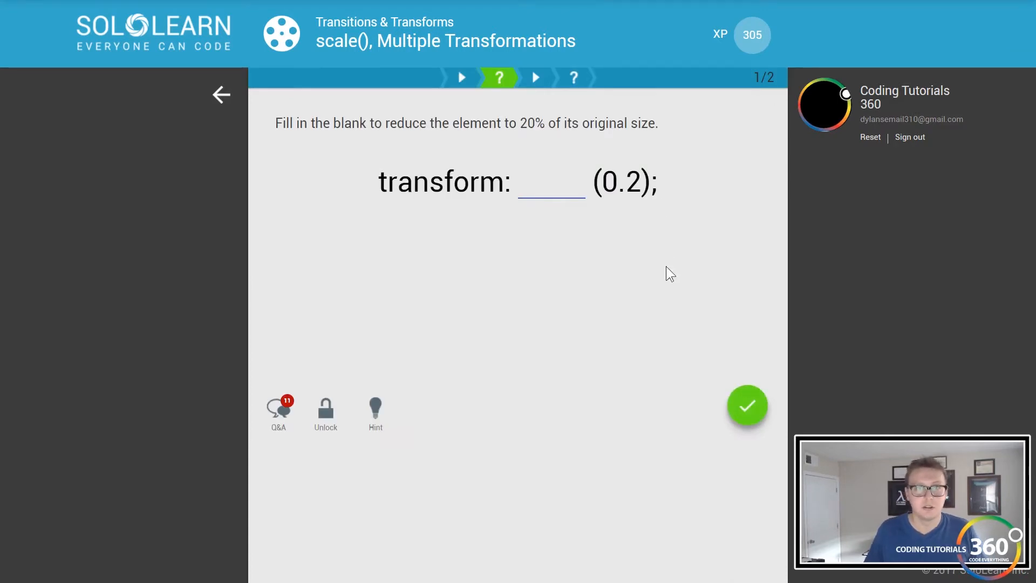
text(scale)
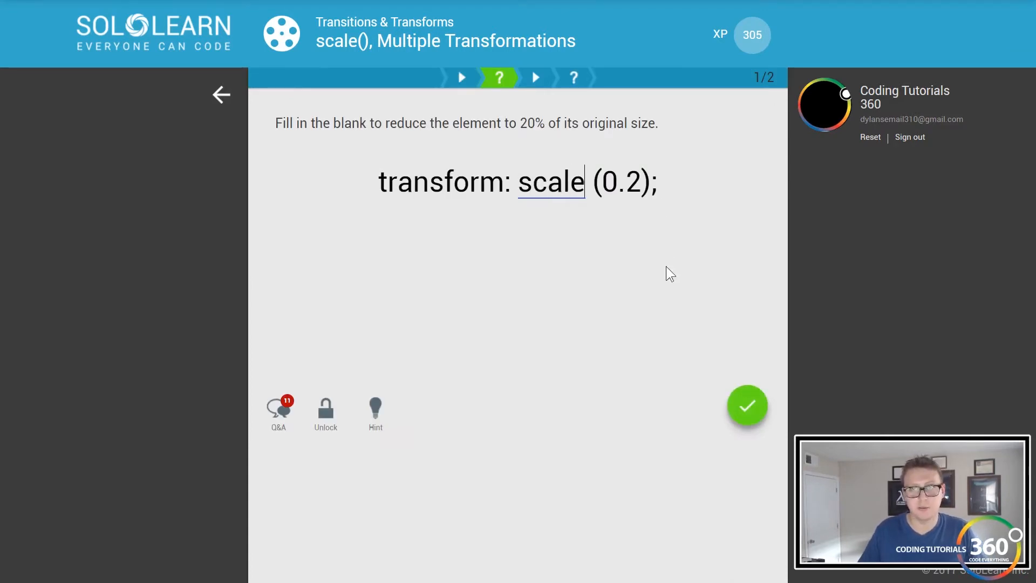
click(747, 405)
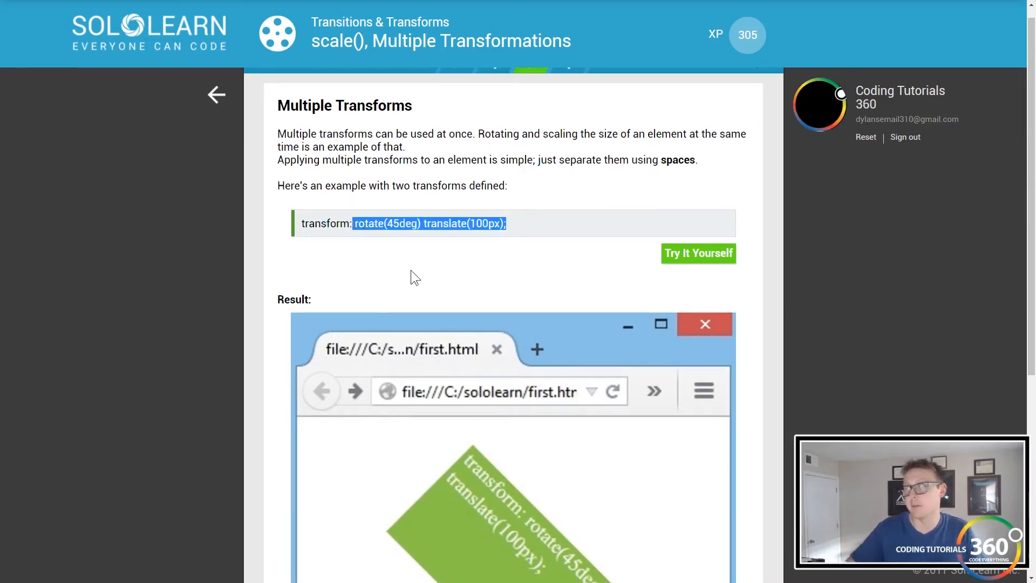
Finish the Multiple Transformations page and open the Keyframes & Animation lesson.
scroll(down, 3)
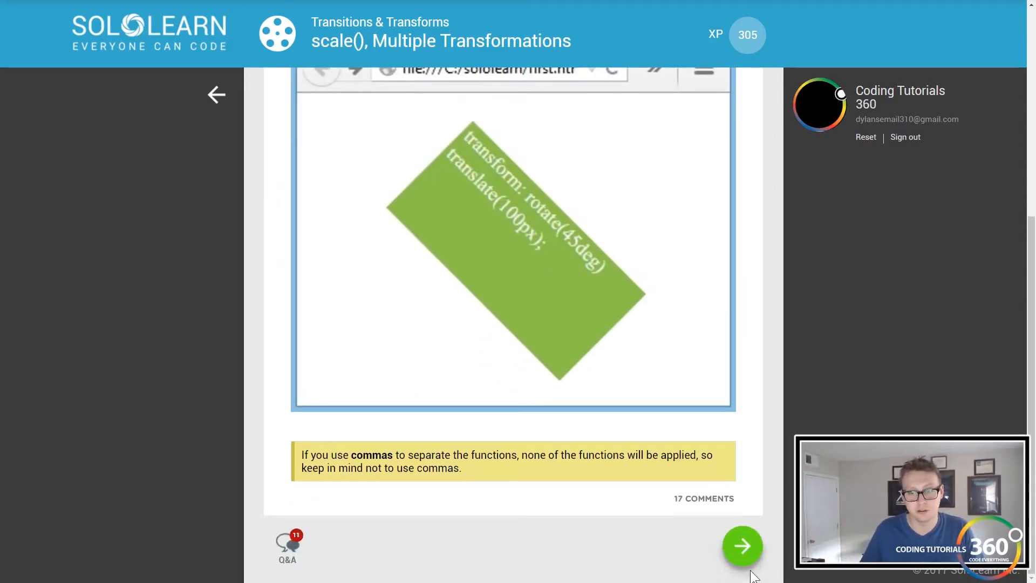
click(741, 546)
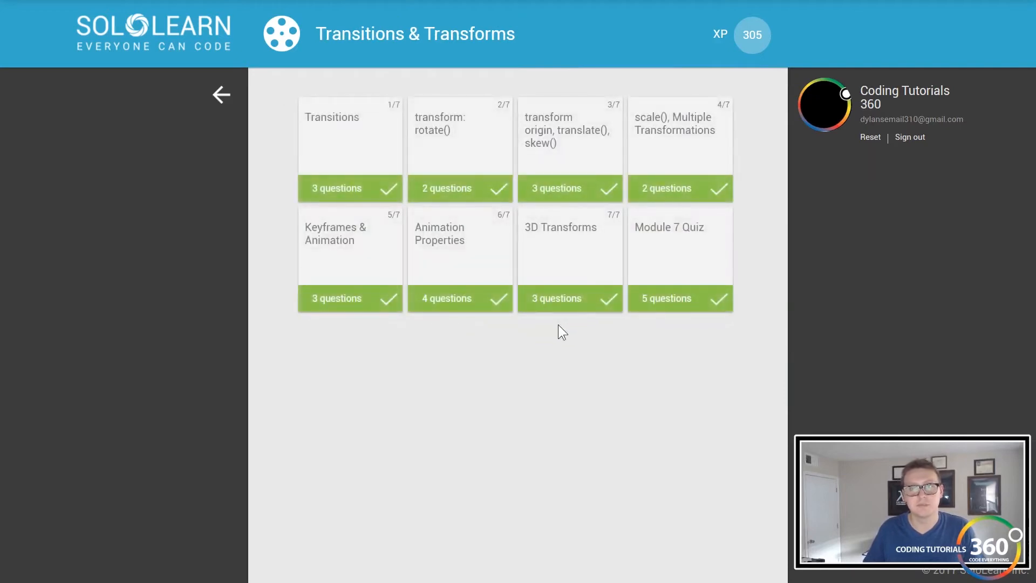
click(349, 245)
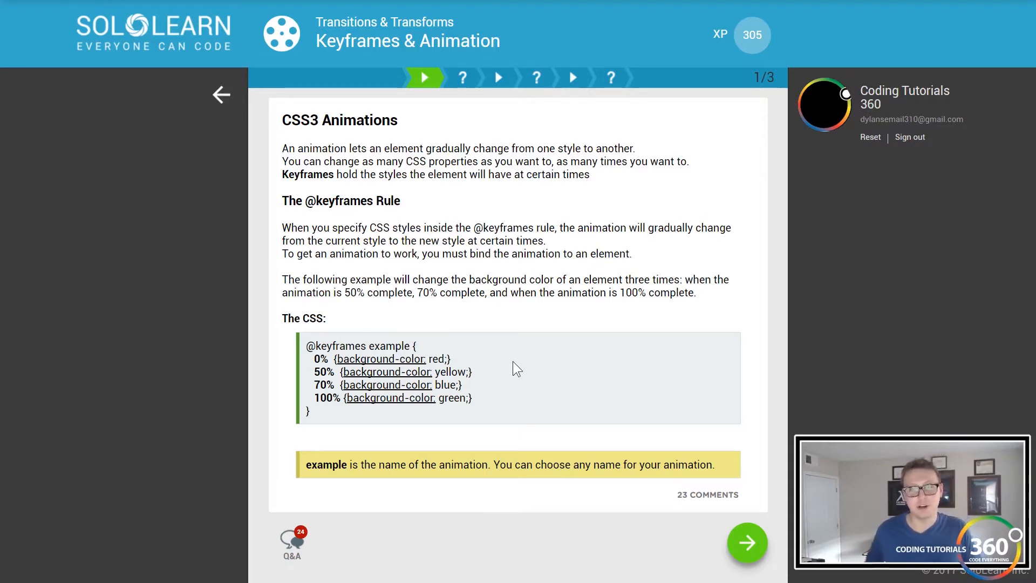
mouse_move(510, 368)
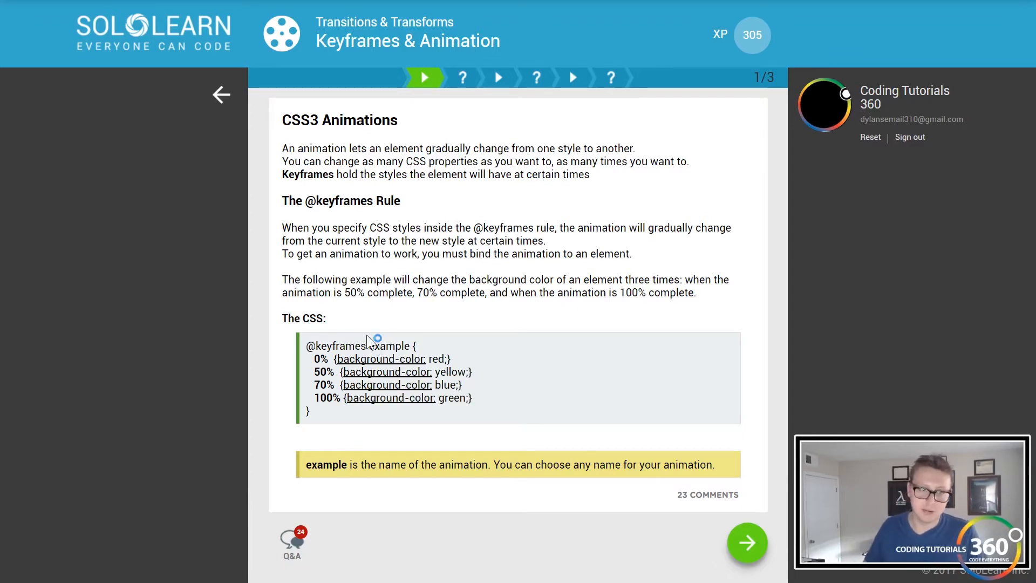
double_click(389, 345)
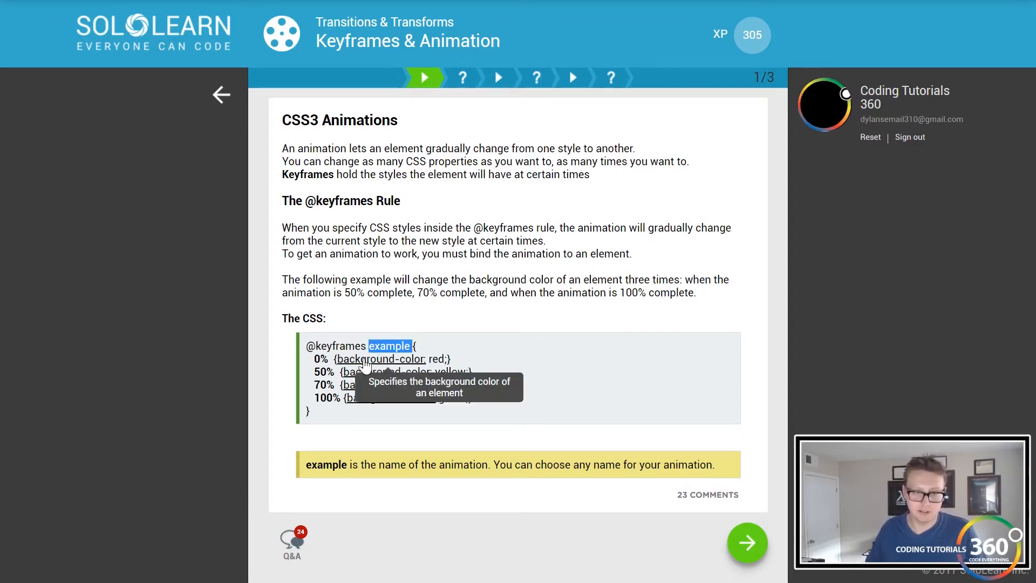
mouse_move(497, 426)
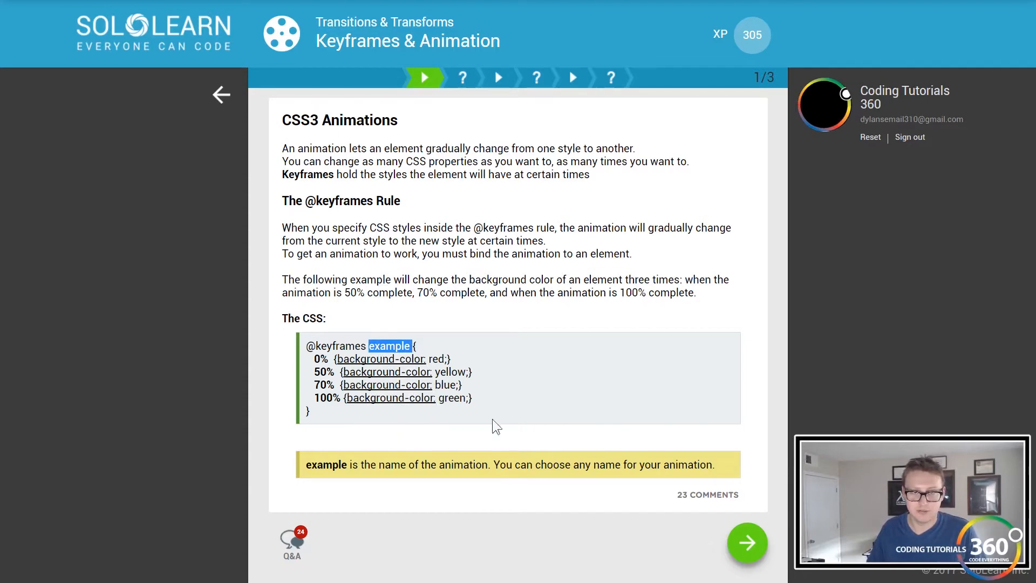
mouse_move(723, 557)
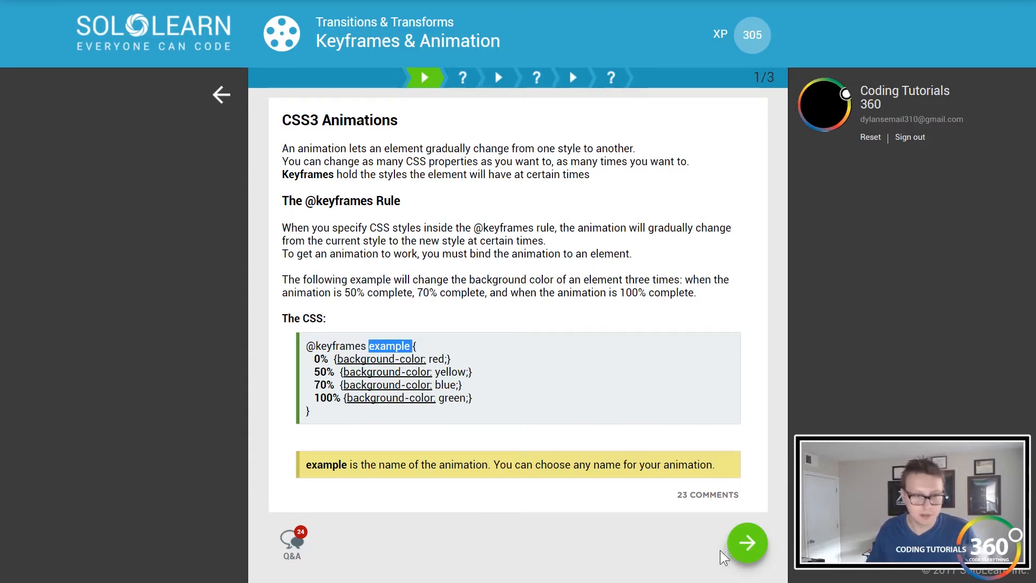
mouse_move(707, 580)
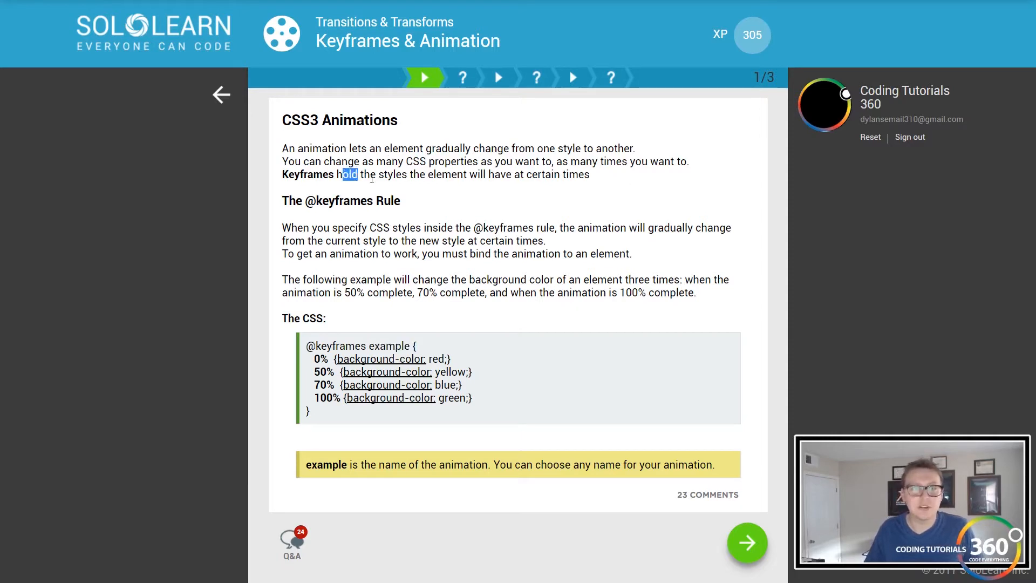
drag(342, 175, 588, 175)
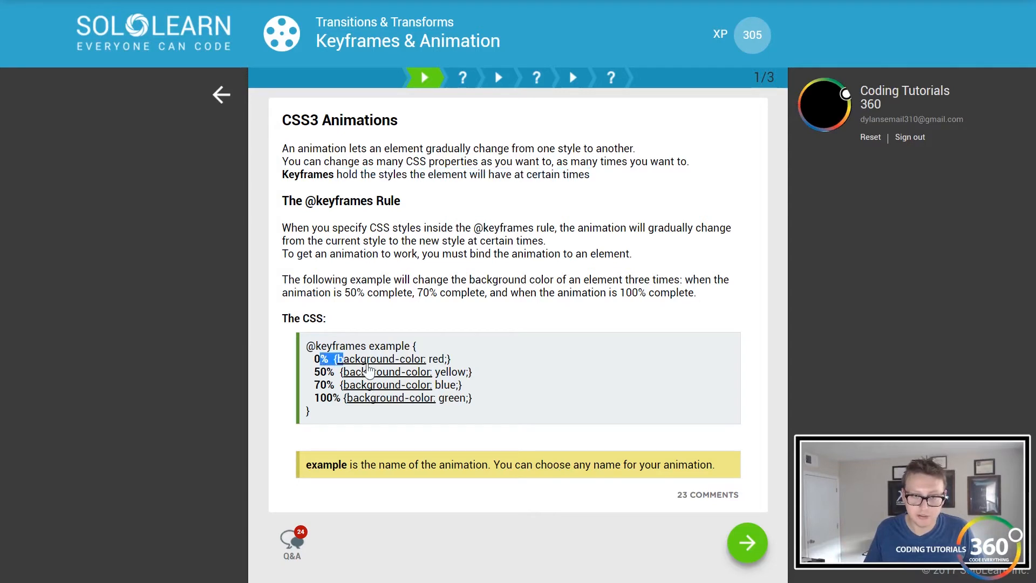
drag(320, 358, 449, 371)
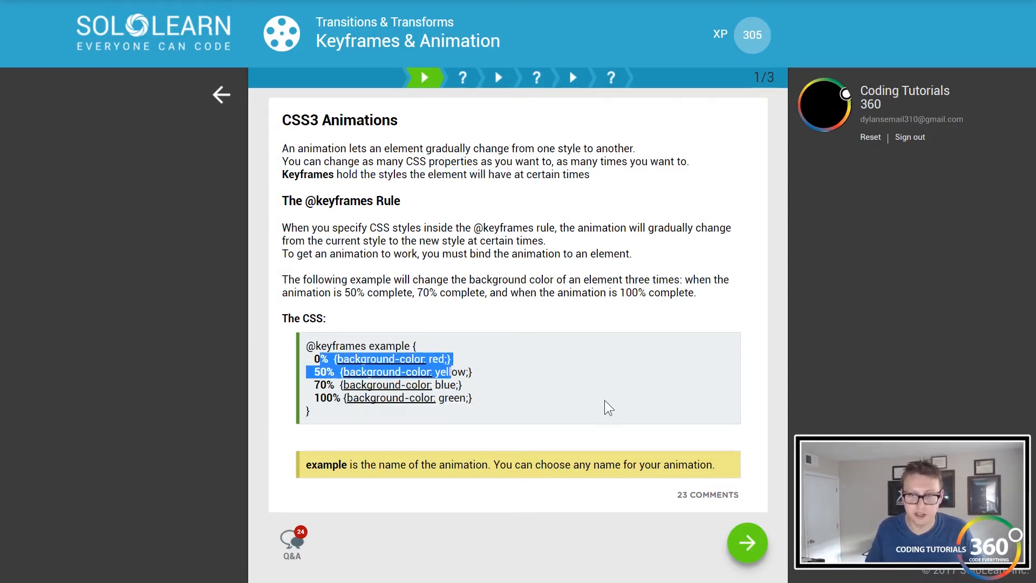
mouse_move(423, 399)
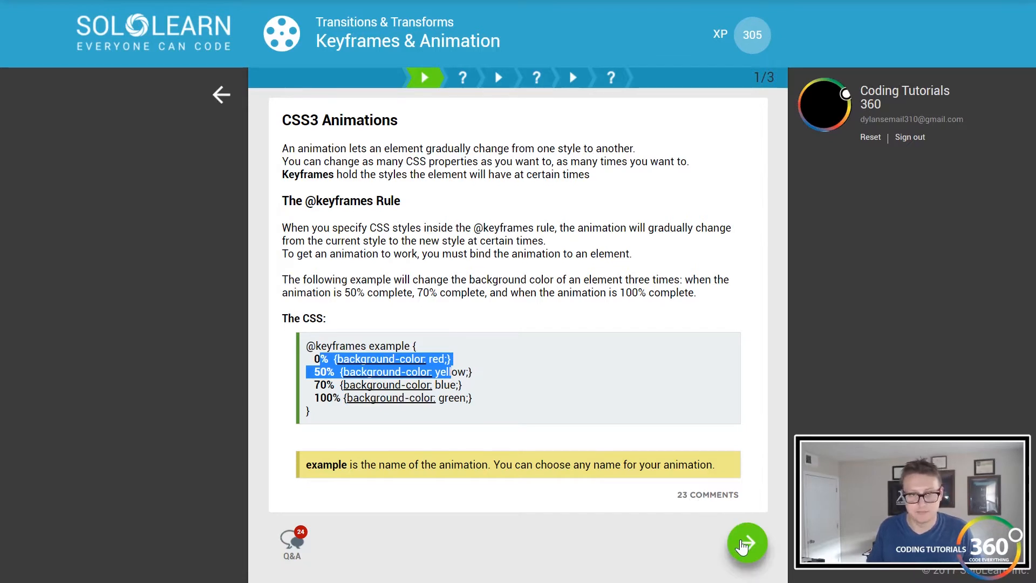
Answer Yes to the multiple keyframes question and continue to the from/to page.
click(746, 544)
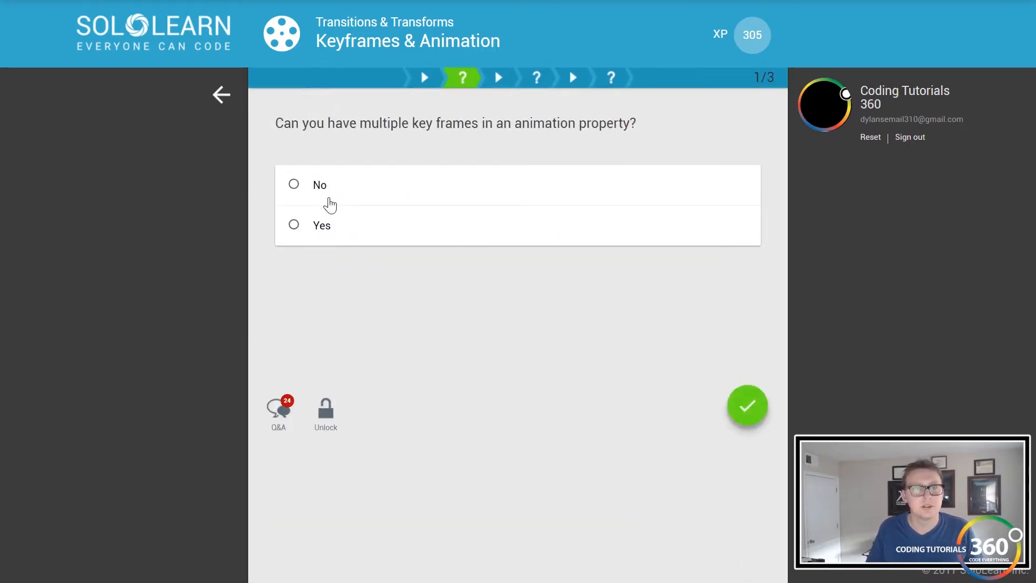
mouse_move(312, 229)
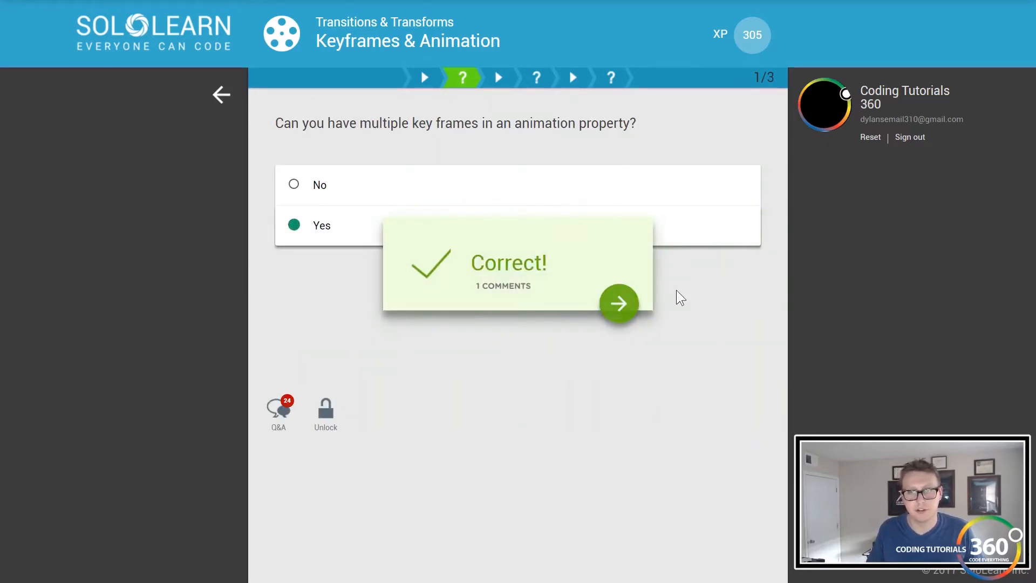
click(620, 304)
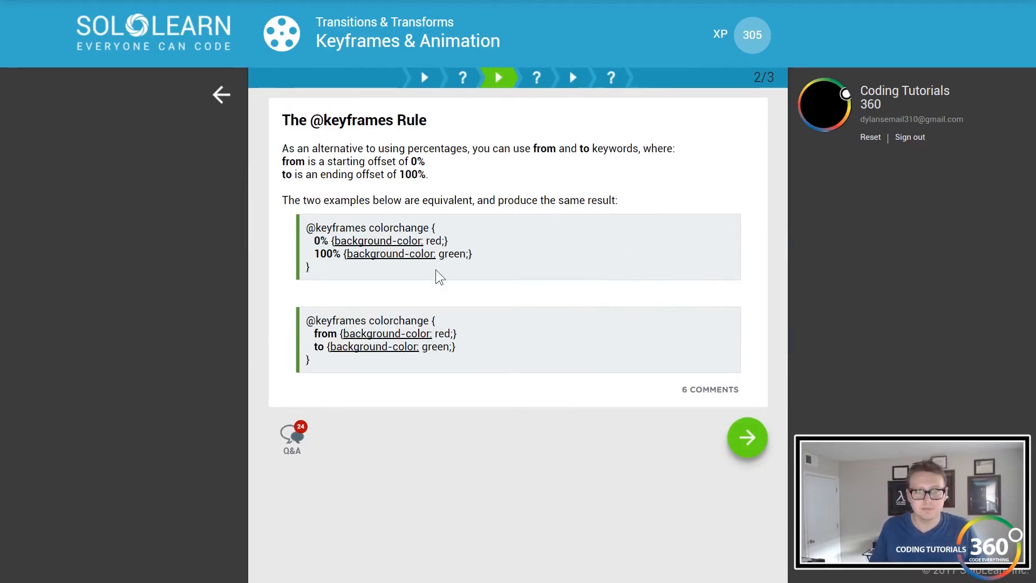
mouse_move(508, 277)
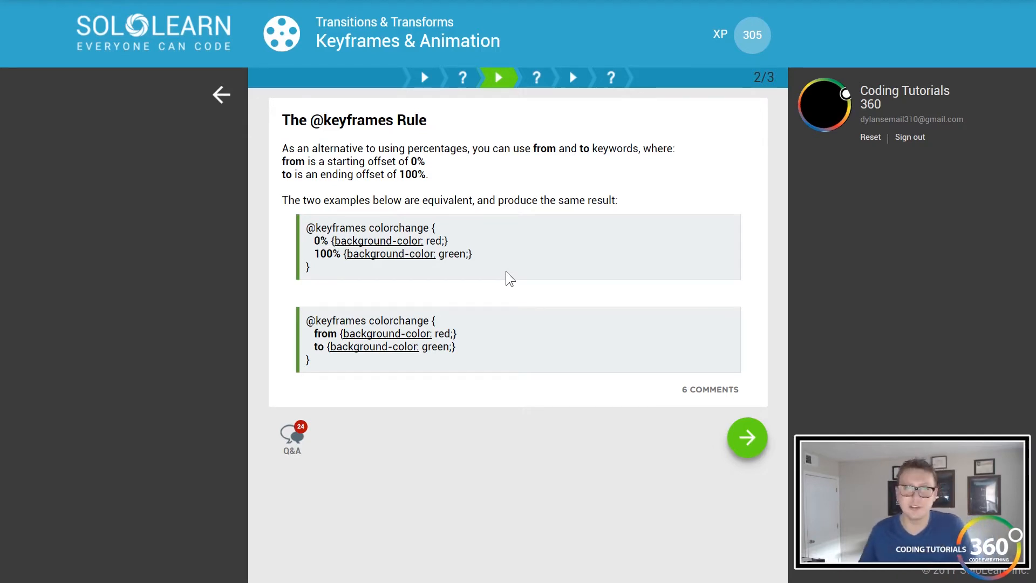
Fill the 0% alternative blank with 'from', get it marked correct, and continue.
click(747, 437)
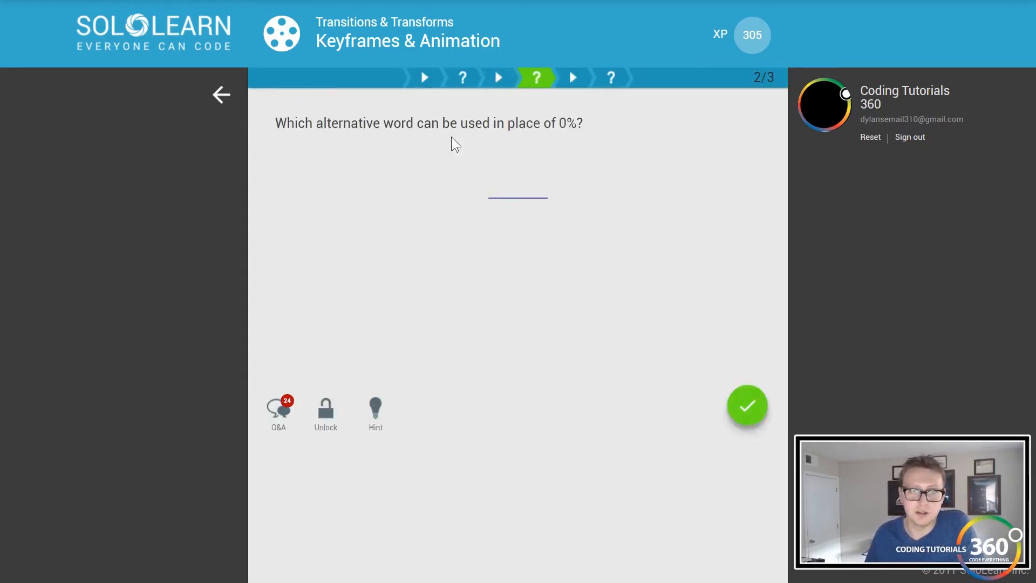
text(from)
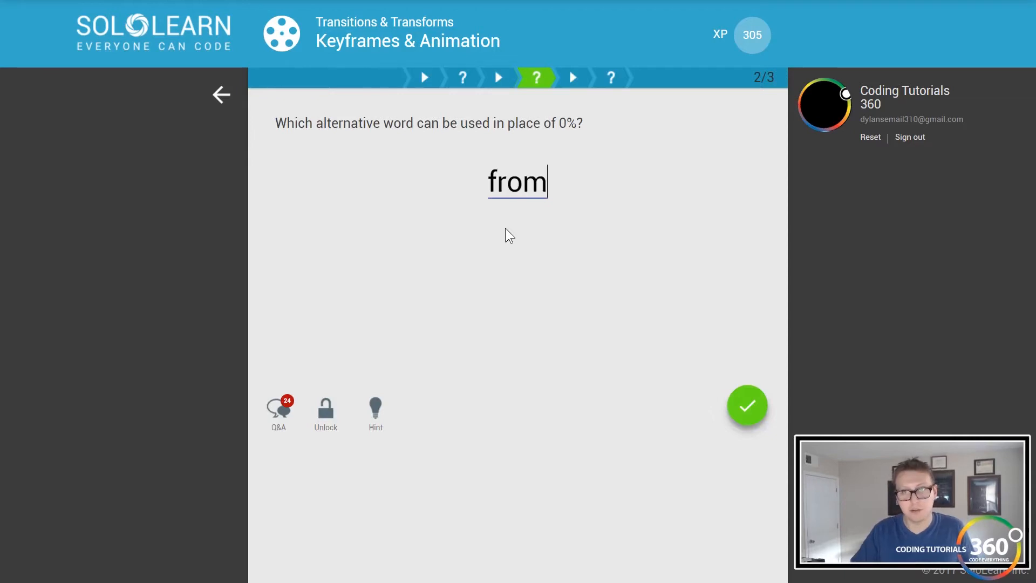
click(747, 406)
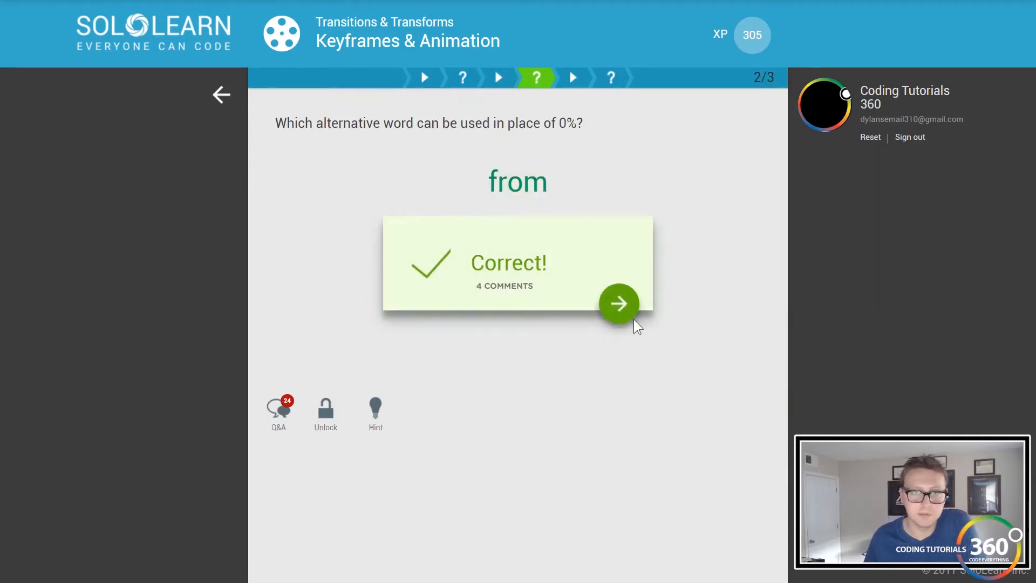
click(617, 304)
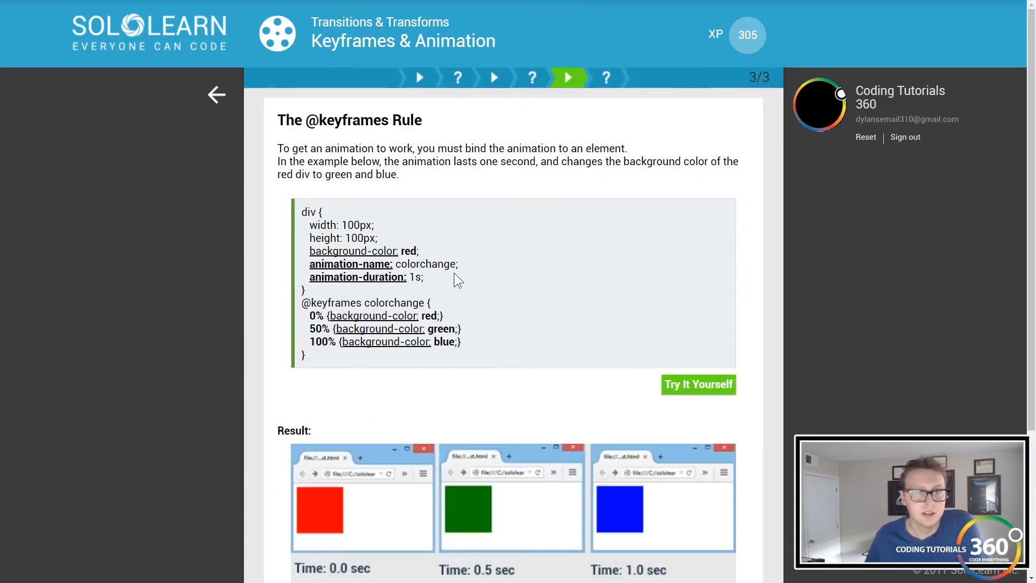
mouse_move(350, 264)
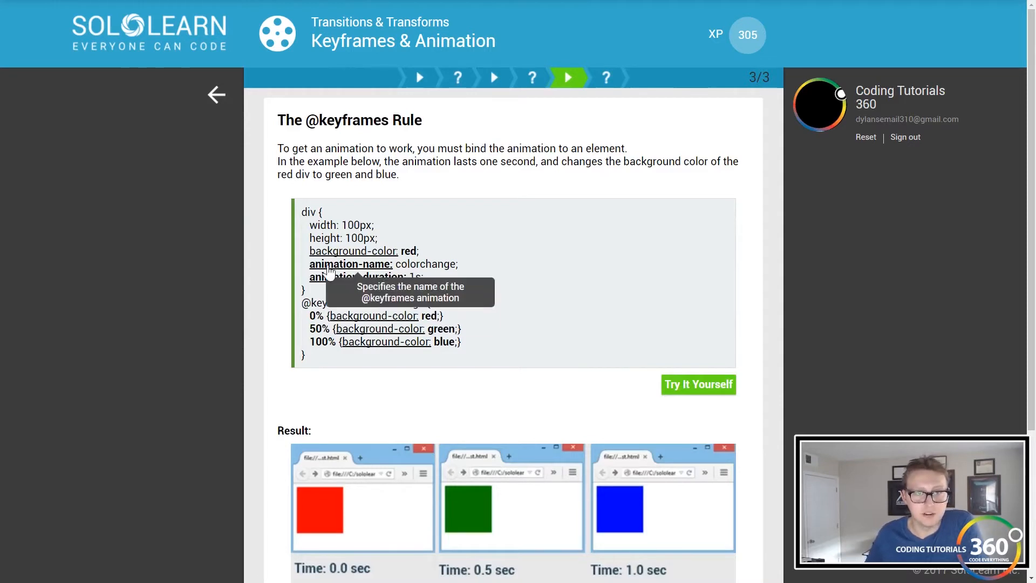
Read the animation-binding page with the colorchange example and advance to question 3/3.
double_click(426, 263)
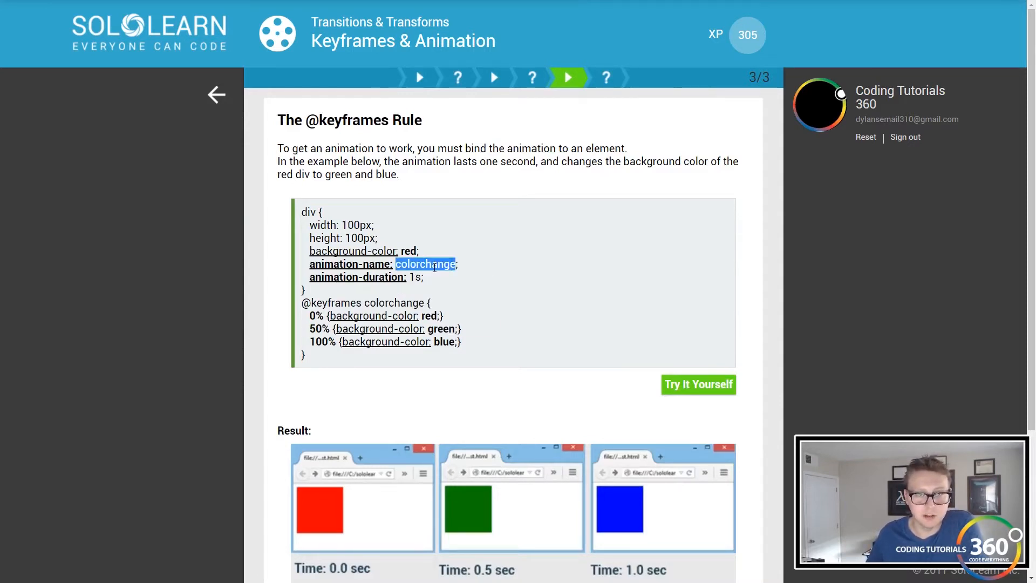
drag(303, 302, 461, 342)
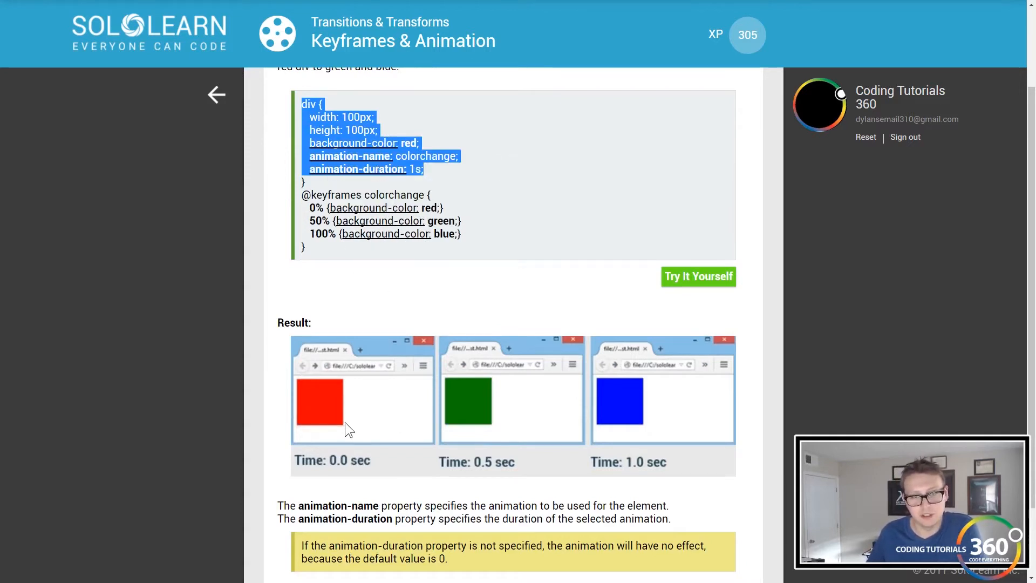
mouse_move(368, 359)
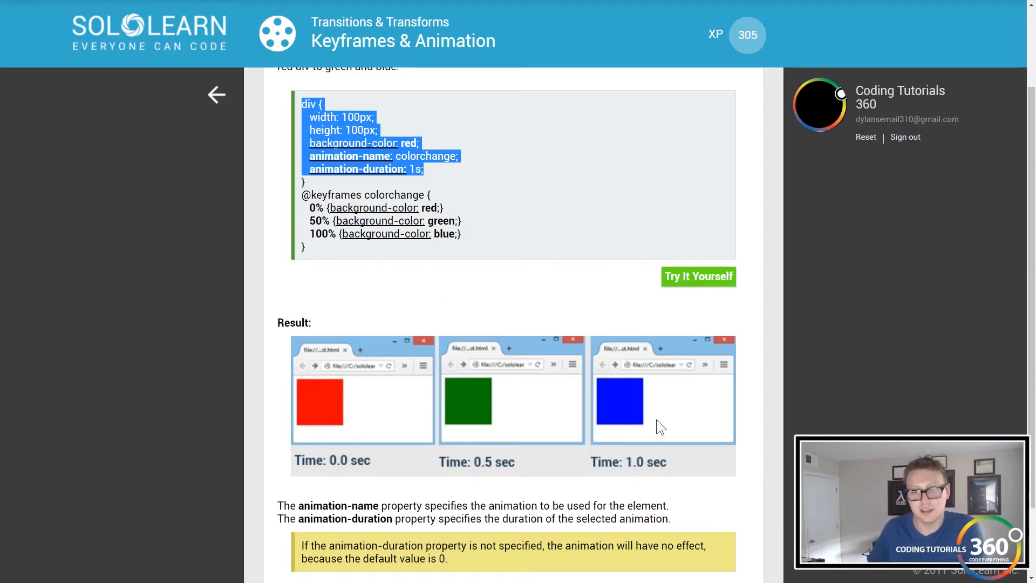
scroll(down, 3)
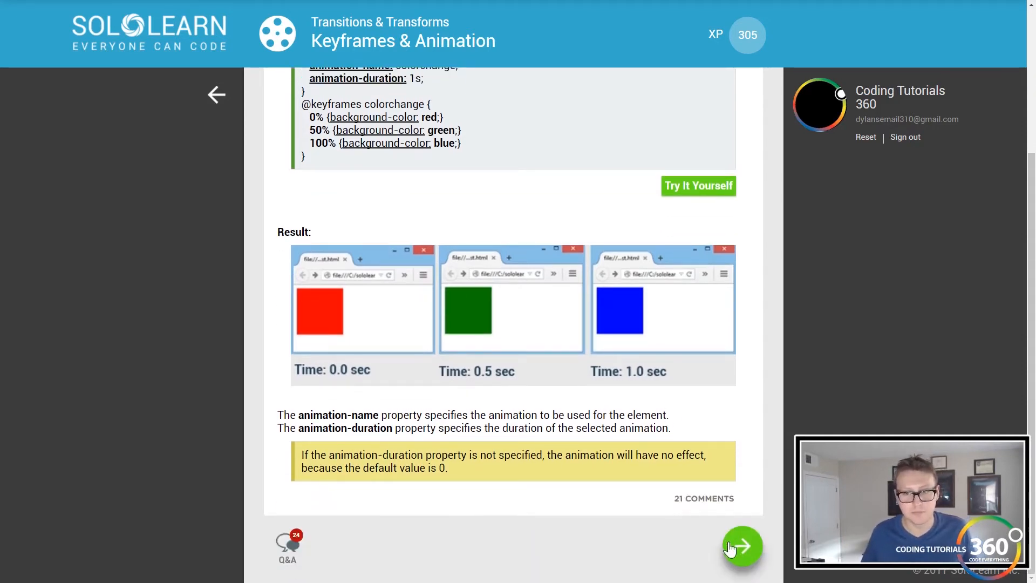
click(740, 545)
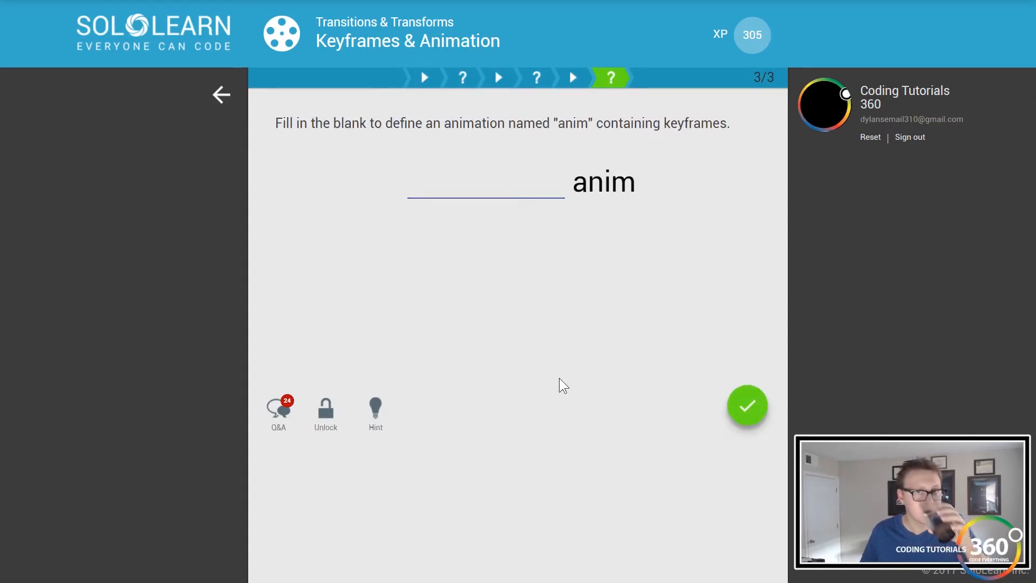
click(486, 181)
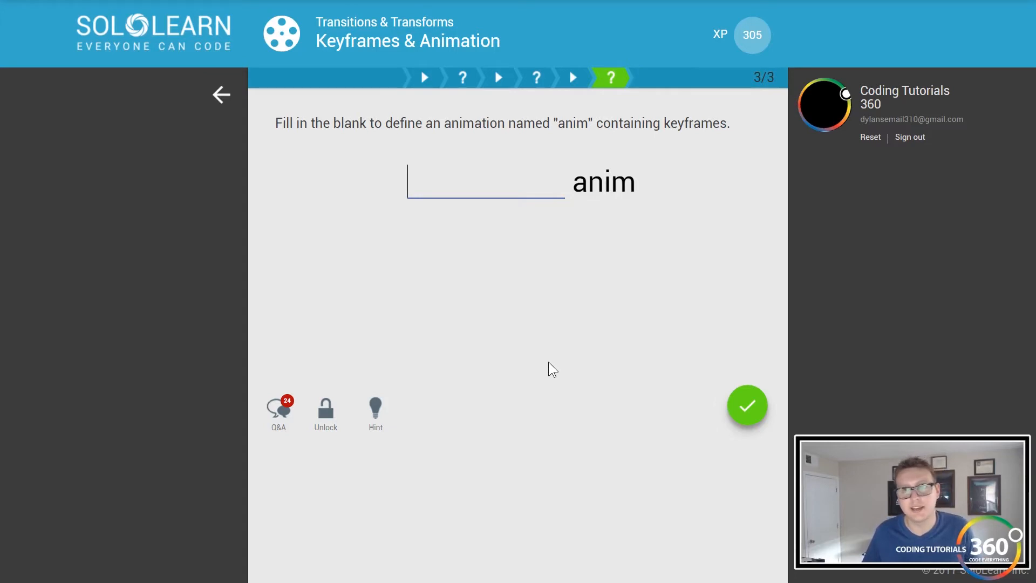
text(@k)
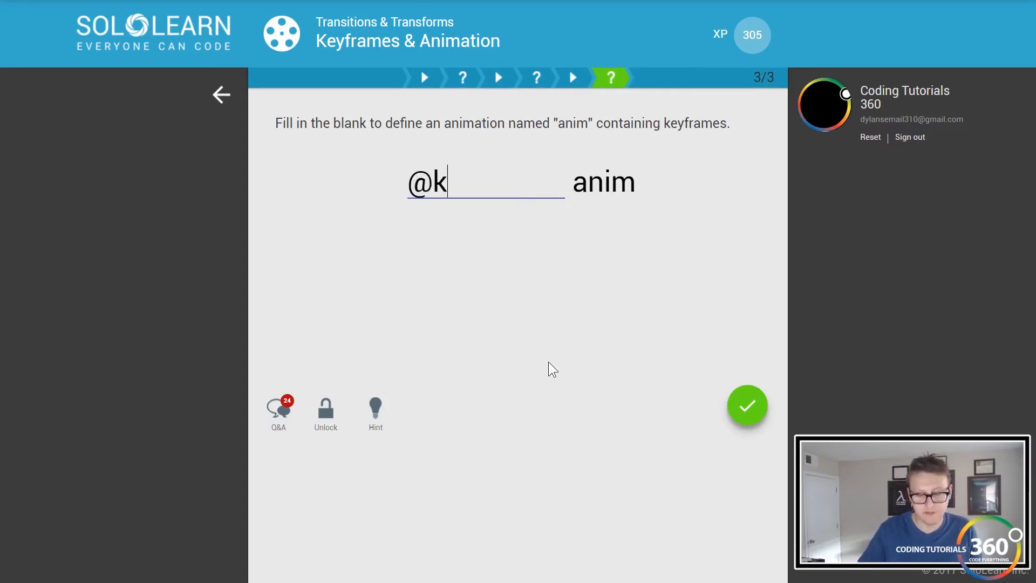
text(eyframes)
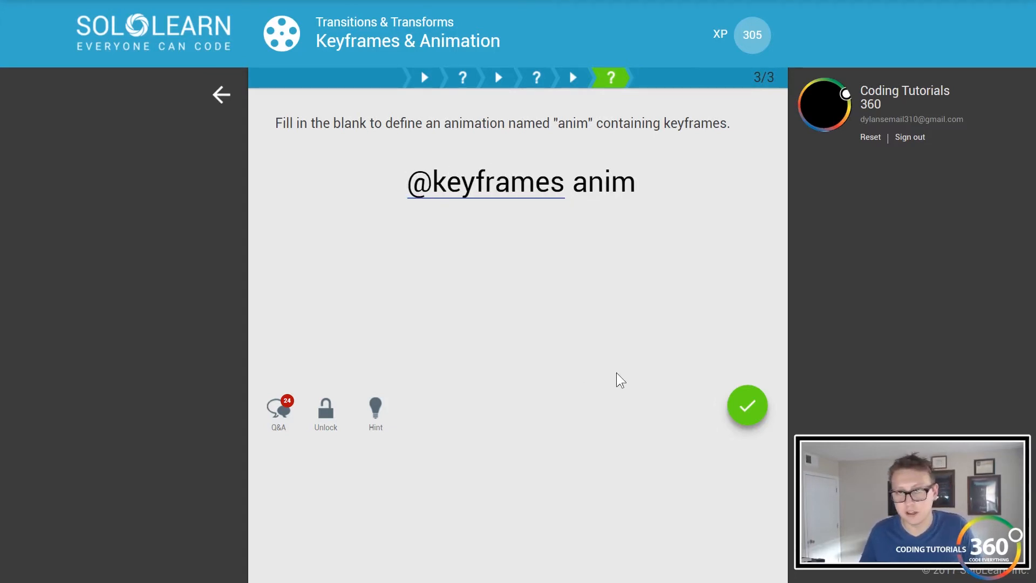
click(746, 405)
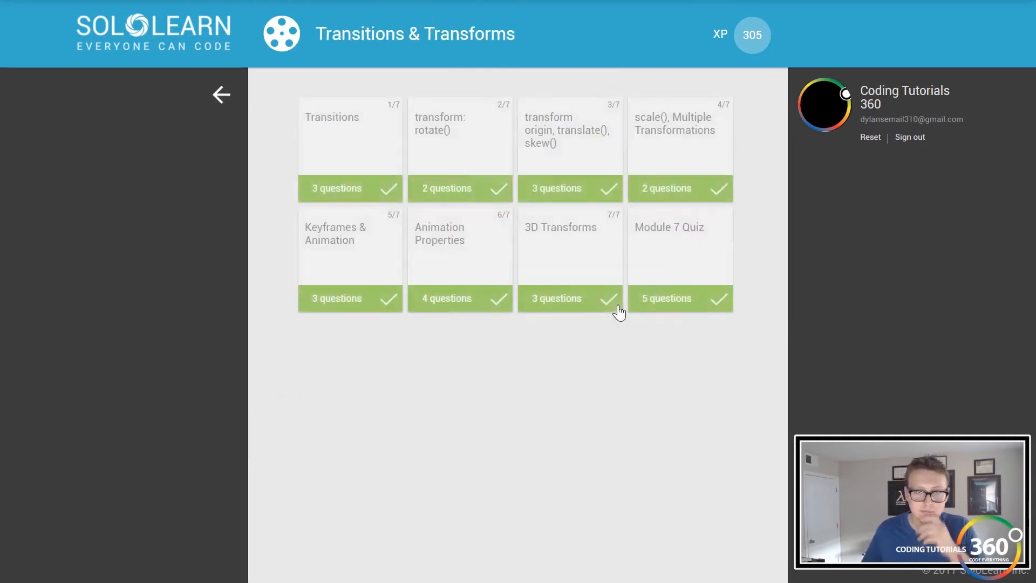
click(440, 233)
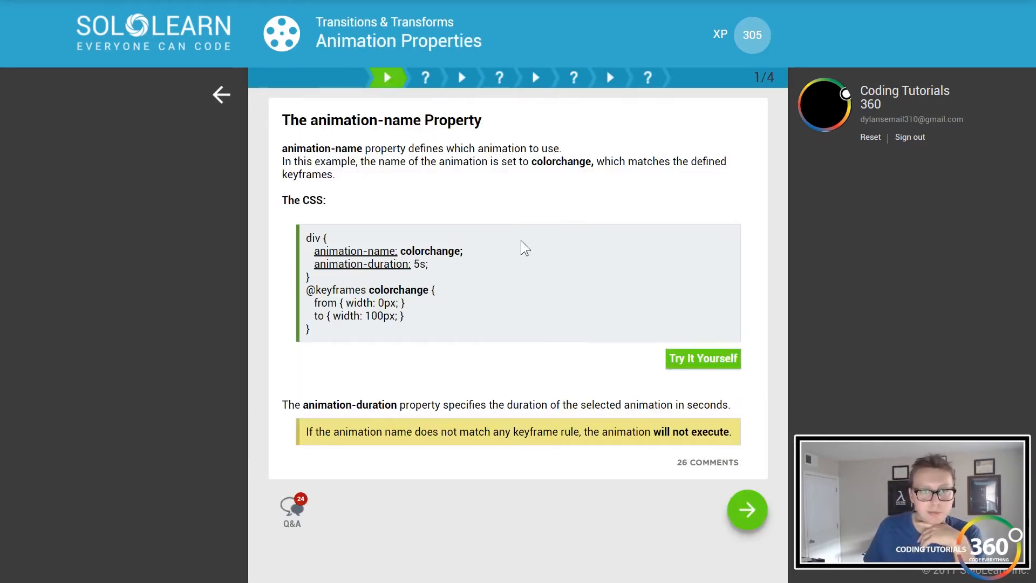
Review the animation-name page, revisit it via the overview, and reach the 5-second question.
double_click(398, 290)
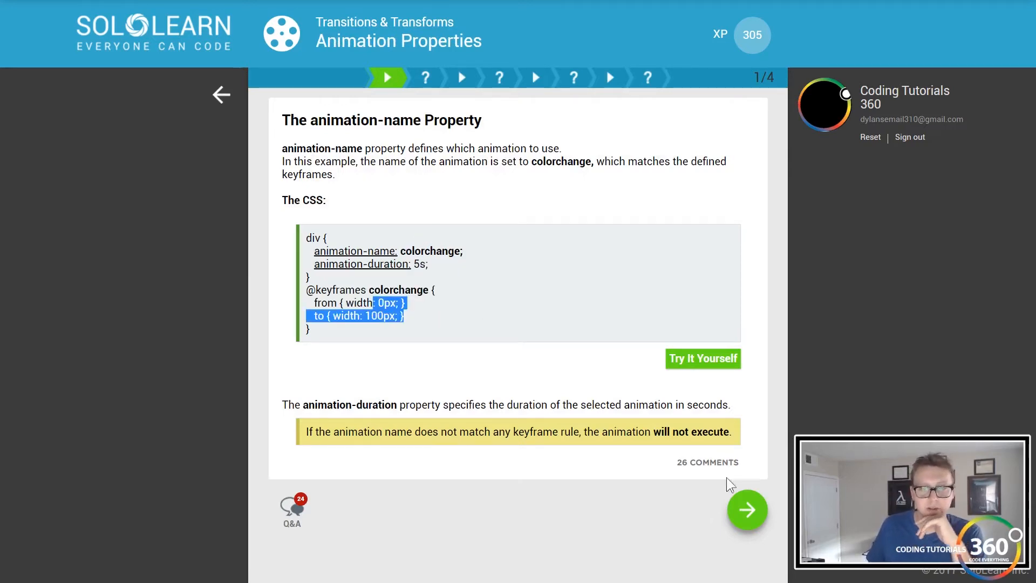
click(747, 510)
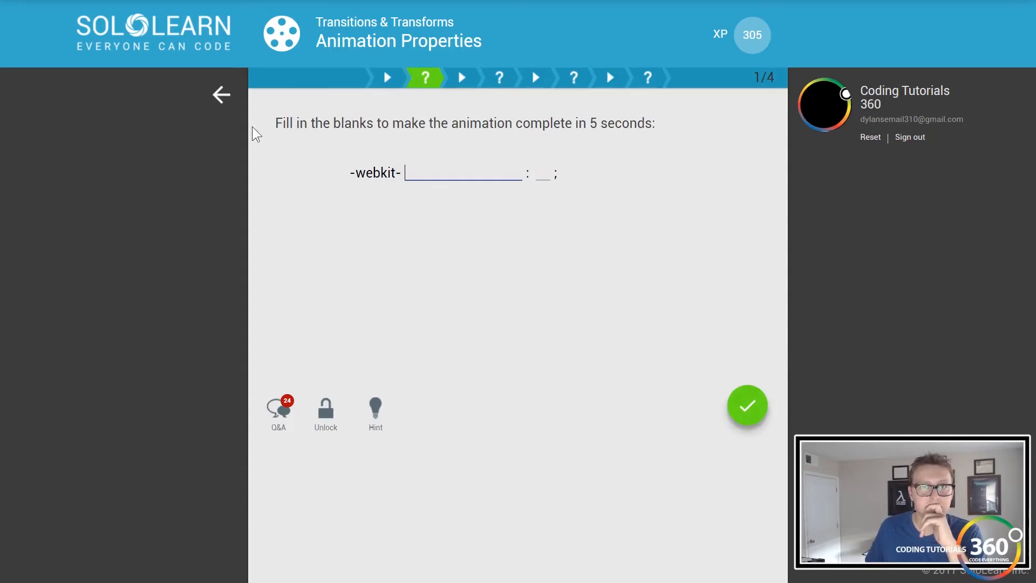
click(221, 94)
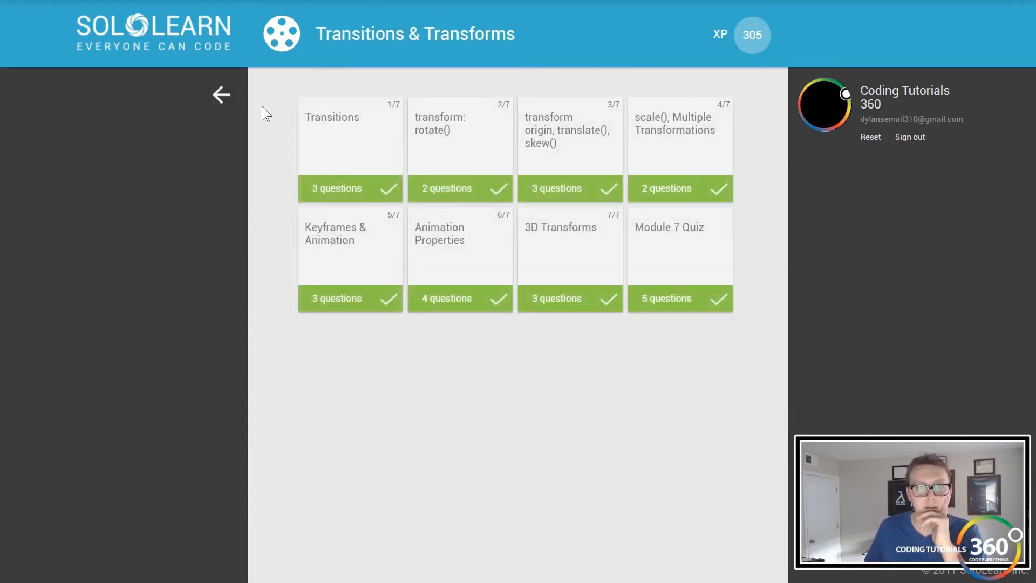
click(460, 245)
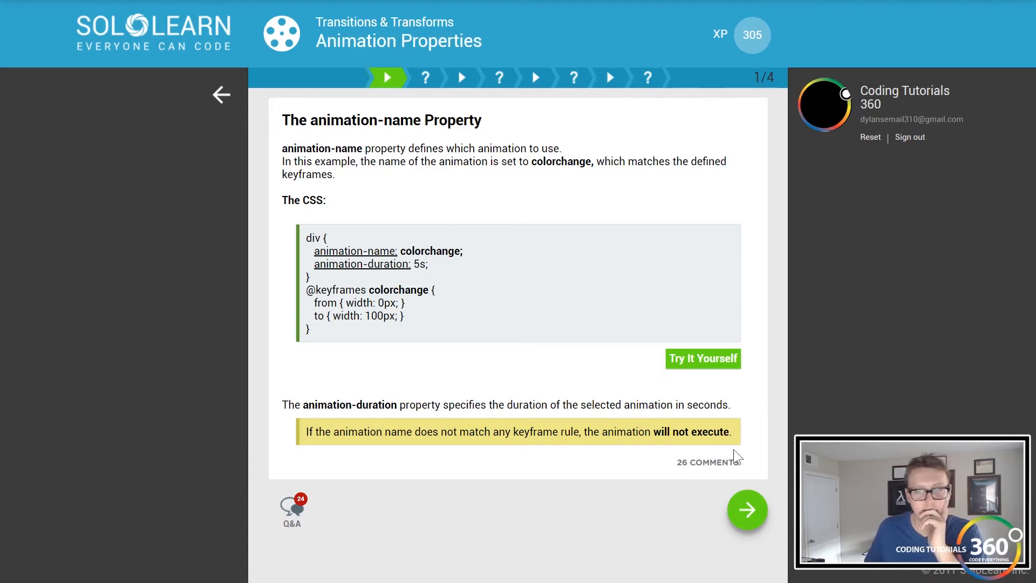
click(747, 509)
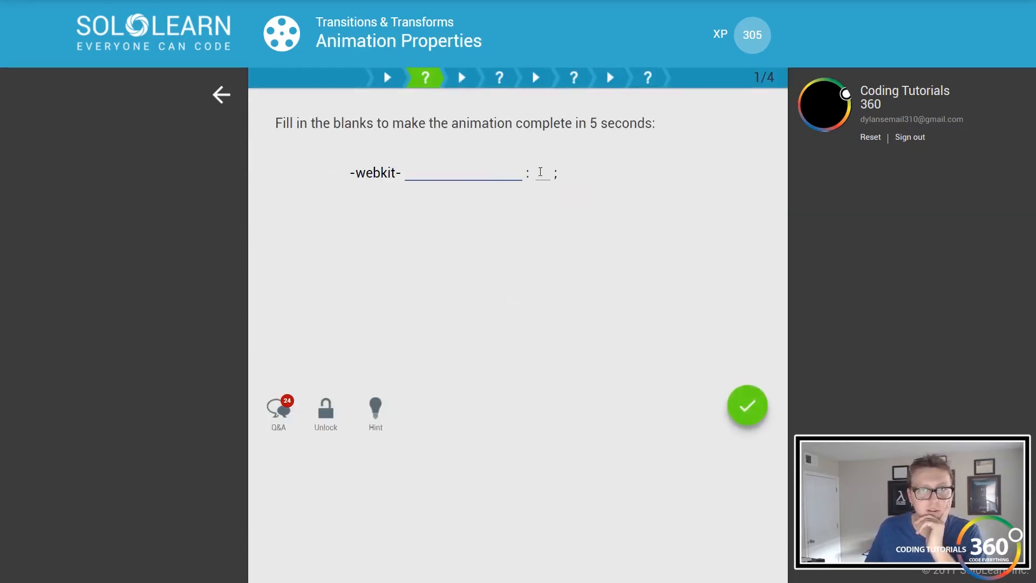
Answer 'animation-duration: 5s', buying a 15-point hint for the property name.
text(5s)
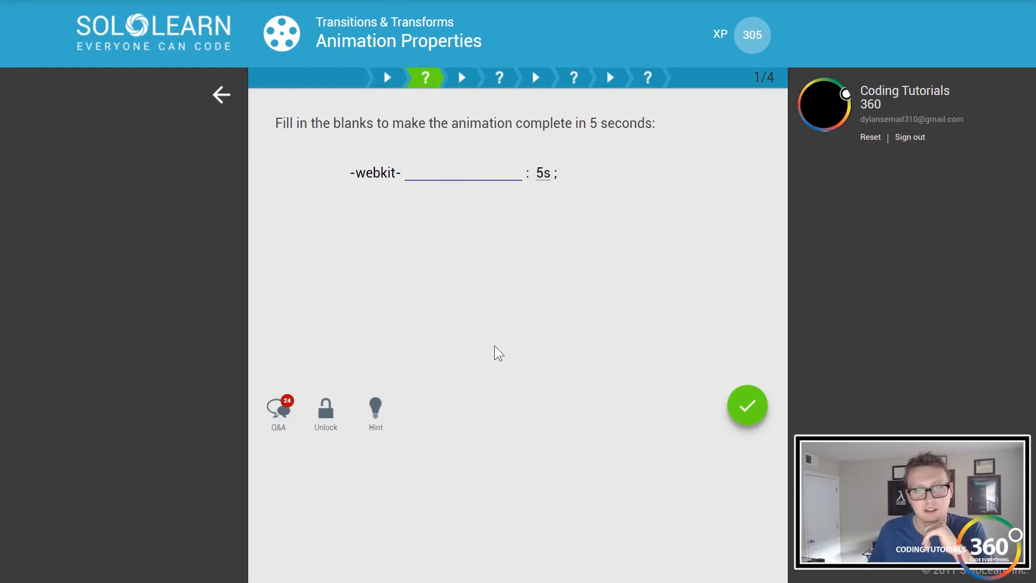
click(375, 406)
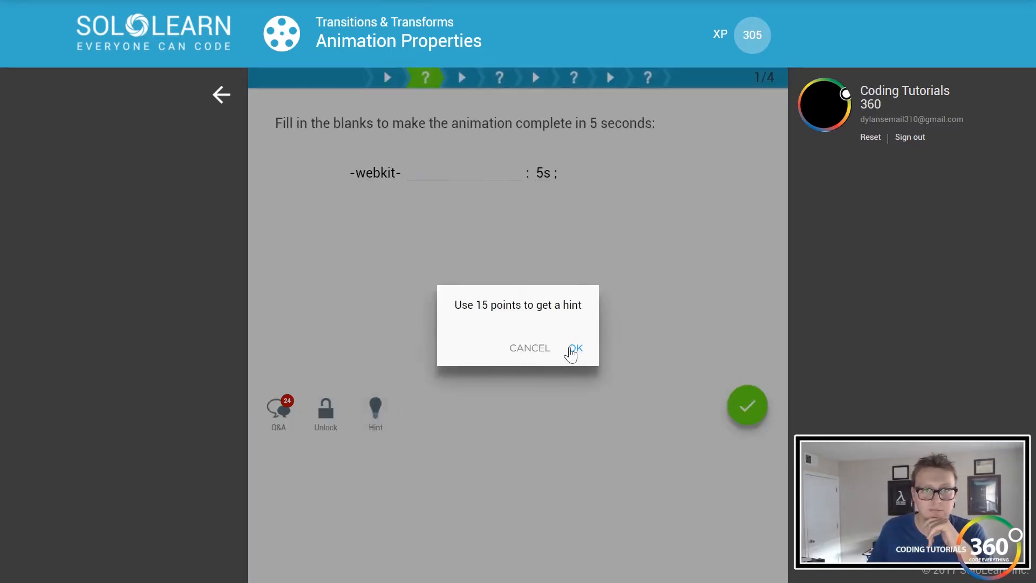
click(576, 349)
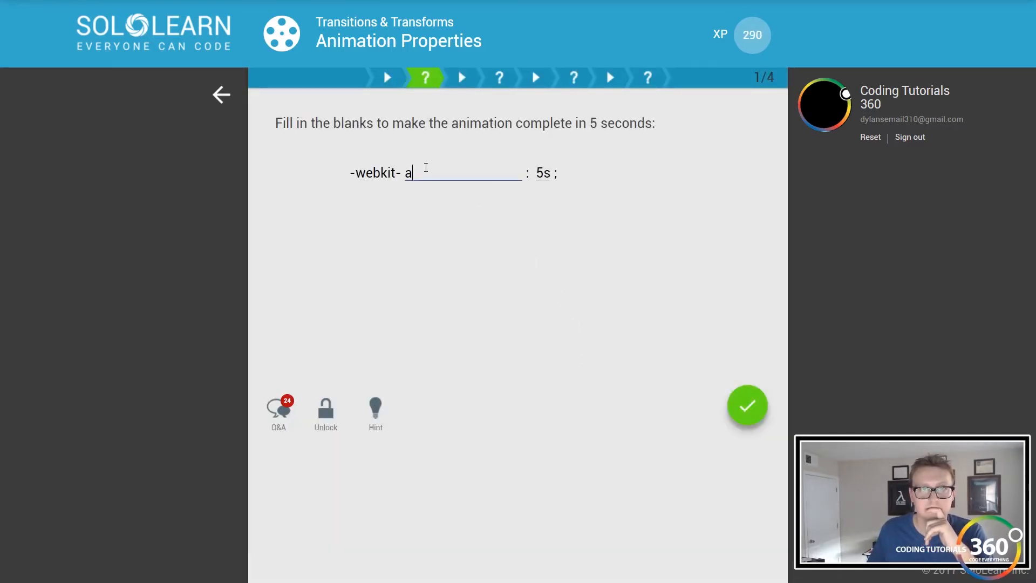
text(nimation-durati)
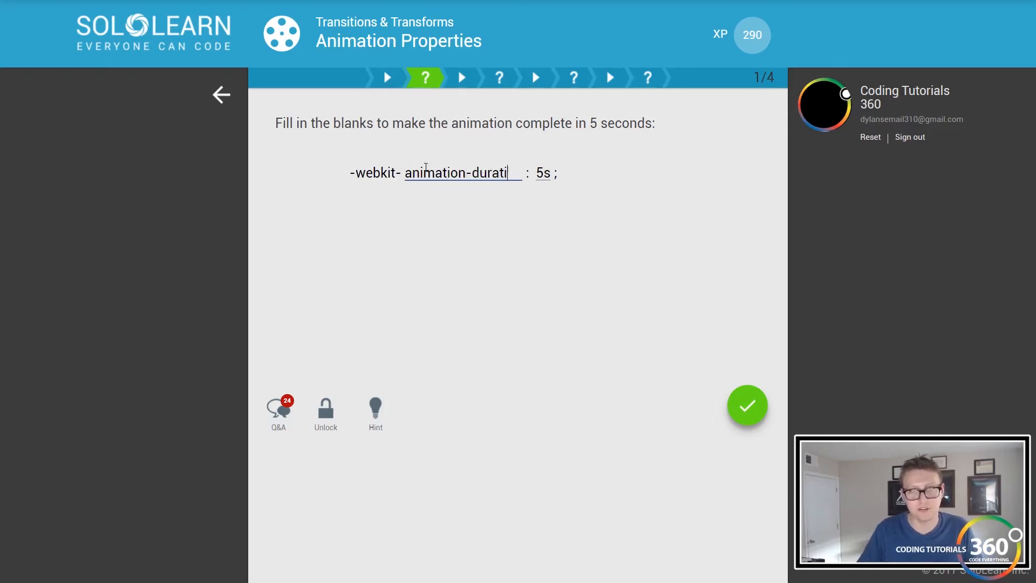
text(on)
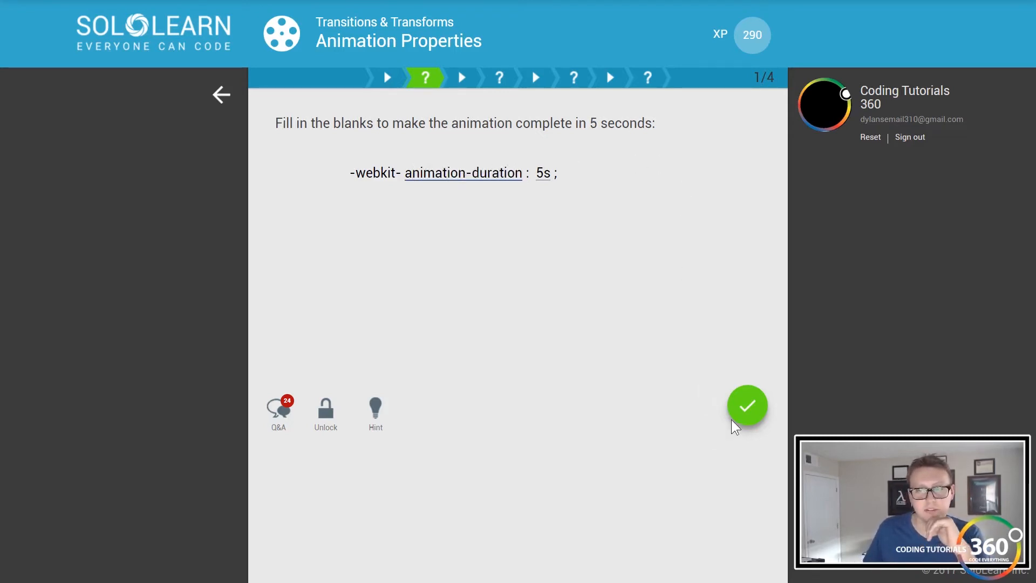
click(746, 405)
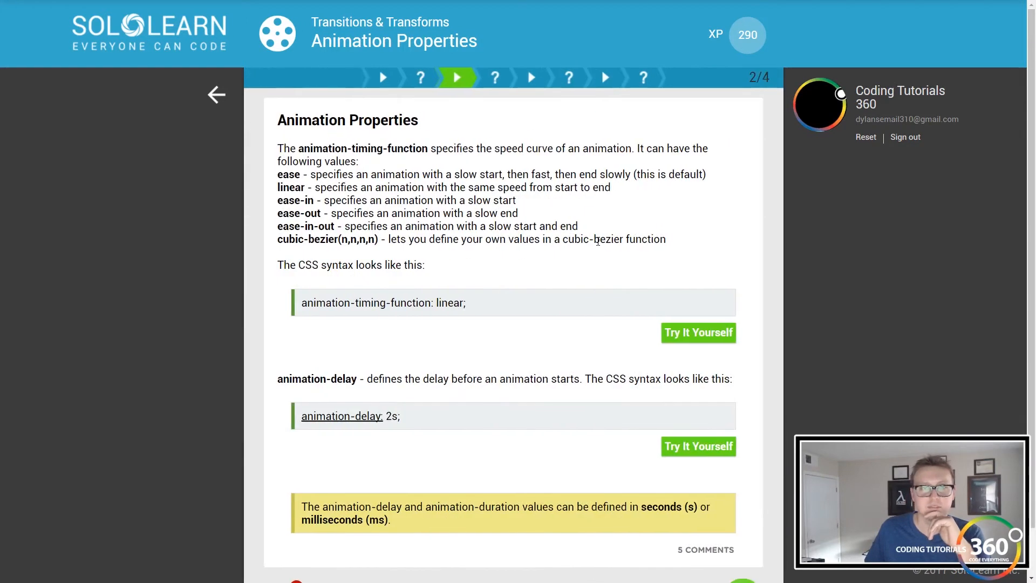
Read the animation-delay page and answer the 2-second delay blank with '2'.
scroll(down, 3)
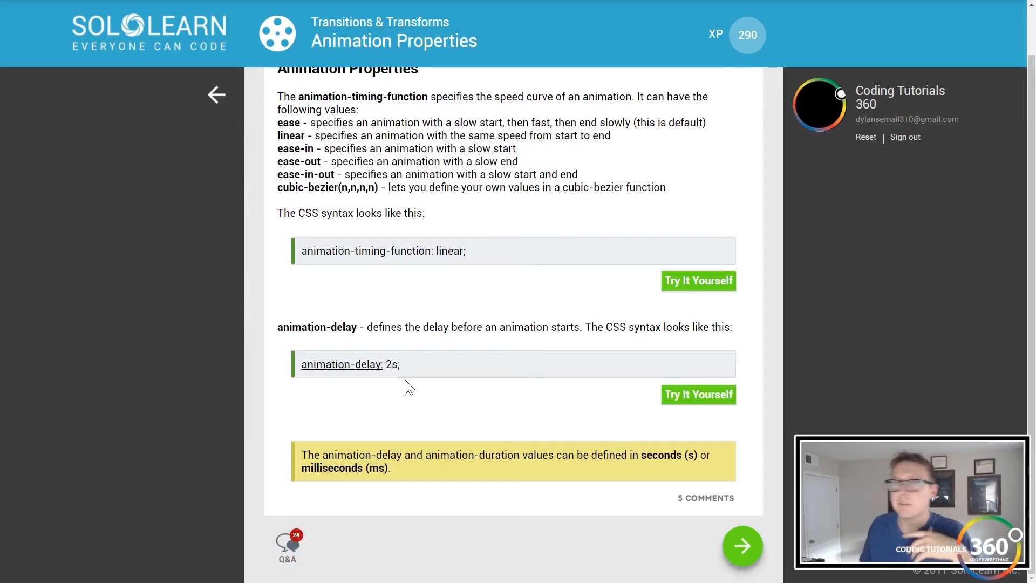
mouse_move(458, 447)
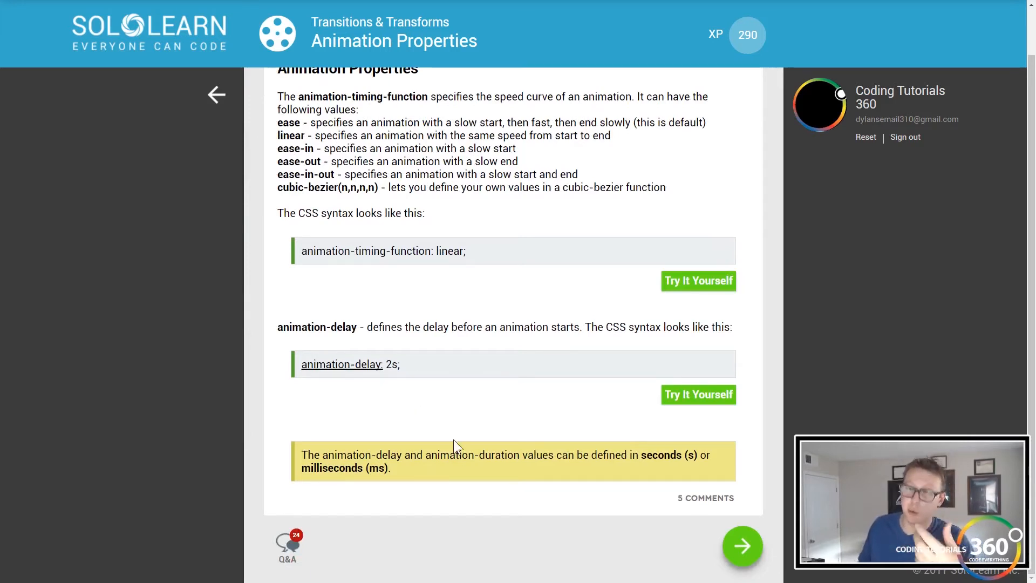
mouse_move(341, 364)
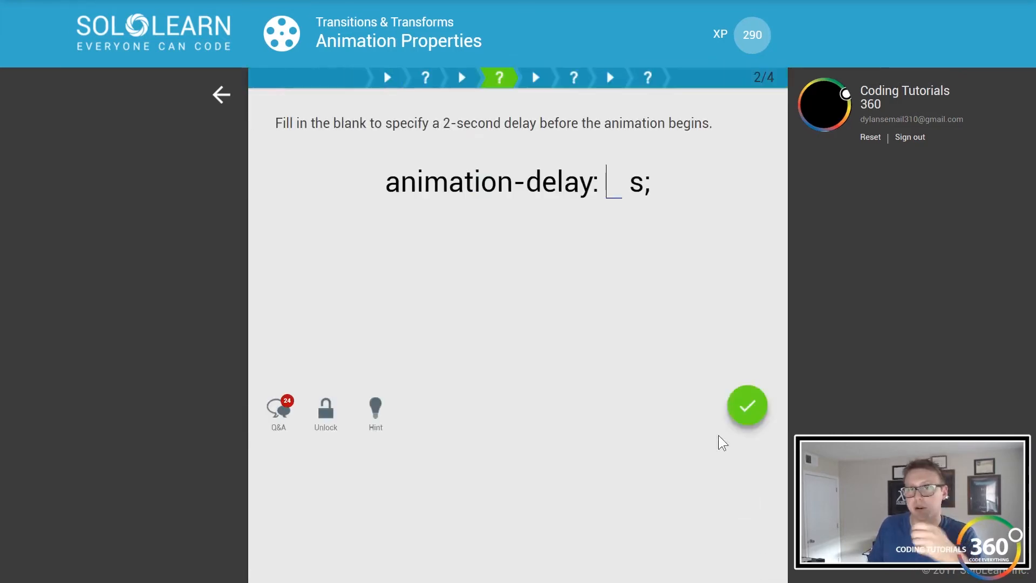
text(2)
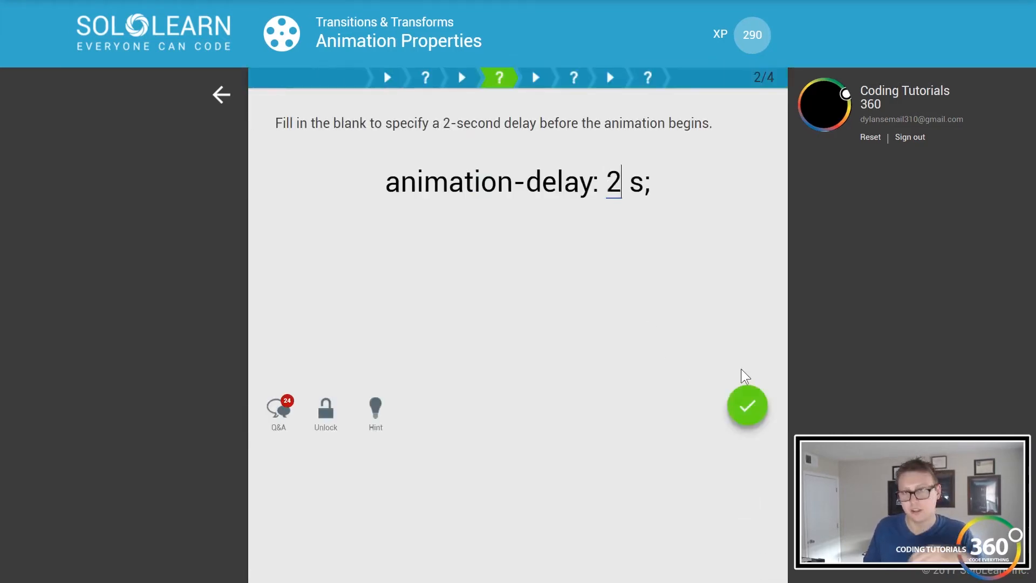
click(747, 407)
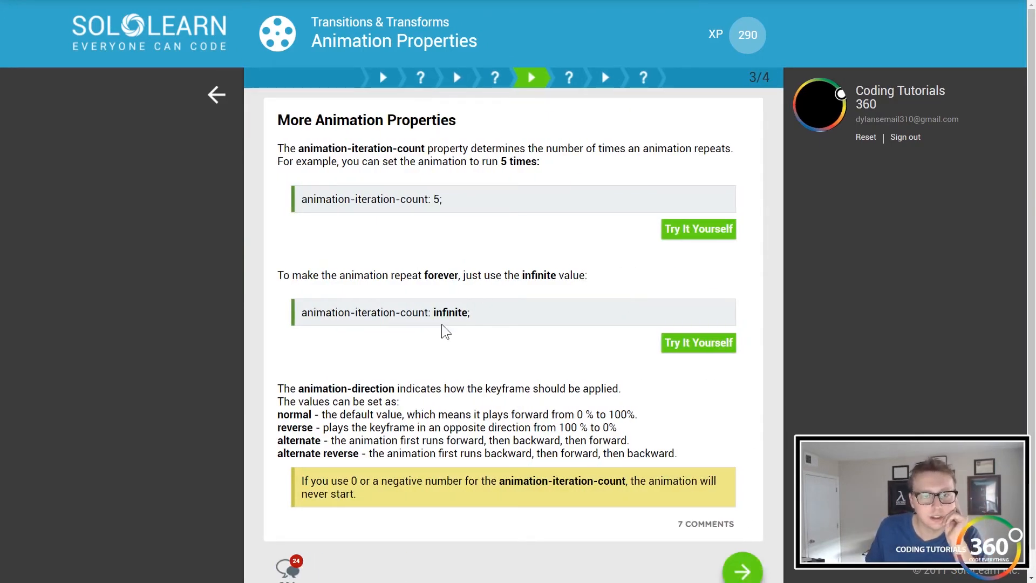
mouse_move(452, 305)
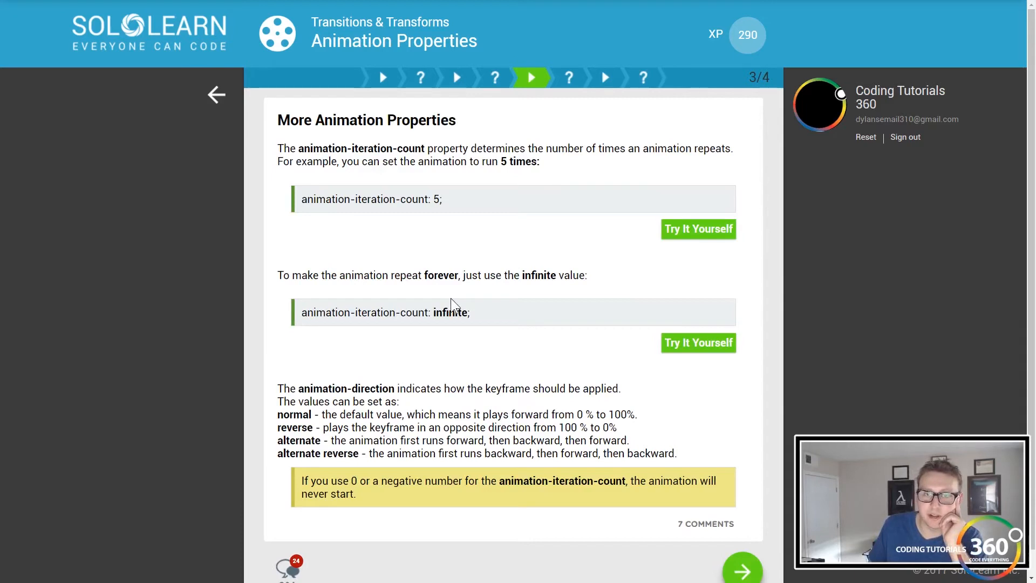
Read the iteration-count page and answer the repeat-forever blank with 'infinite'.
scroll(down, 3)
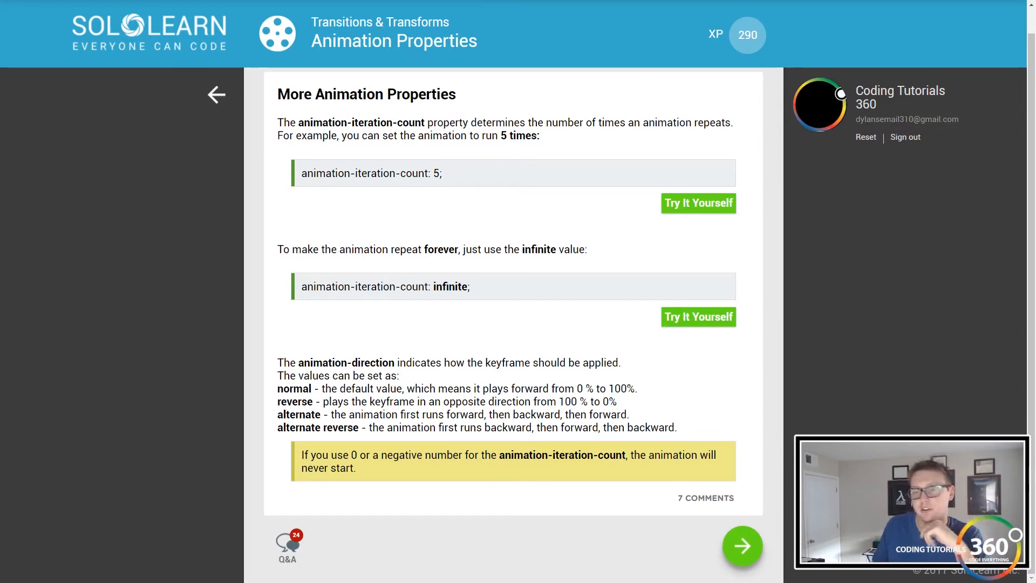
click(741, 546)
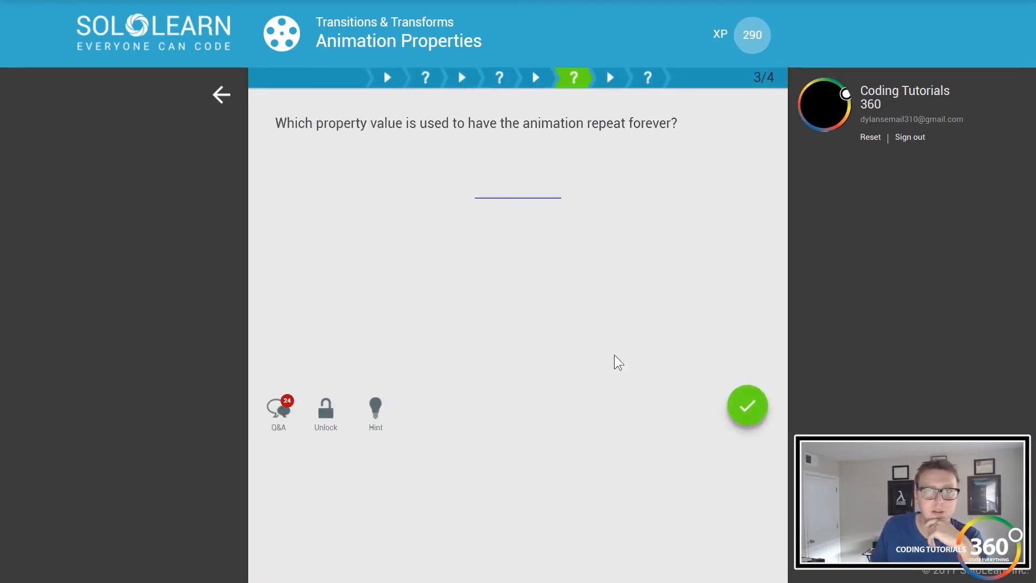
text(infinite)
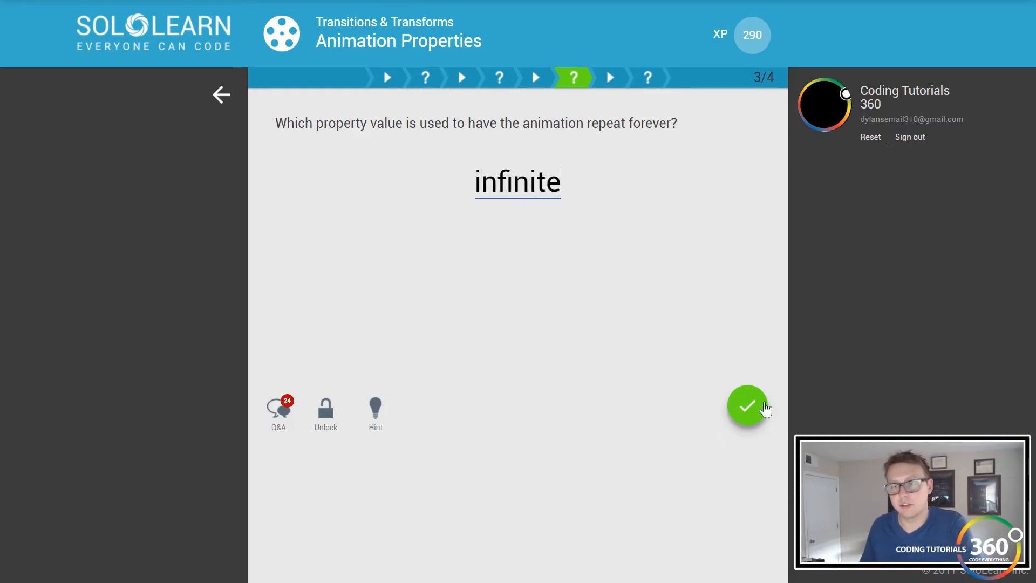
click(747, 407)
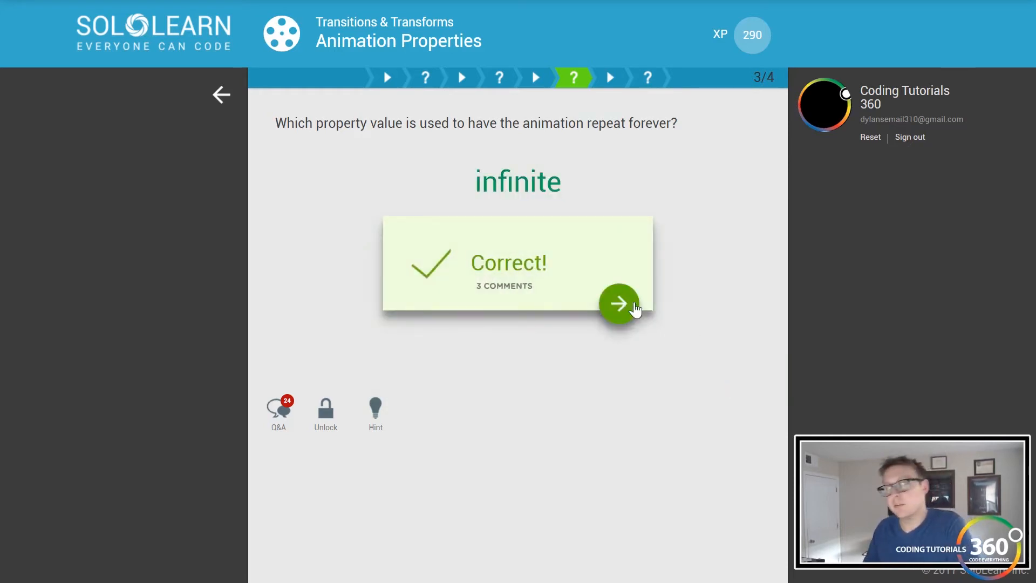
click(619, 303)
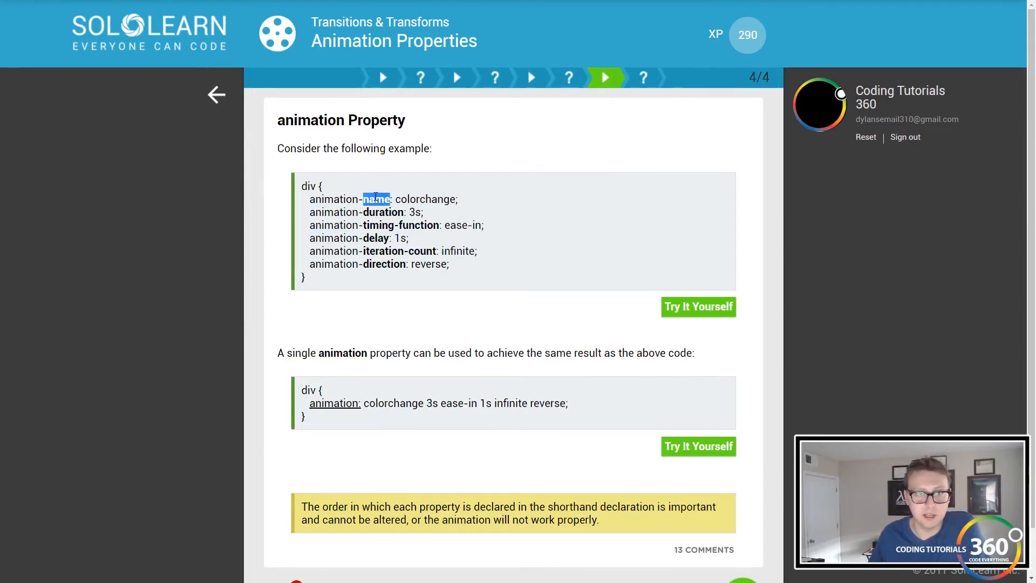
Read the animation shorthand page and advance to the sizechange practice exercise.
drag(363, 225, 456, 225)
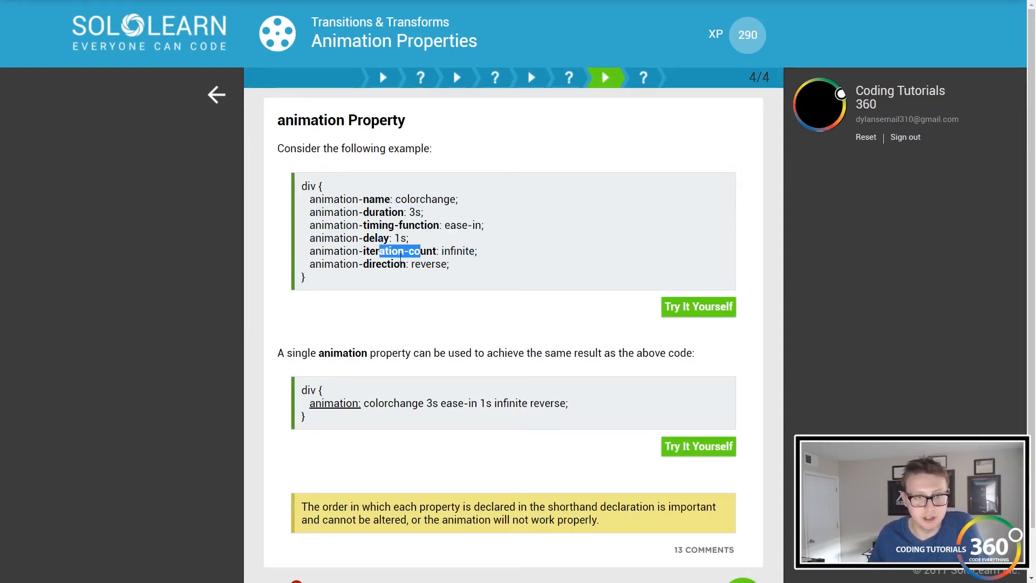
scroll(down, 3)
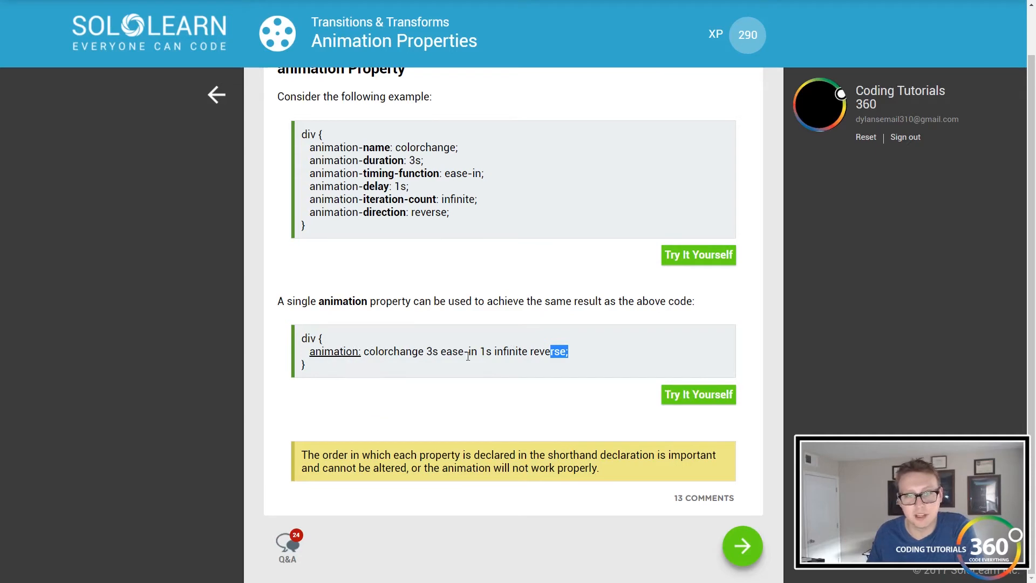
mouse_move(414, 193)
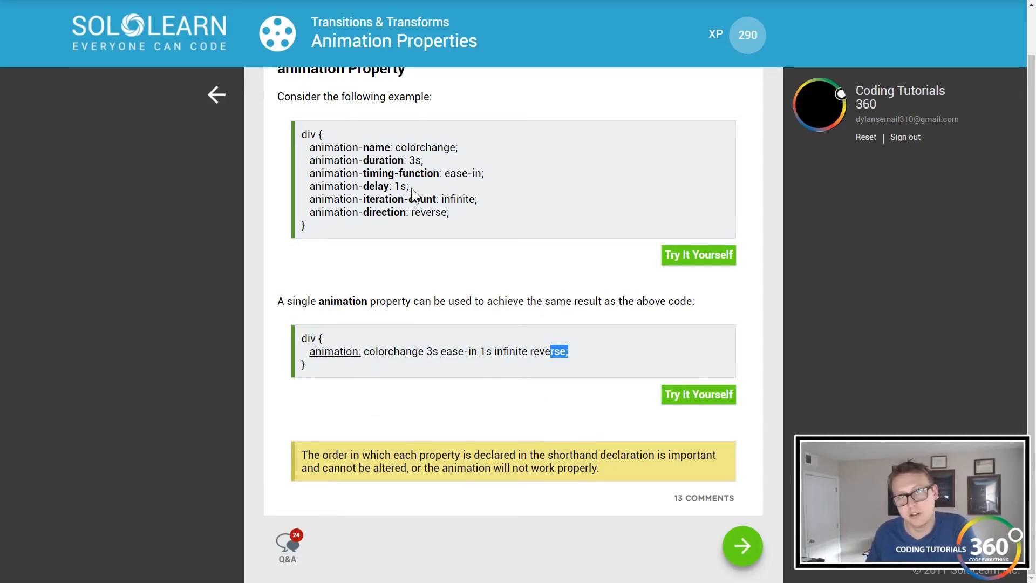
mouse_move(723, 527)
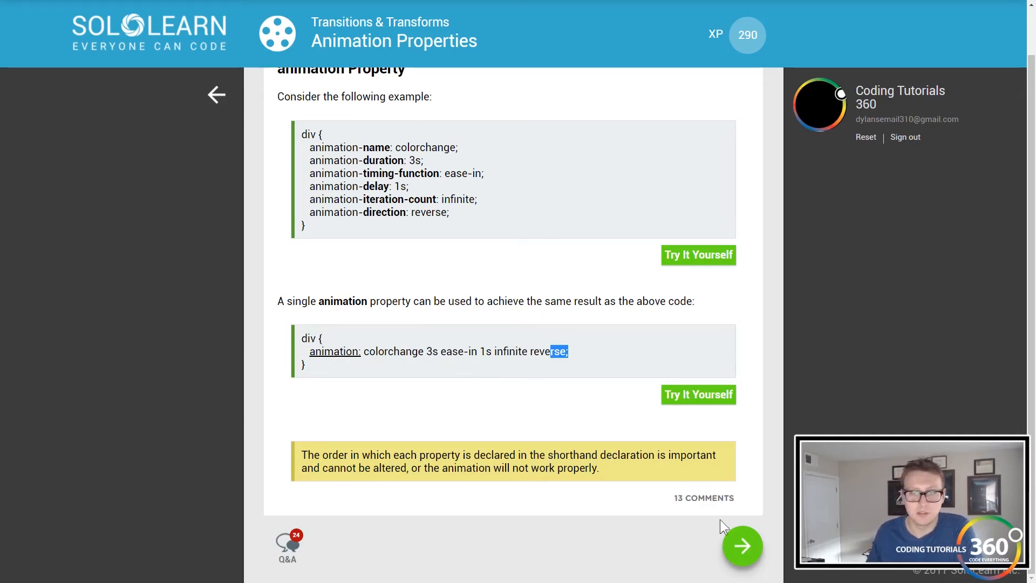
click(743, 545)
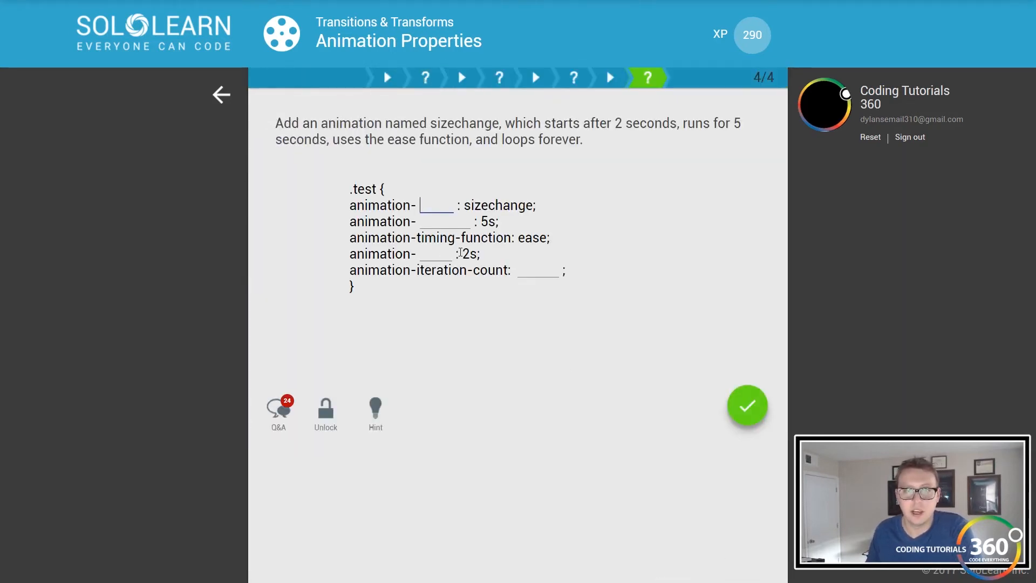
Start filling name and duration, then go back to review the lesson card.
text(name)
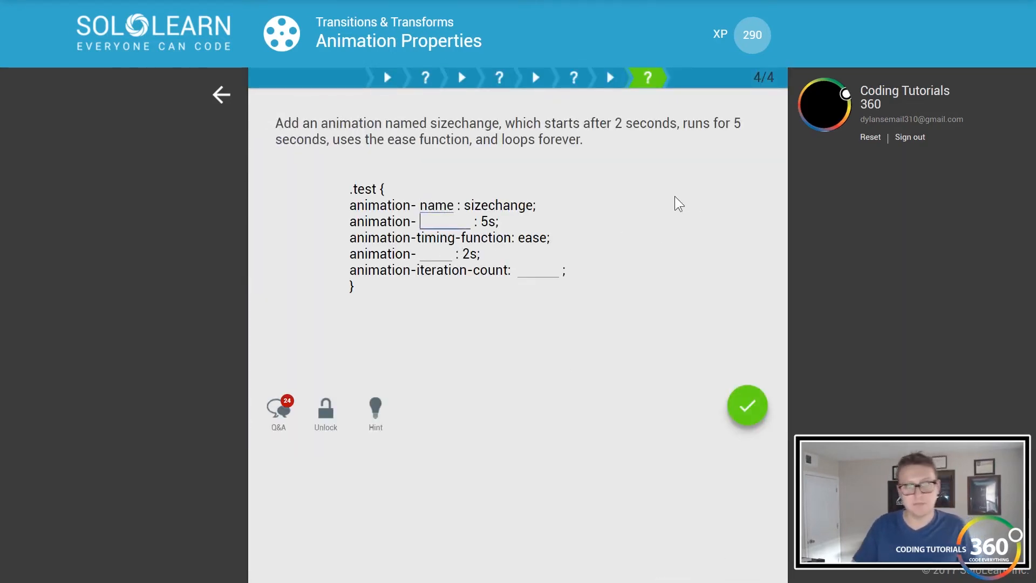
text(duration)
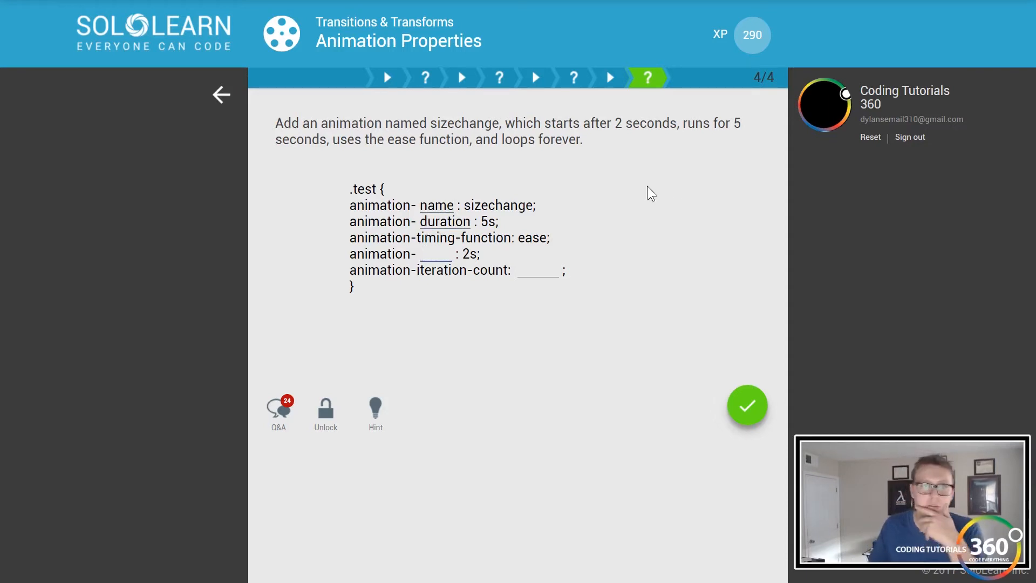
mouse_move(608, 86)
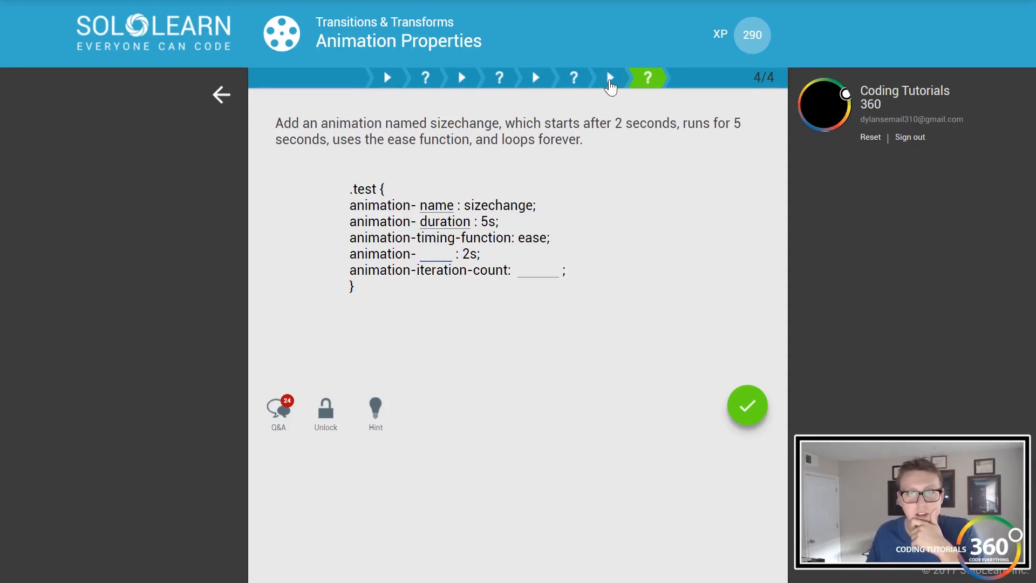
click(605, 78)
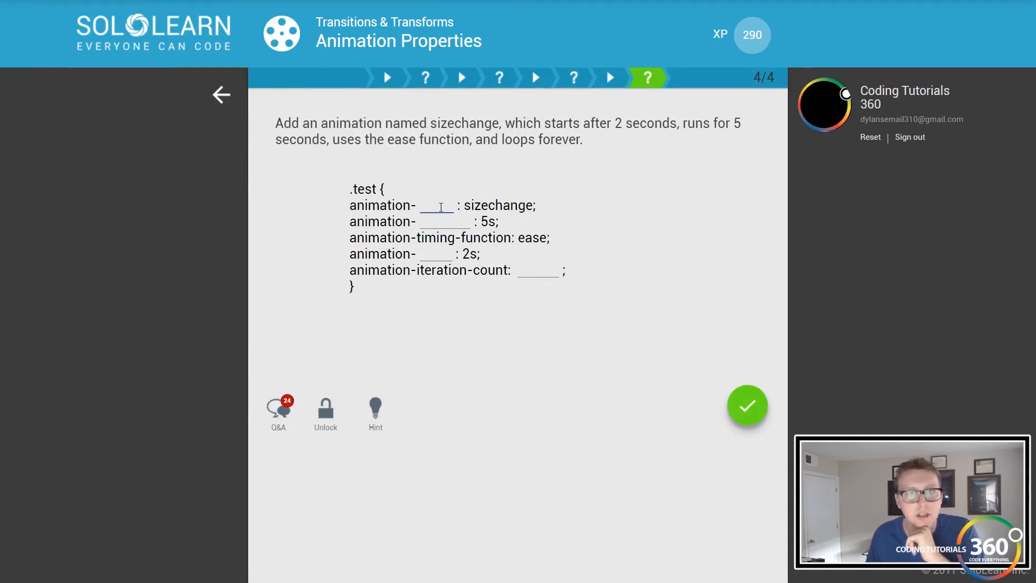
mouse_move(463, 218)
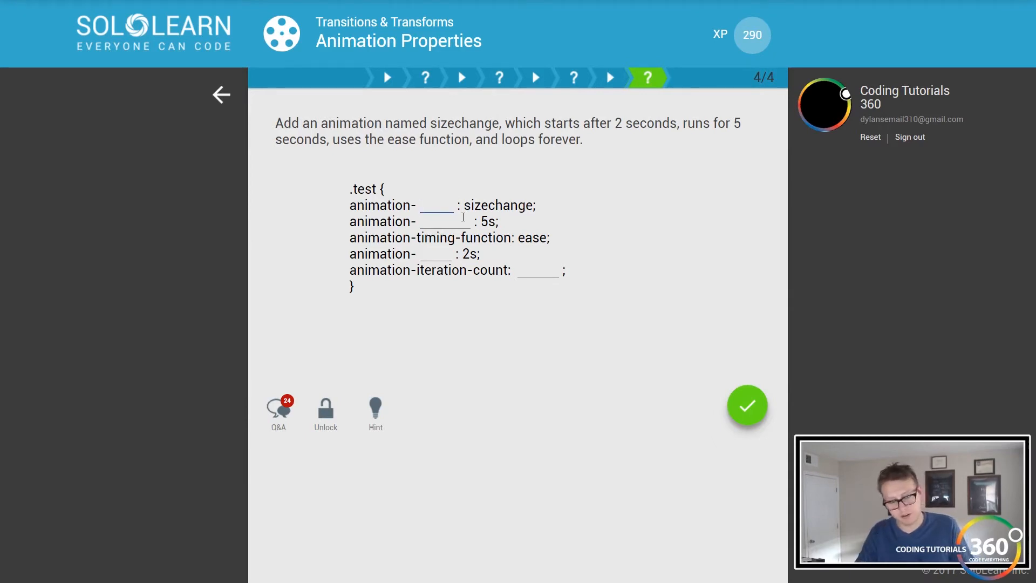
Fill the sizechange blanks with name, duration, delay and infinite and submit for Correct.
text(name)
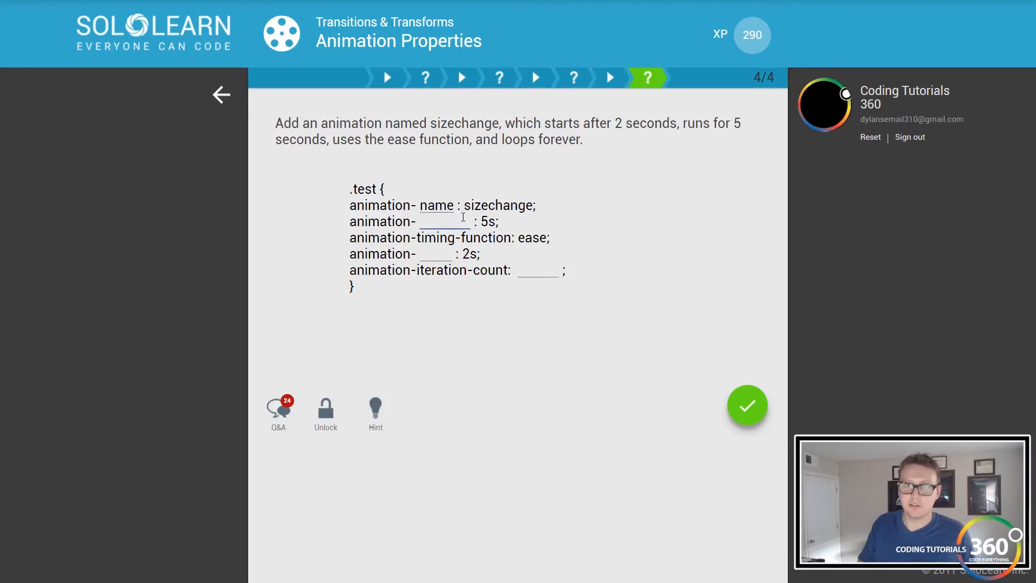
text(d)
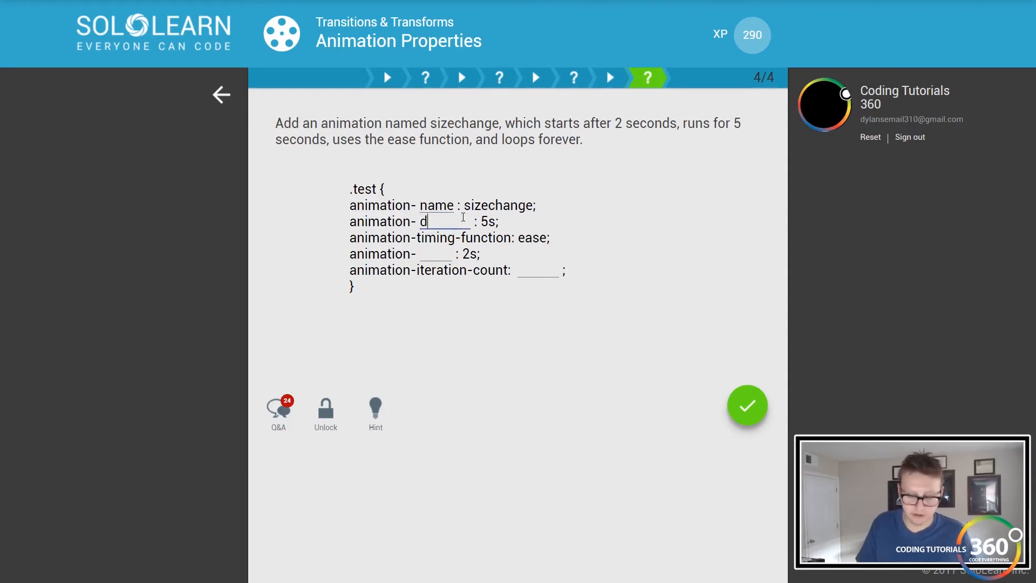
text(uration)
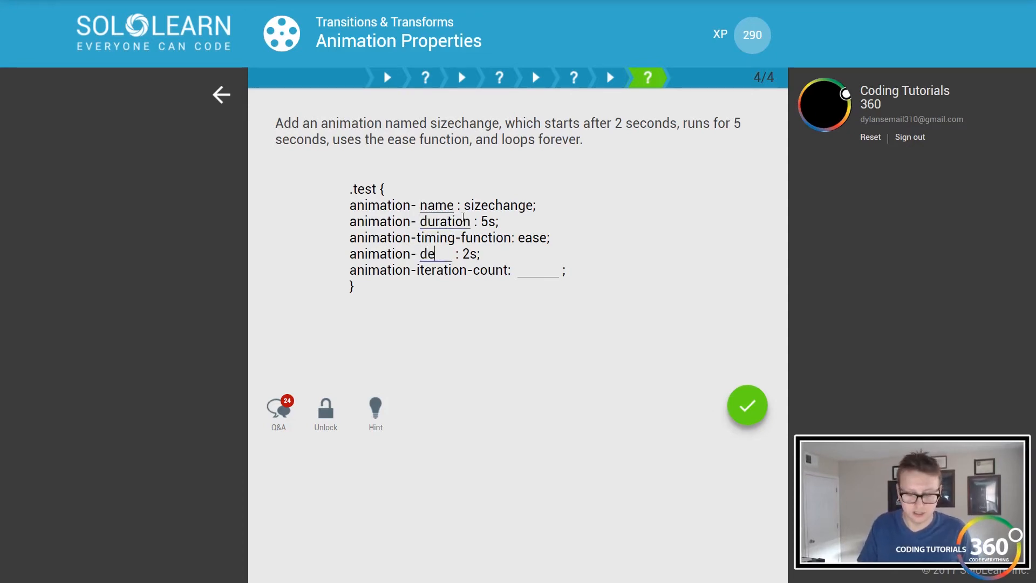
text(infinite)
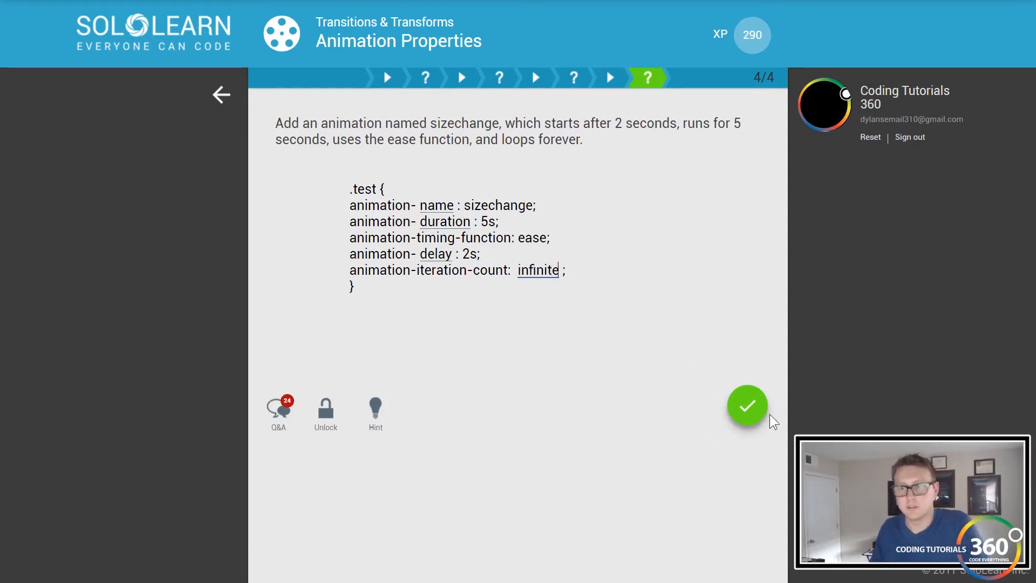
click(747, 406)
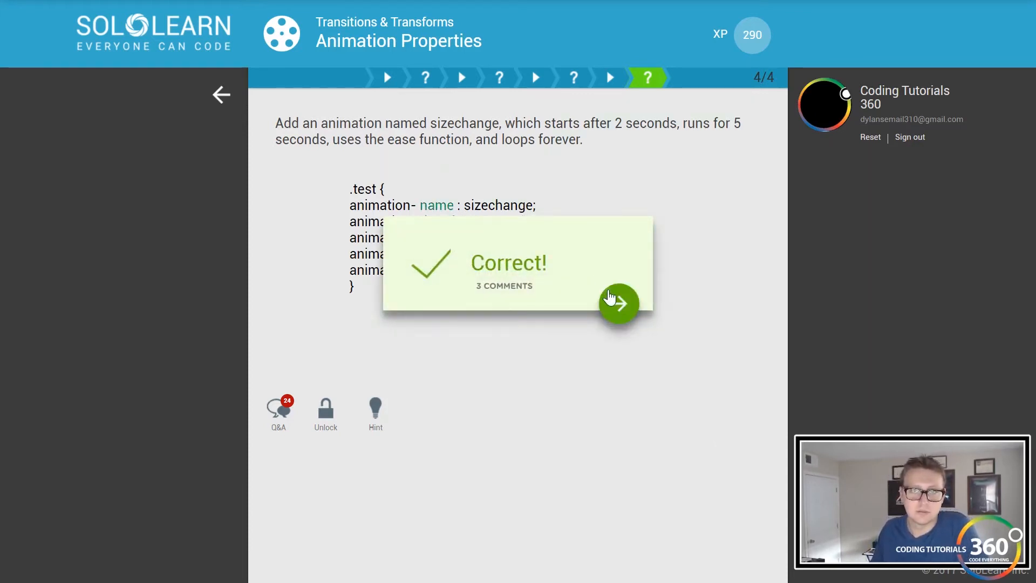
Move on to the 3D Transforms lesson and read its rotateX/rotateY/rotateZ page.
click(619, 304)
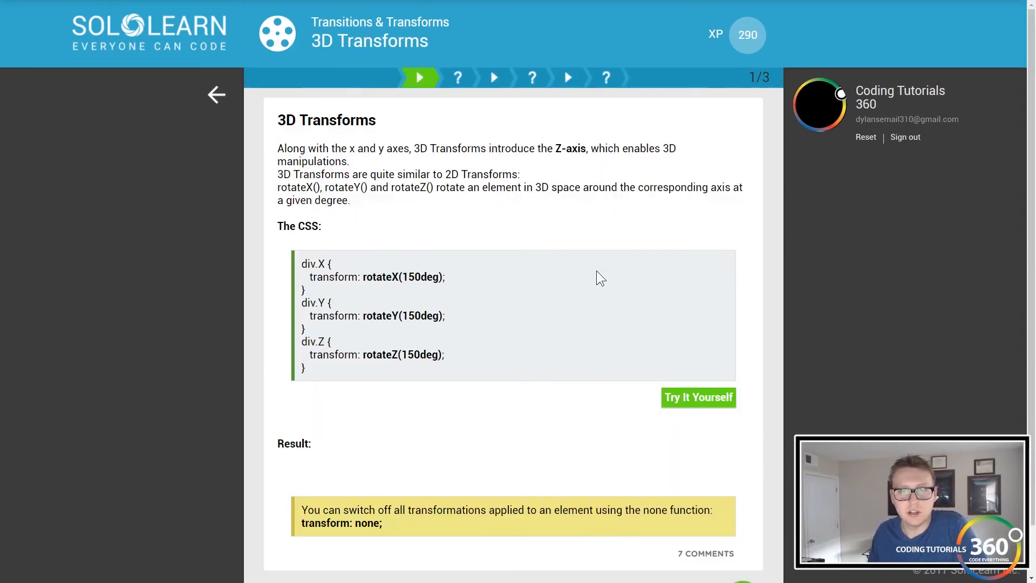
scroll(down, 3)
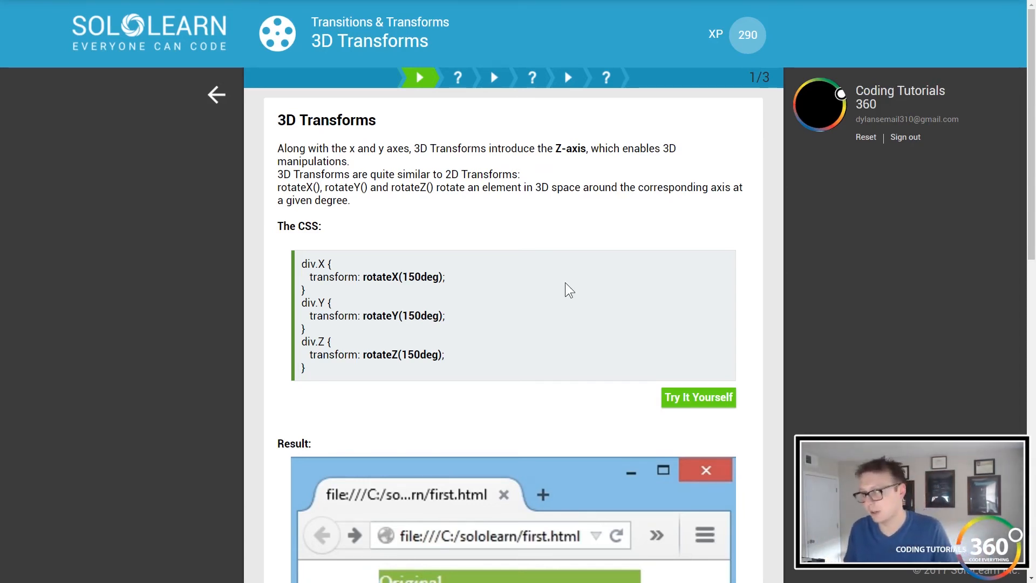
scroll(down, 3)
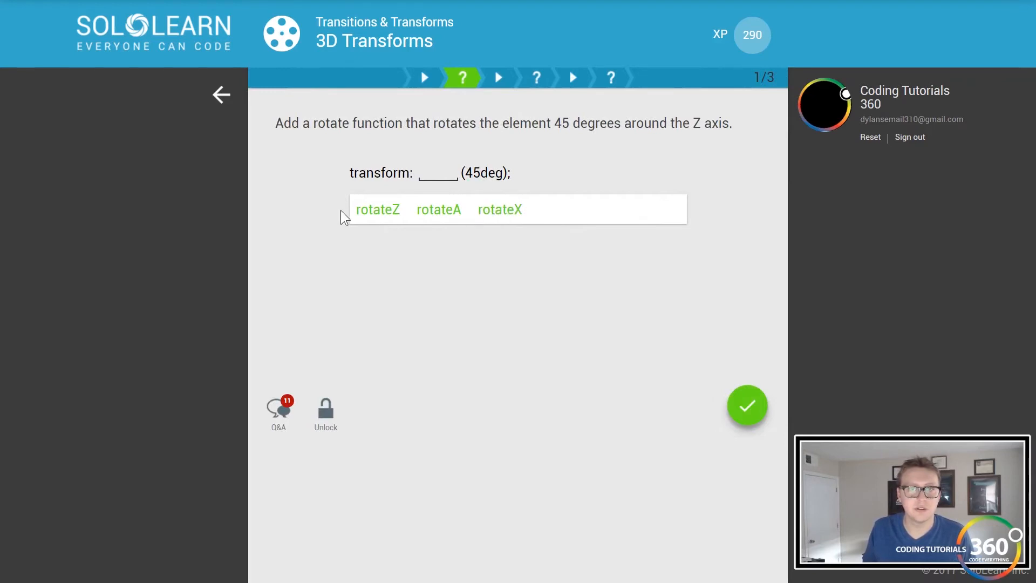
Answer the Z-axis rotation blank with rotateZ and read through the Translations lesson.
click(378, 210)
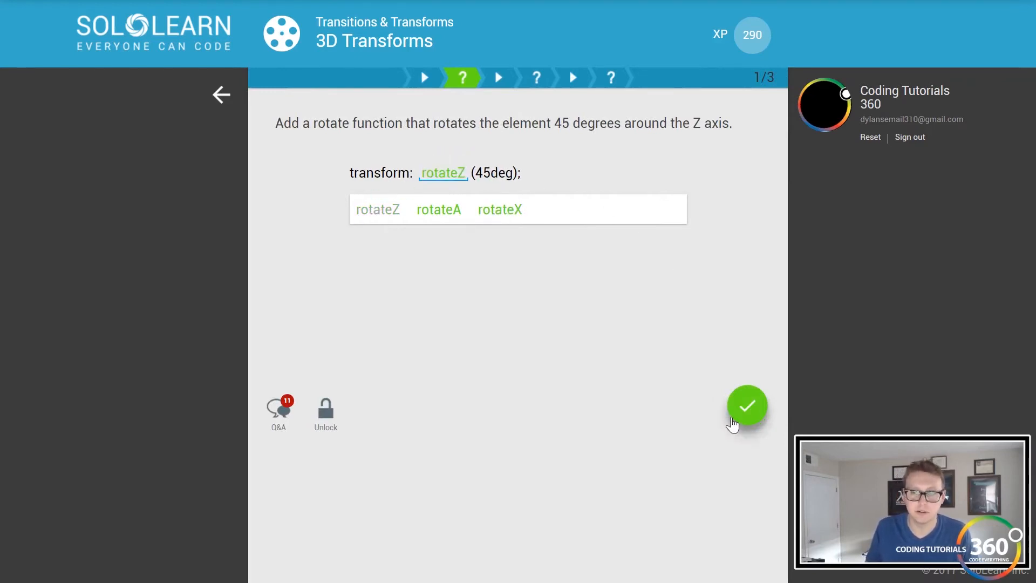
click(747, 406)
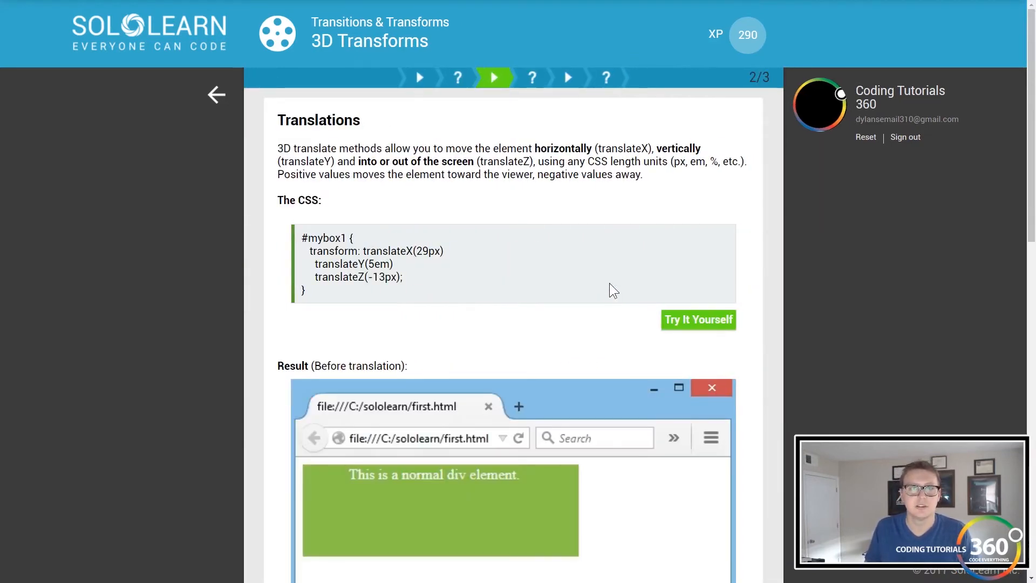
scroll(down, 3)
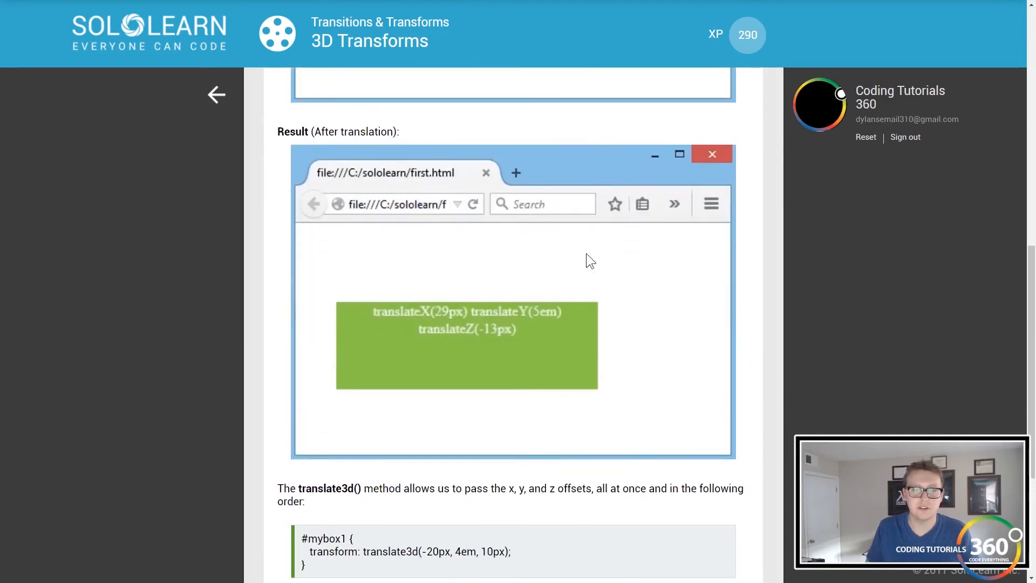
scroll(down, 3)
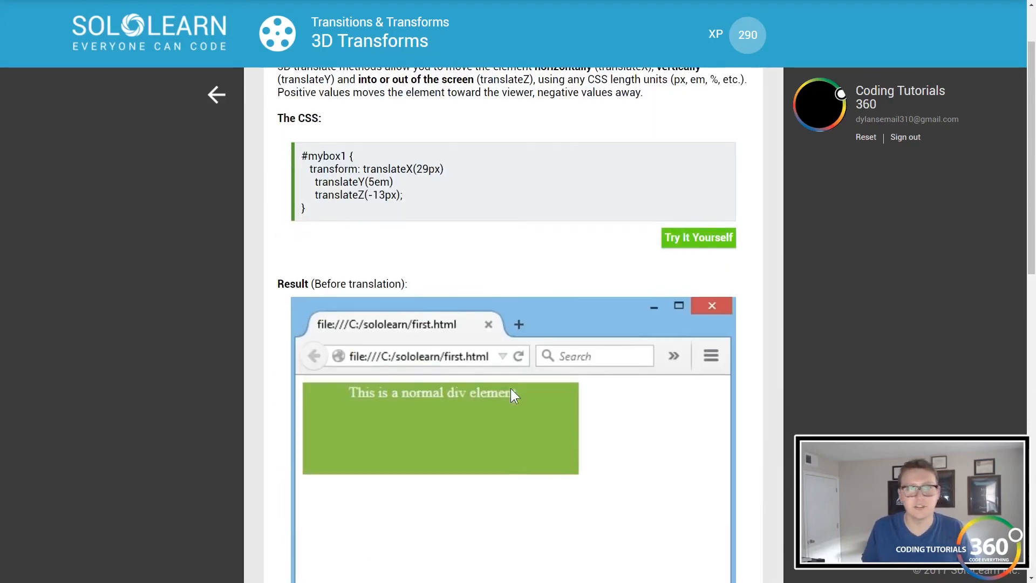
scroll(down, 3)
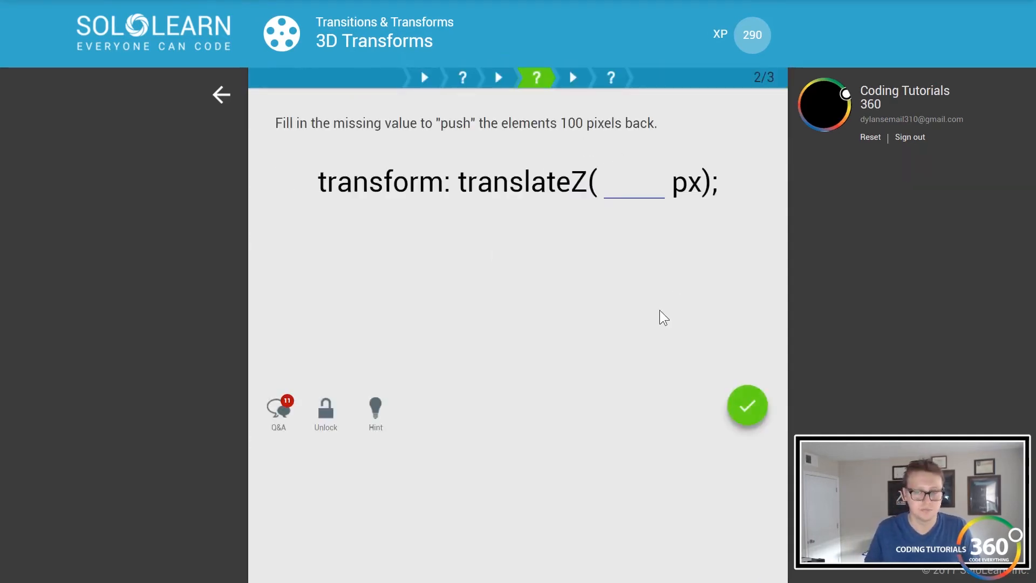
Answer the translateZ push-back blank with -100 and submit it.
text(100)
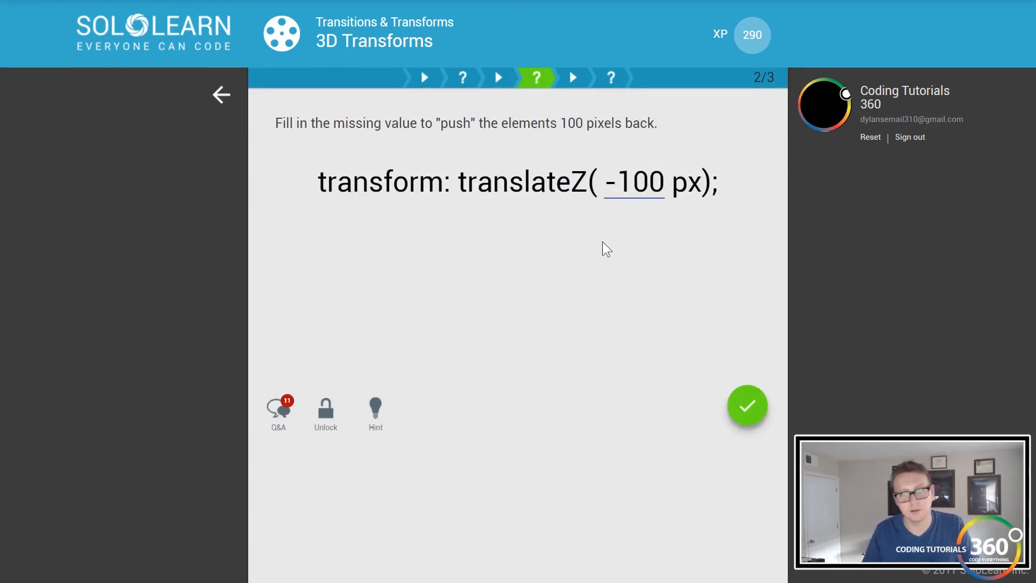
click(746, 406)
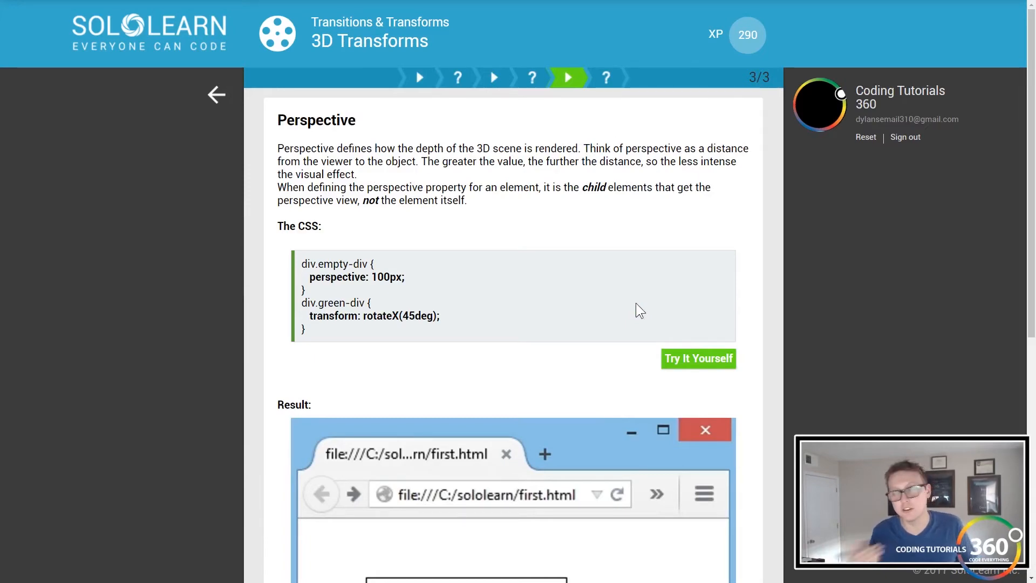
Read through the Perspective lesson and move on to its practice question.
scroll(down, 3)
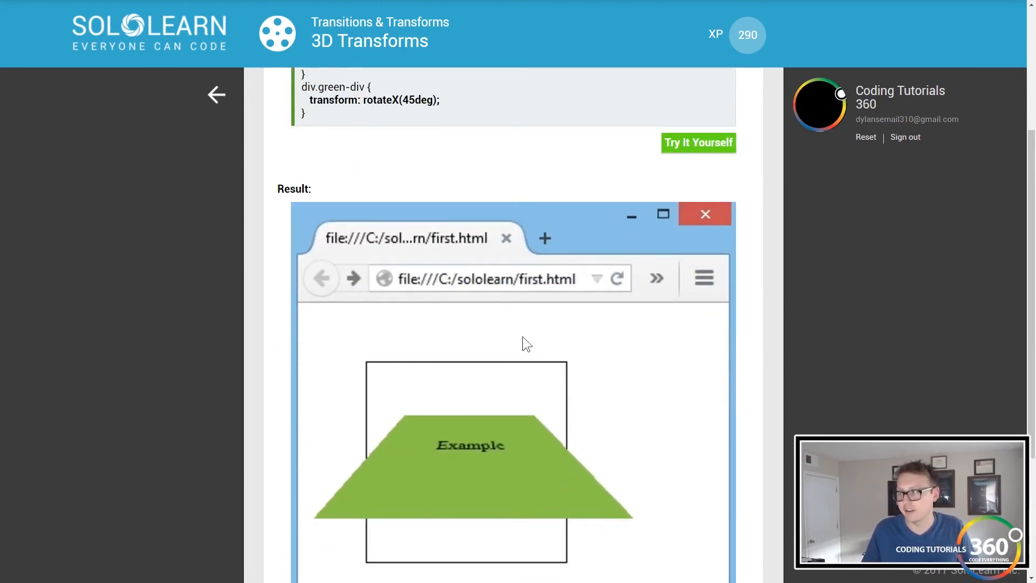
scroll(down, 3)
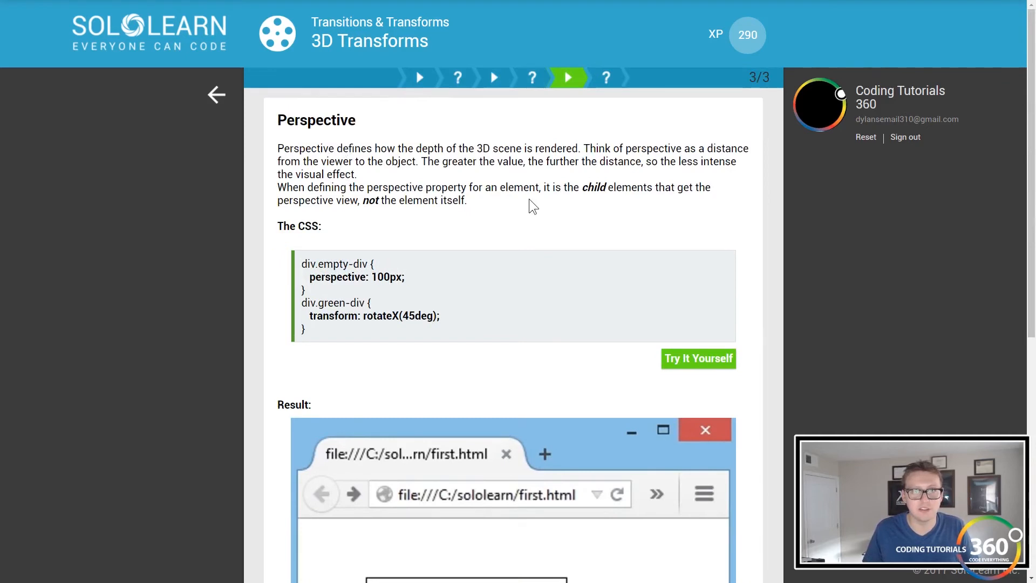
scroll(down, 3)
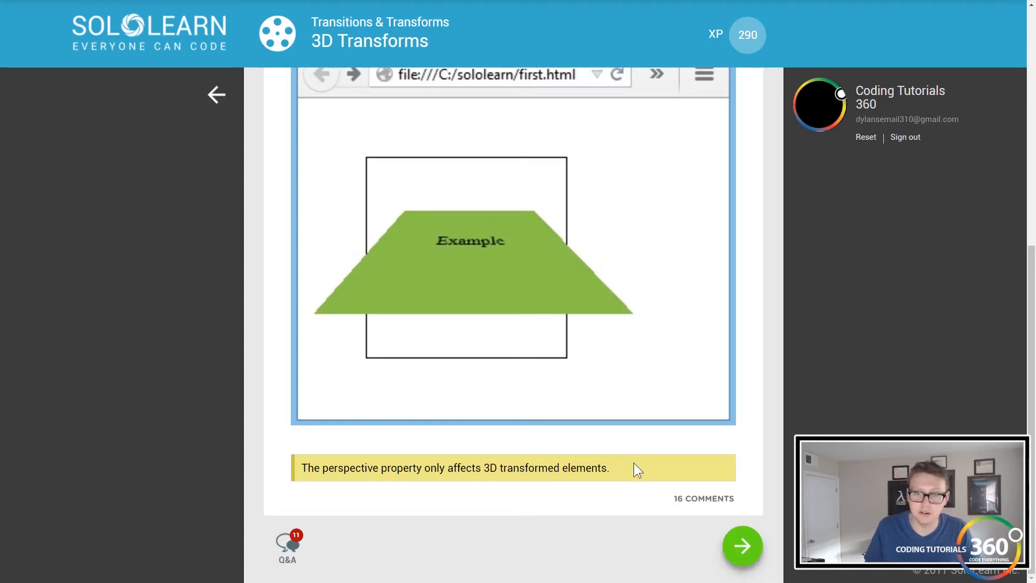
triple_click(454, 468)
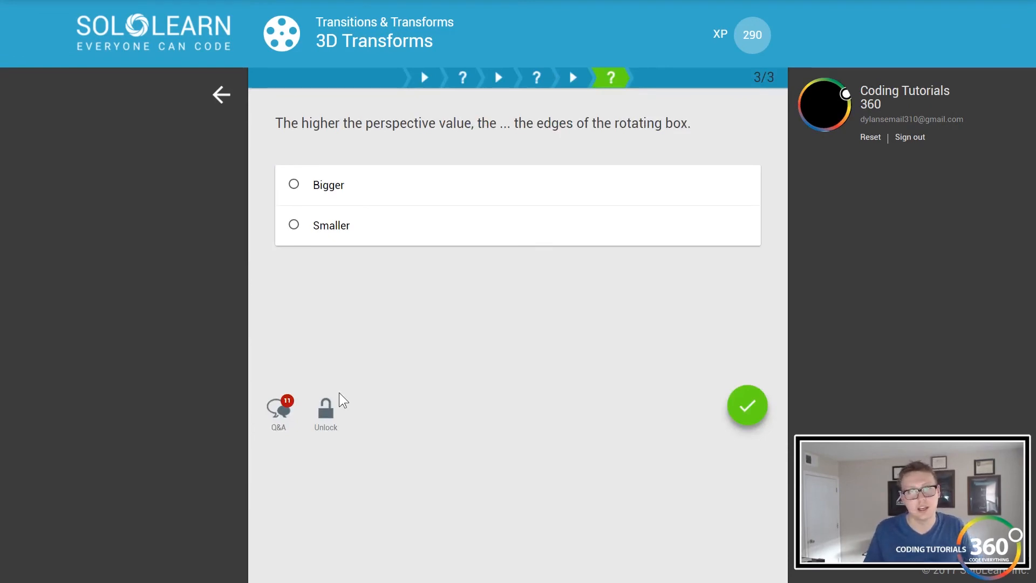
mouse_move(380, 289)
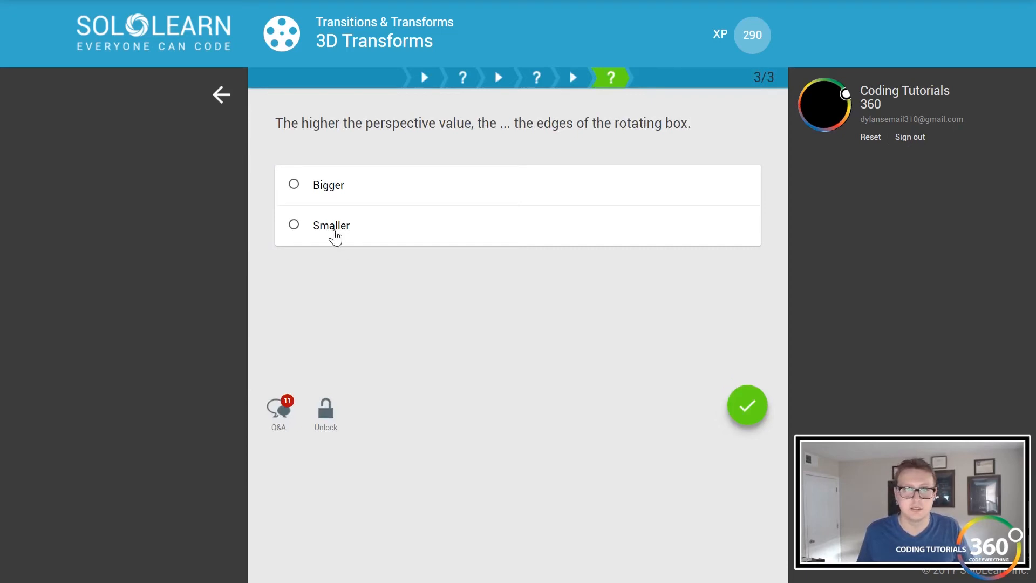
Answer the perspective-value question with Smaller, completing the 3D Transforms lesson.
drag(311, 185, 343, 225)
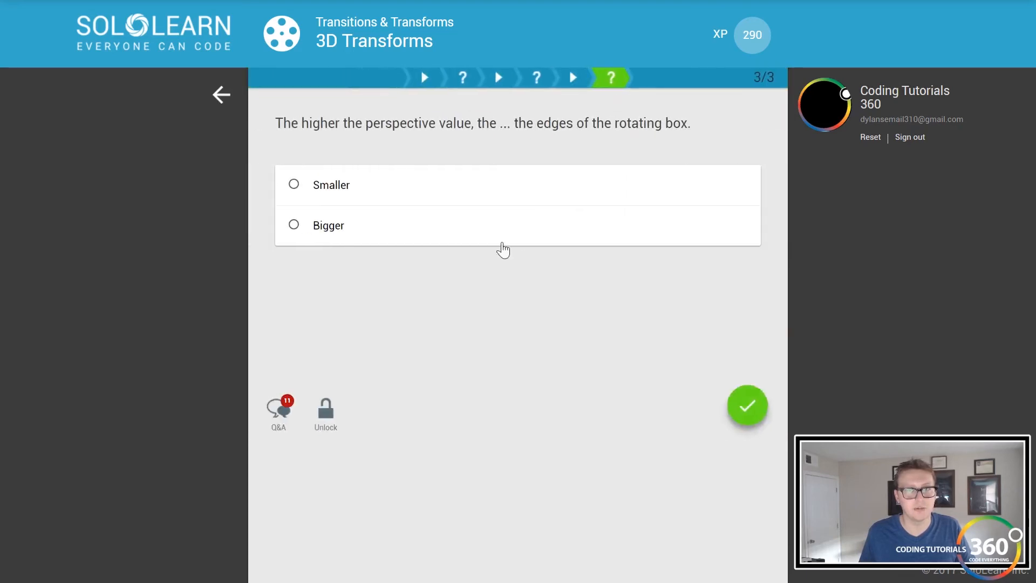
click(294, 185)
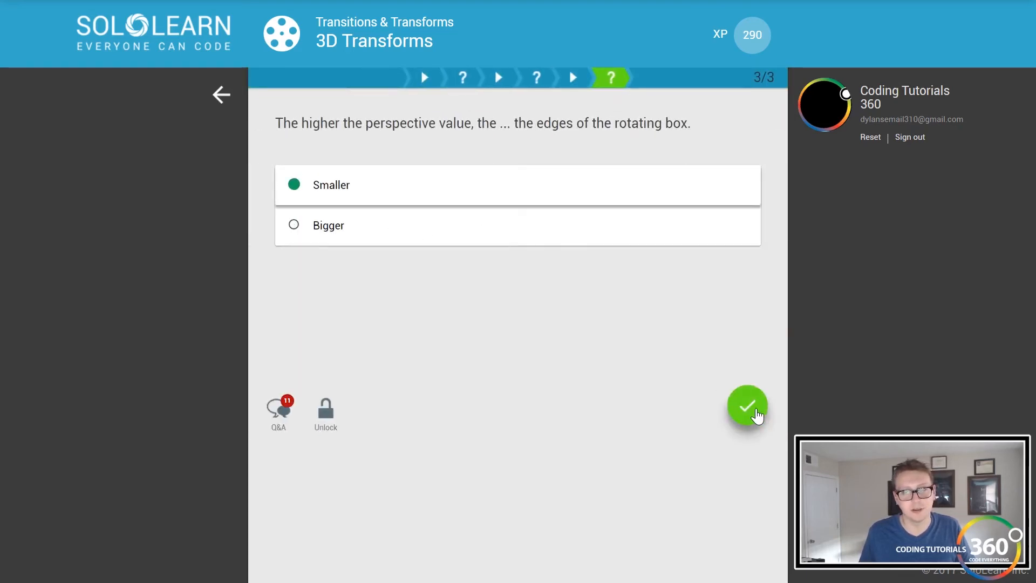
click(747, 405)
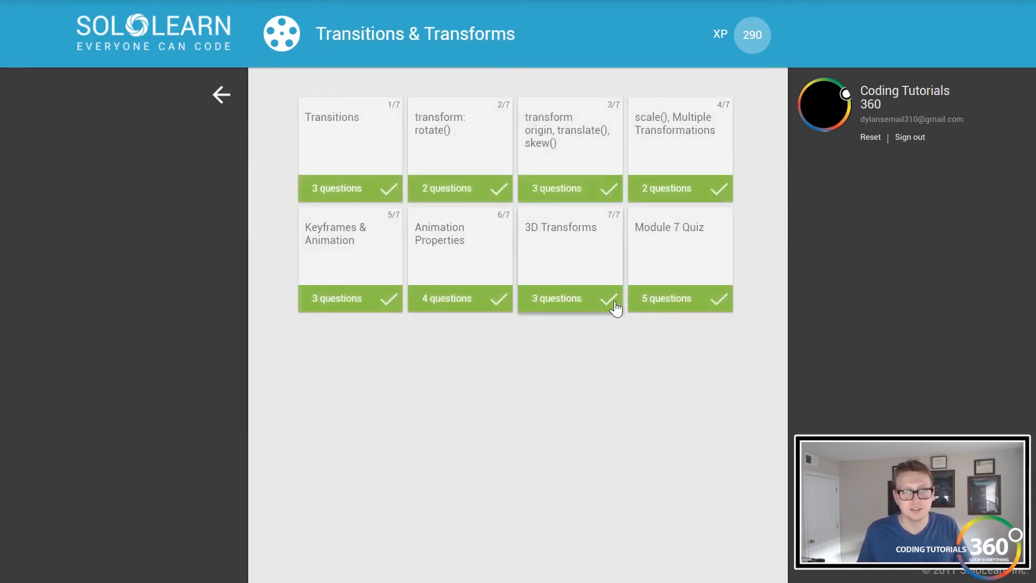
Start the Module 7 Quiz from the Transitions & Transforms lesson grid.
click(679, 245)
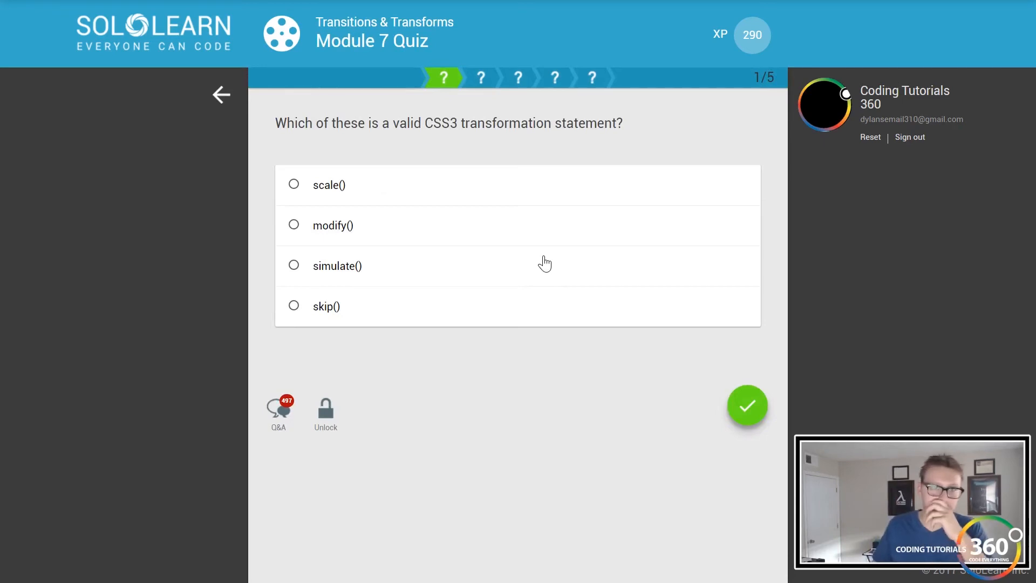
mouse_move(397, 193)
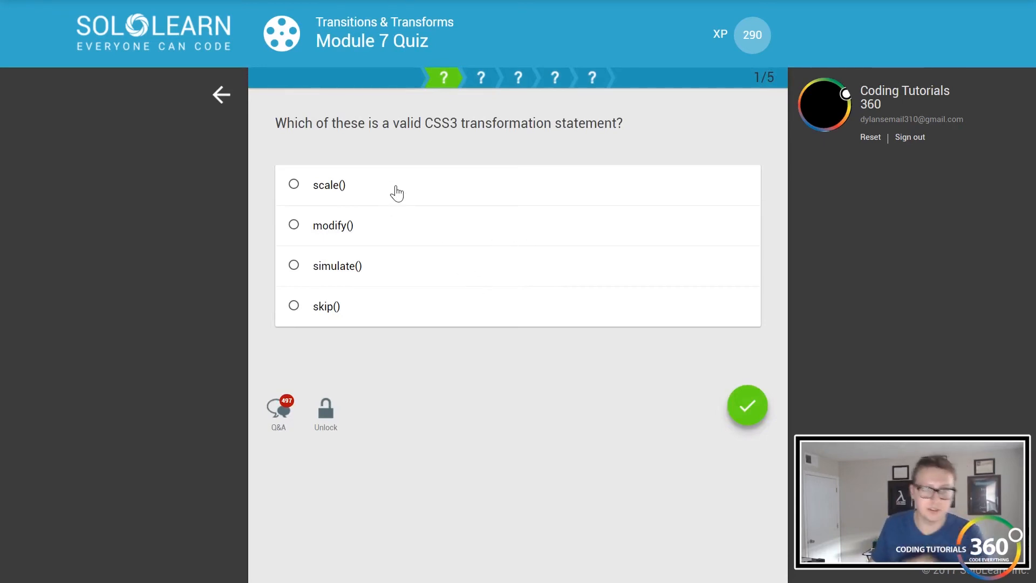
Answer the translate question with Pushed down 100 pixels and move to question three.
click(747, 405)
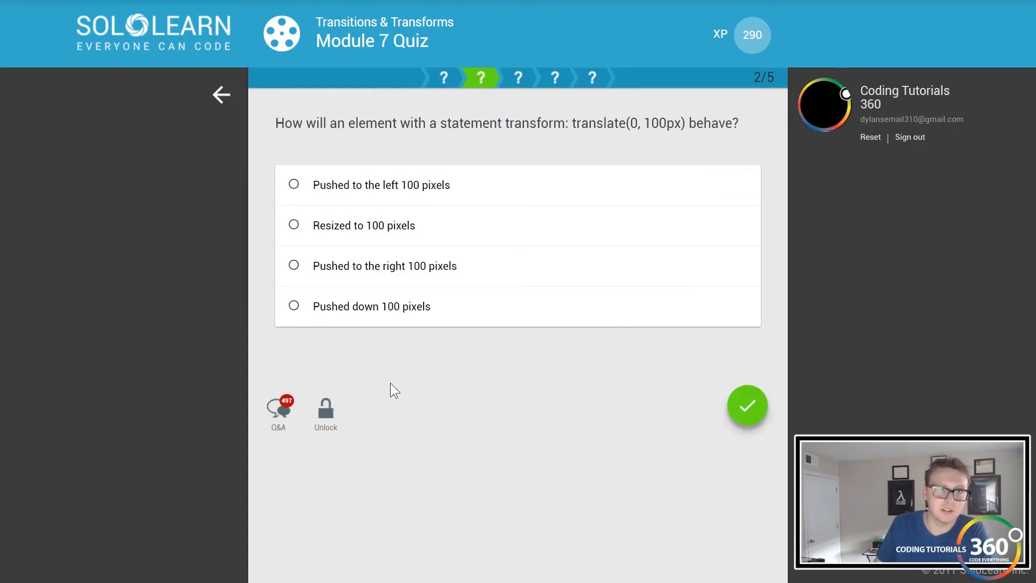
mouse_move(323, 265)
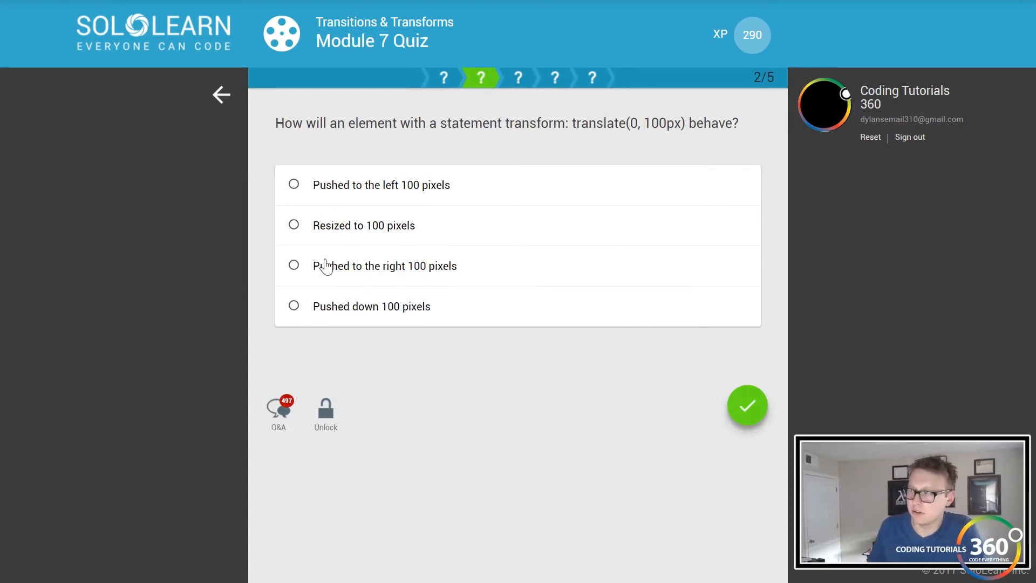
mouse_move(328, 260)
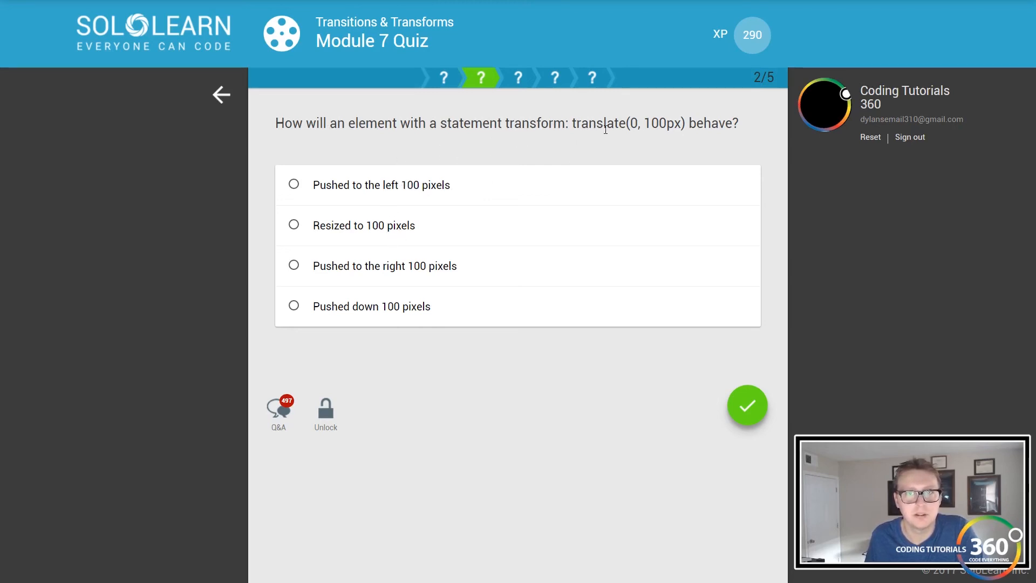
mouse_move(413, 193)
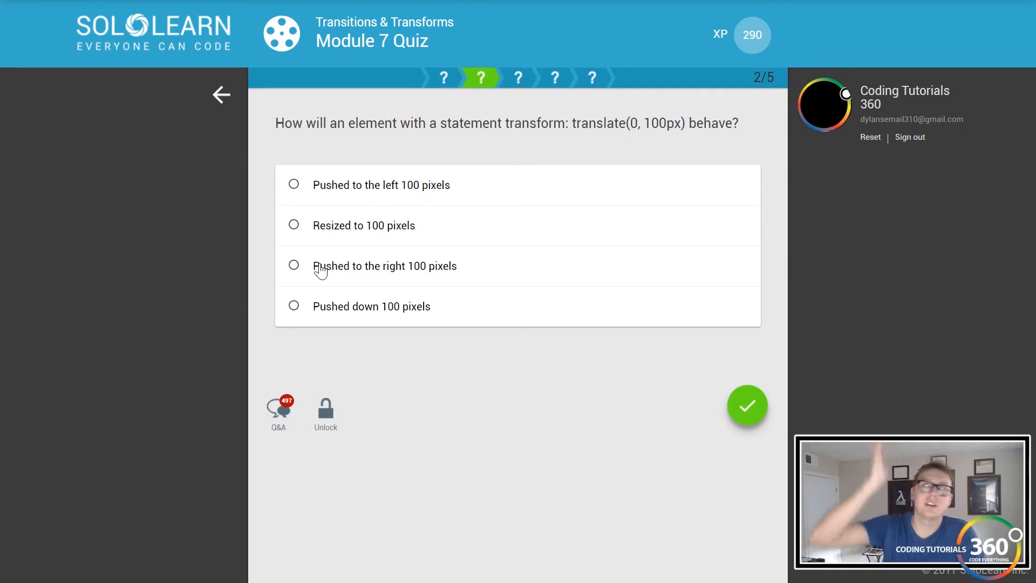
mouse_move(335, 289)
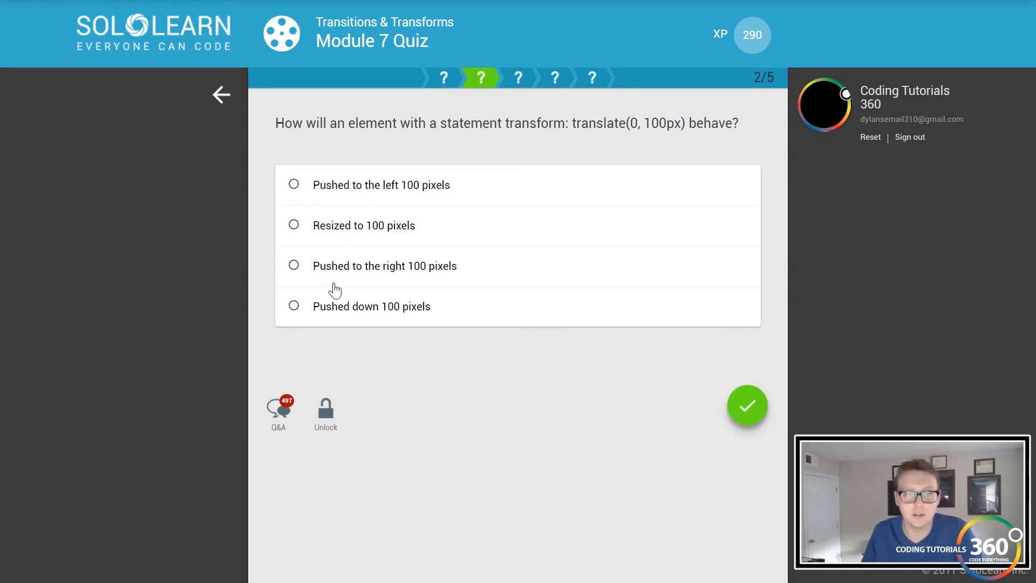
click(747, 405)
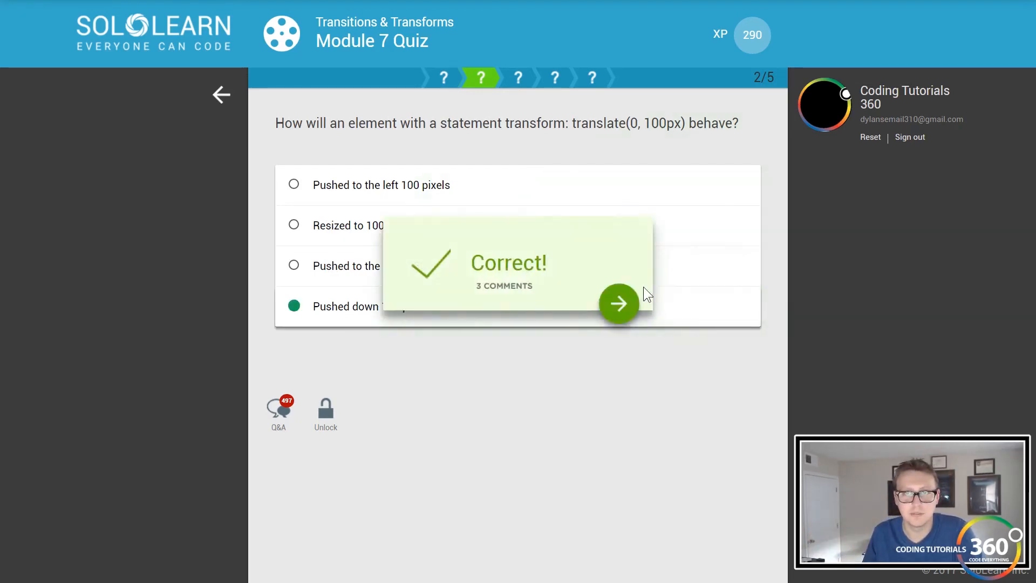
click(619, 303)
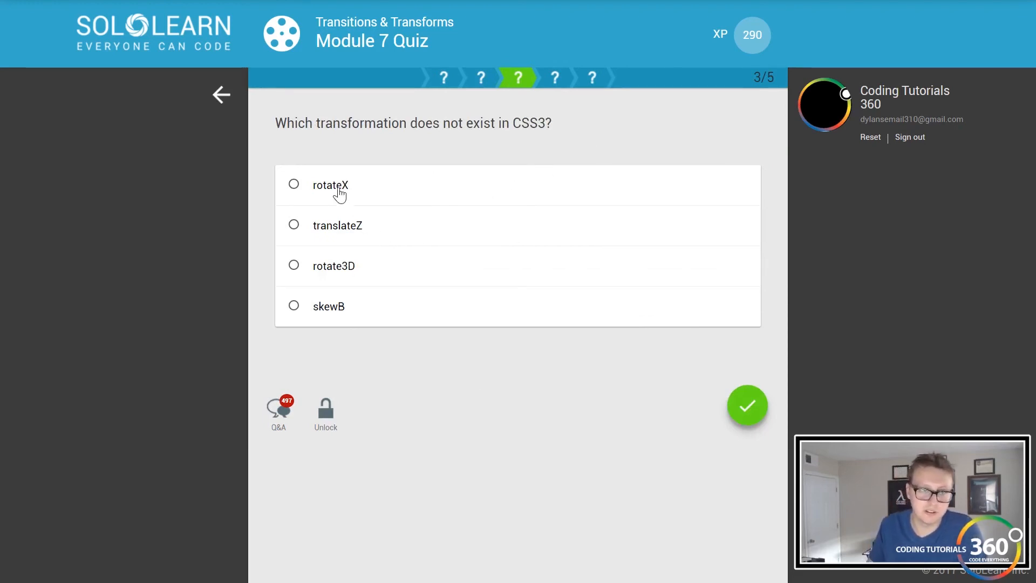
mouse_move(338, 254)
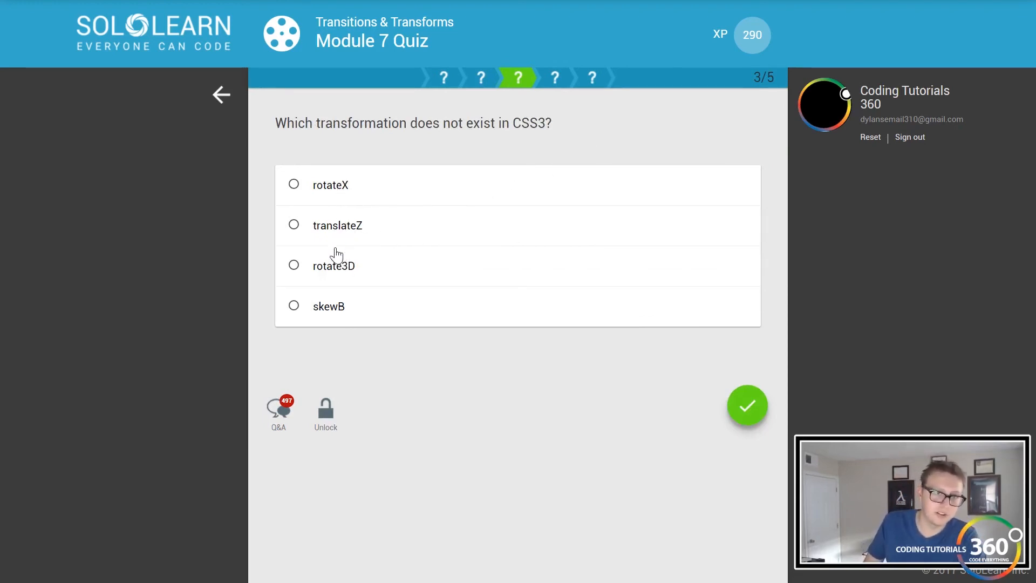
Answer the nonexistent-transformation question with skewB and move to question four.
click(293, 305)
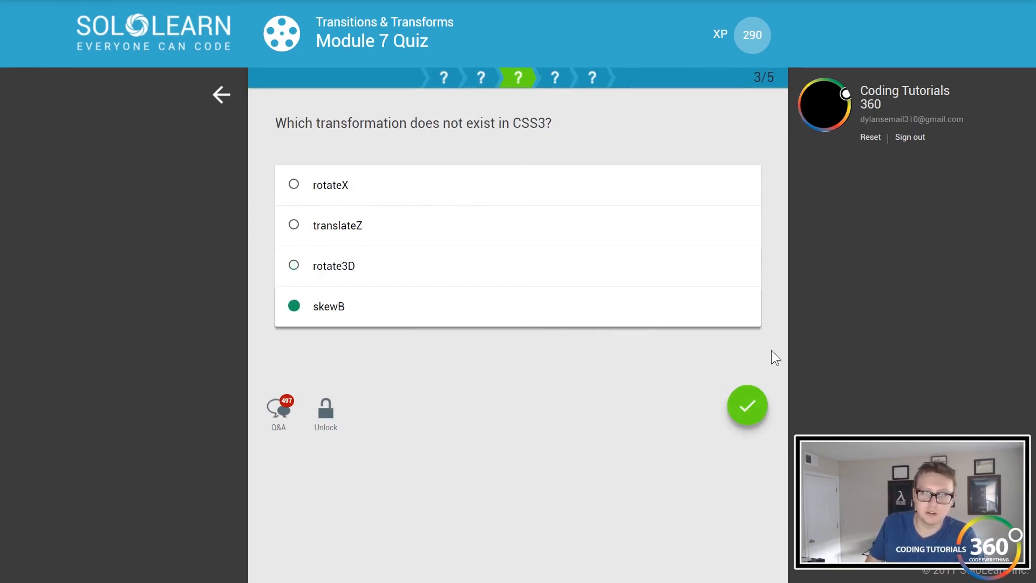
click(747, 405)
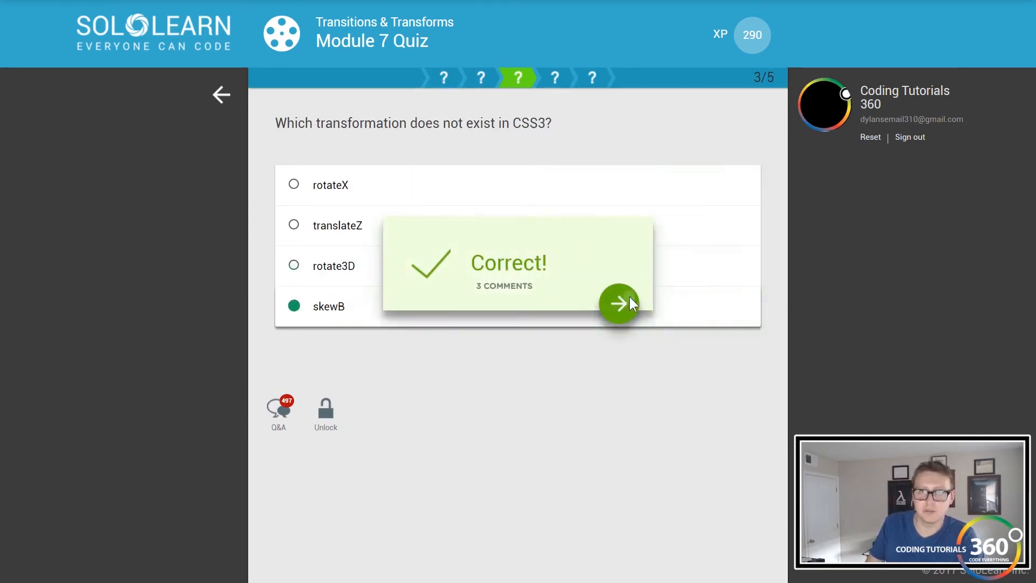
click(619, 303)
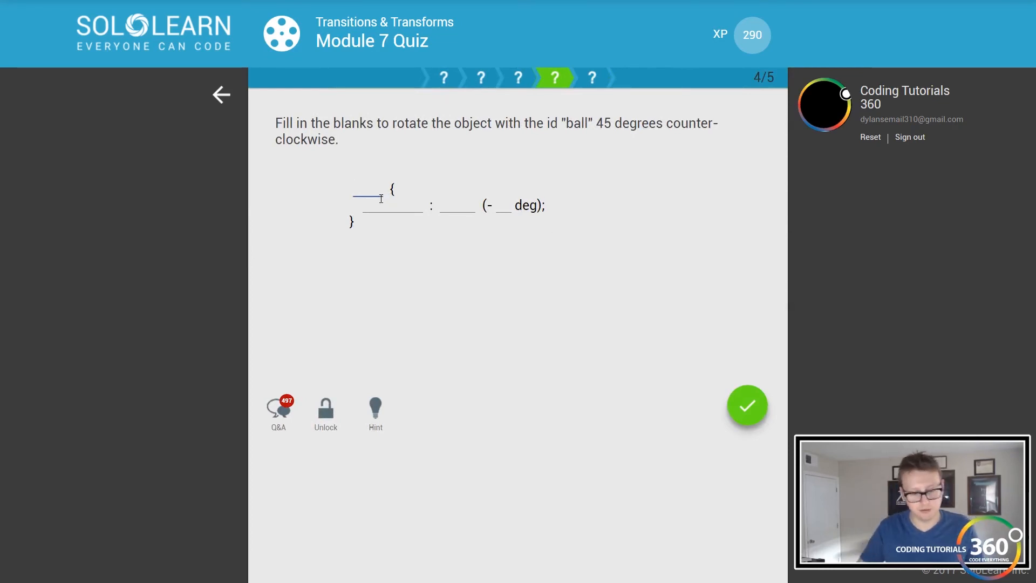
Fill the blanks with #ball, transform and a misspelled roatet, get marked wrong, and retry.
text(#ball)
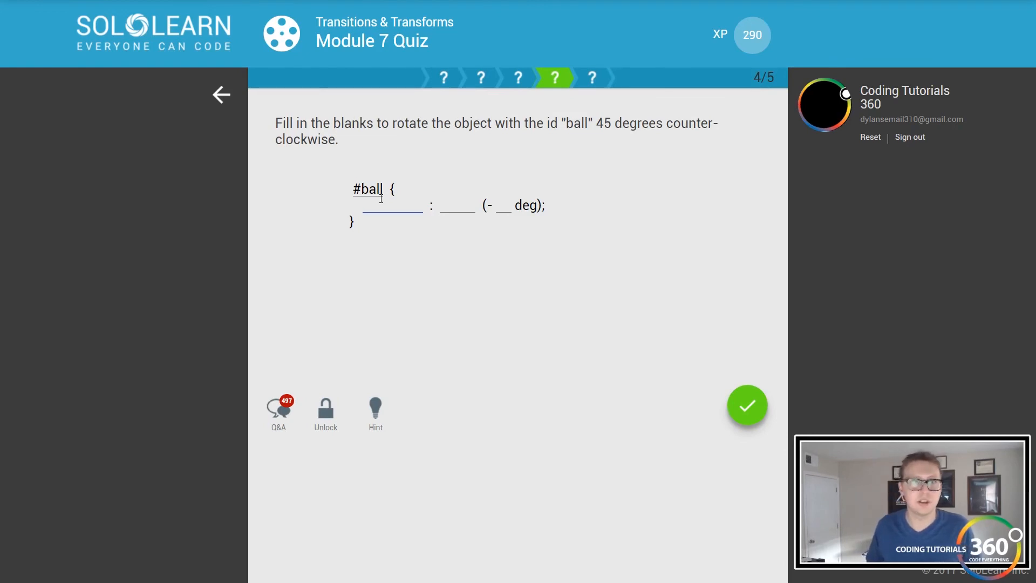
click(393, 205)
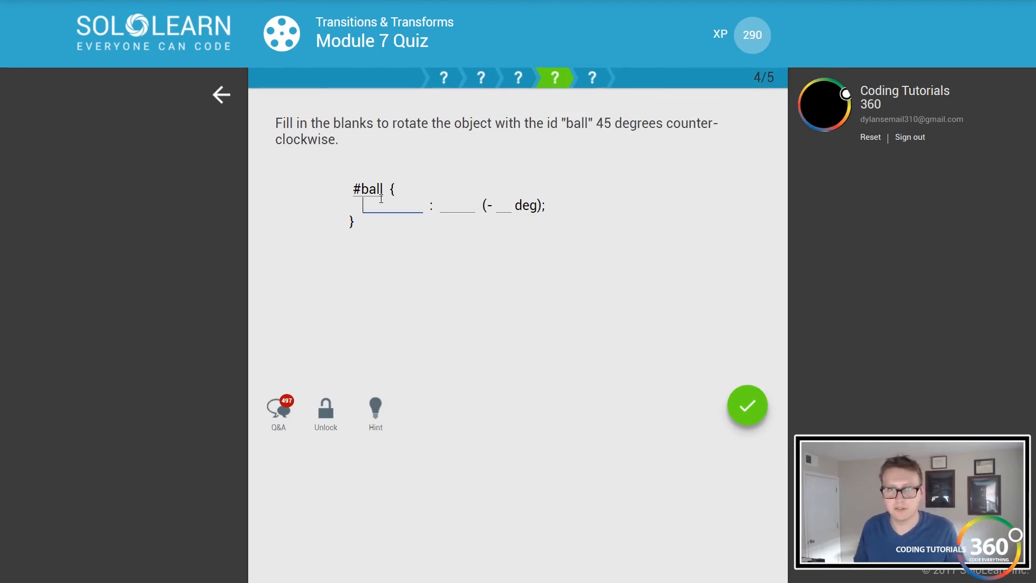
text(t)
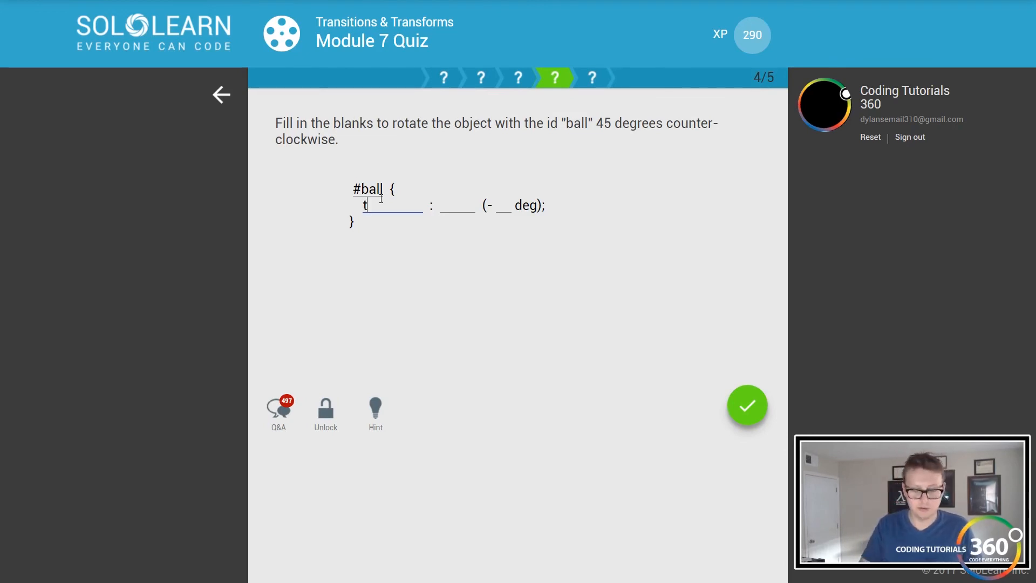
text(ransform)
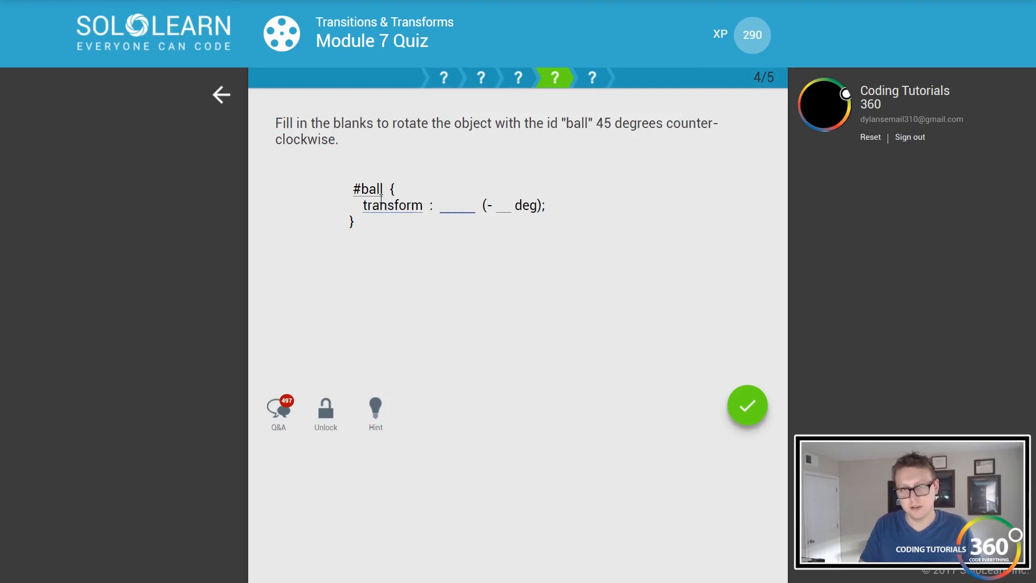
text(roatet)
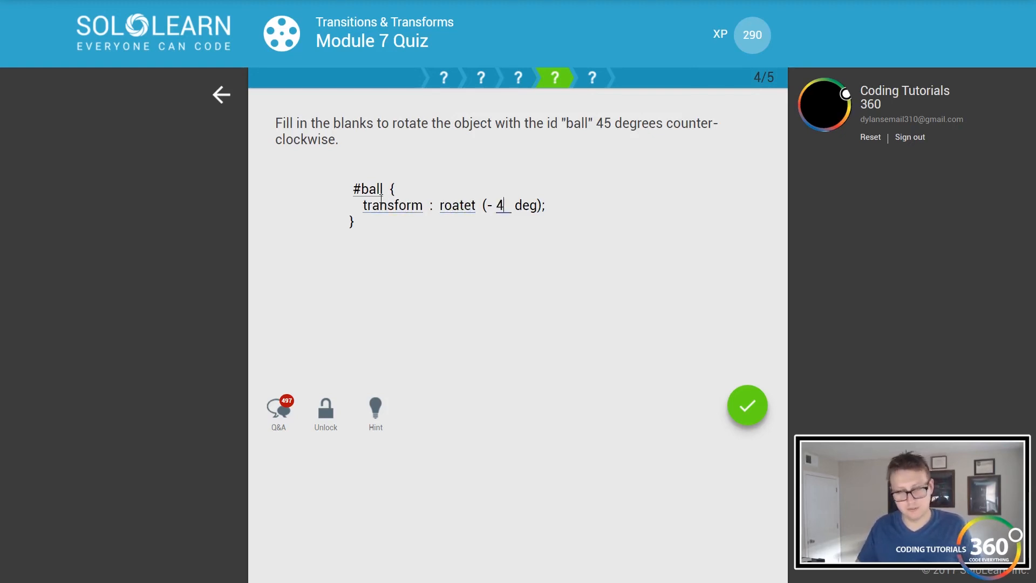
click(747, 405)
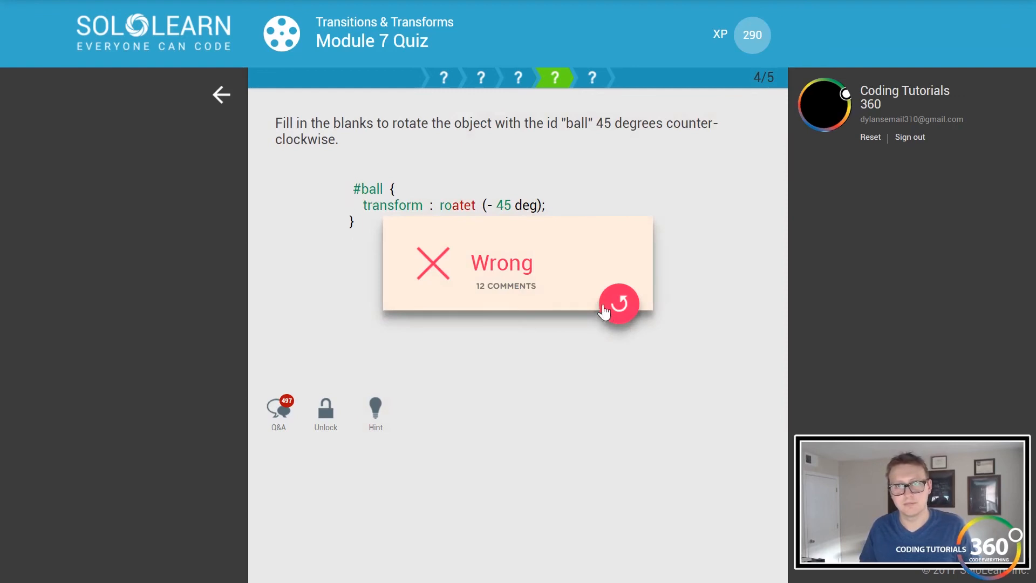
click(620, 305)
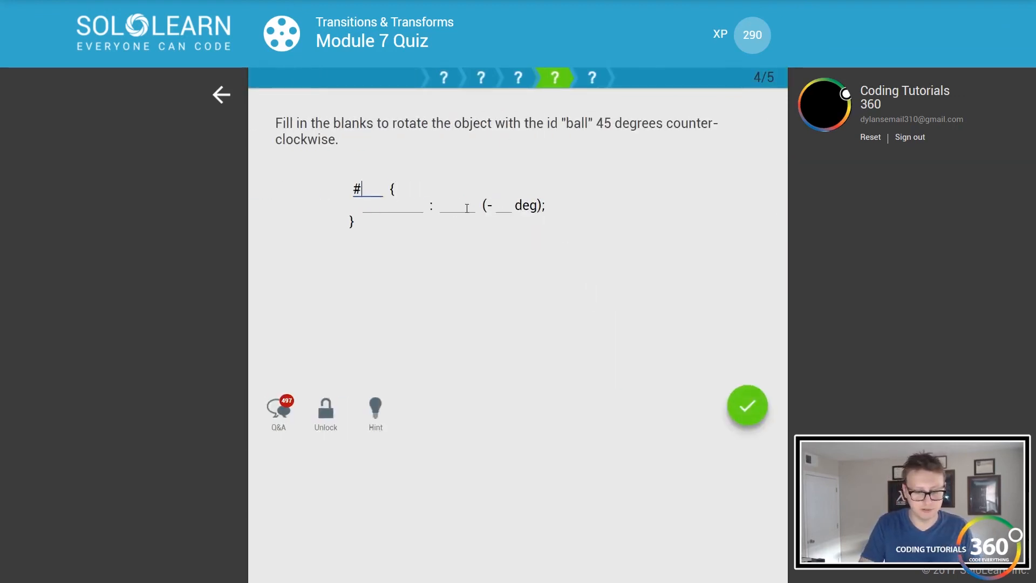
Refill the blanks as ball, transform, rotate, get accepted, and move to question five.
text(ball)
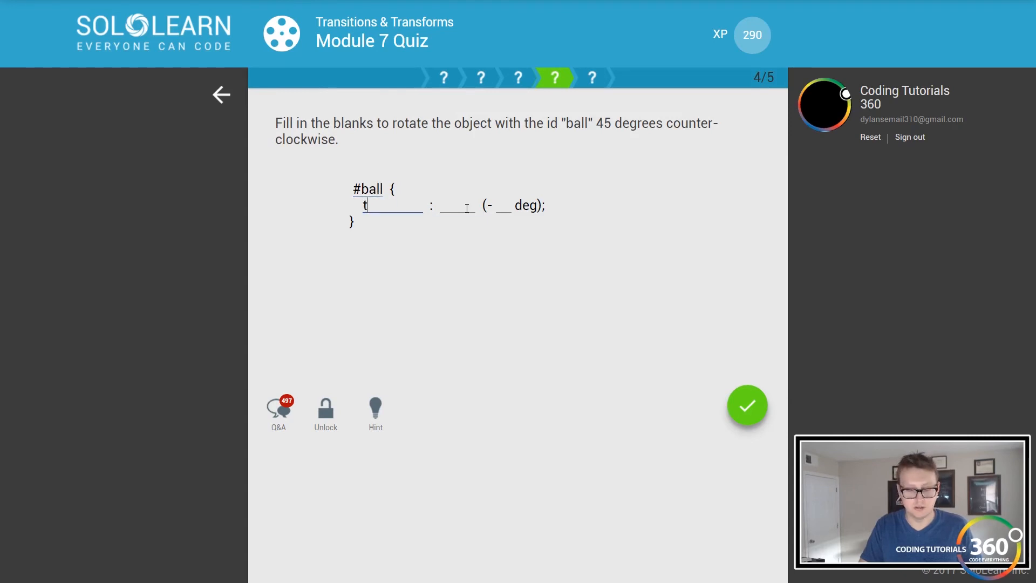
text(transform)
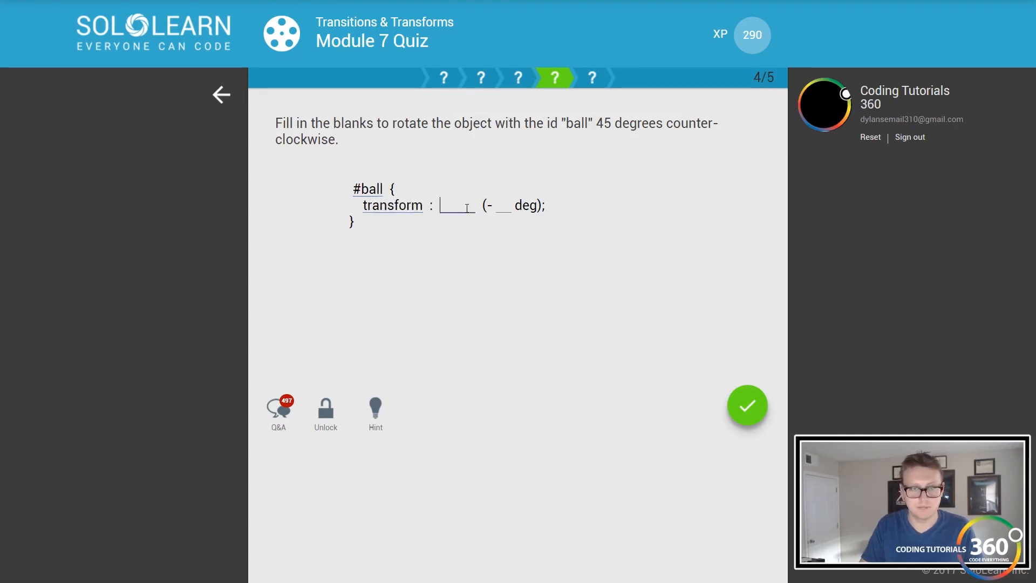
text(rotate)
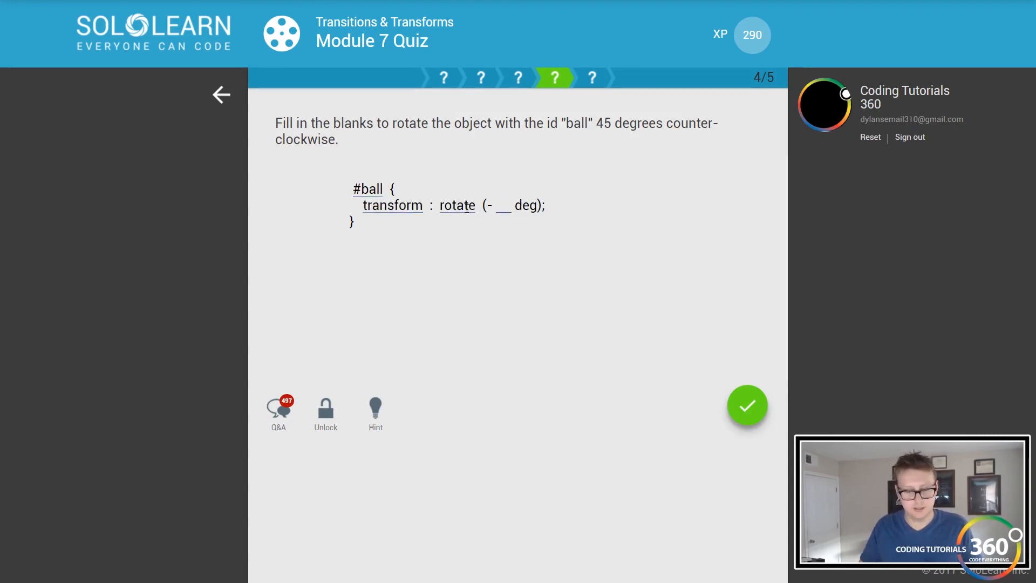
click(747, 406)
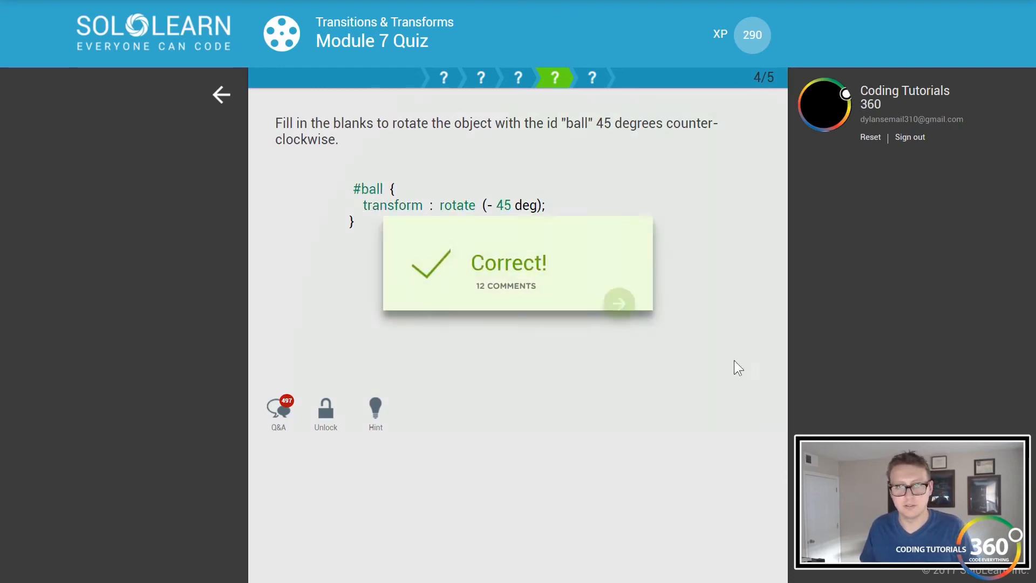
click(619, 303)
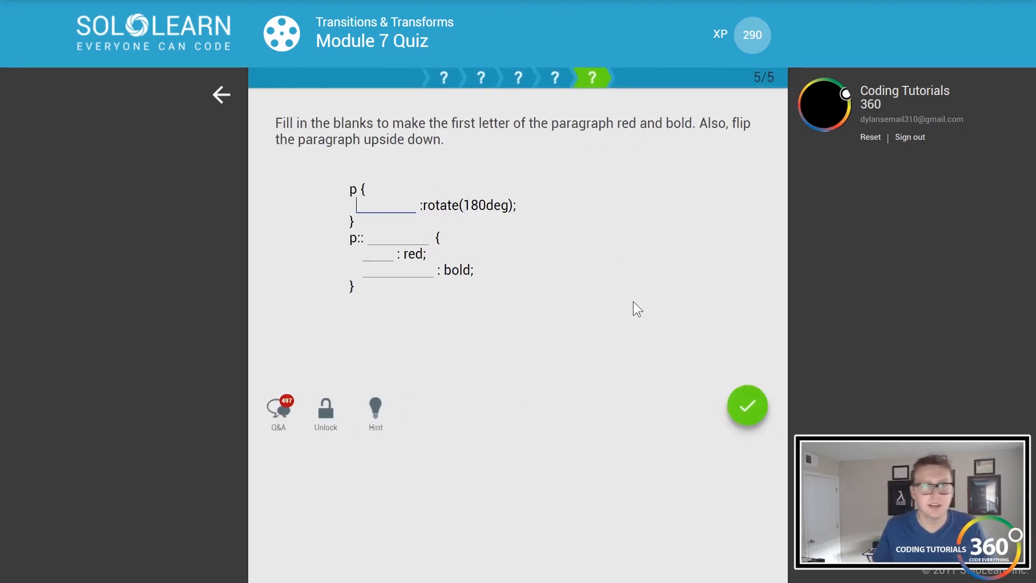
mouse_move(643, 323)
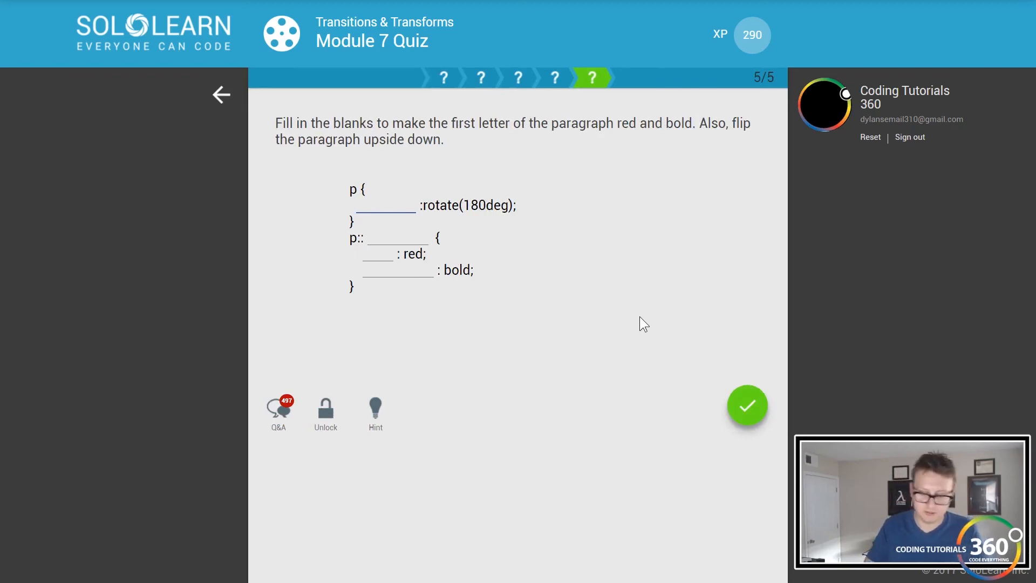
Answer with first-child, color, font-weight and transform, get marked wrong, and retry.
text(:first-)
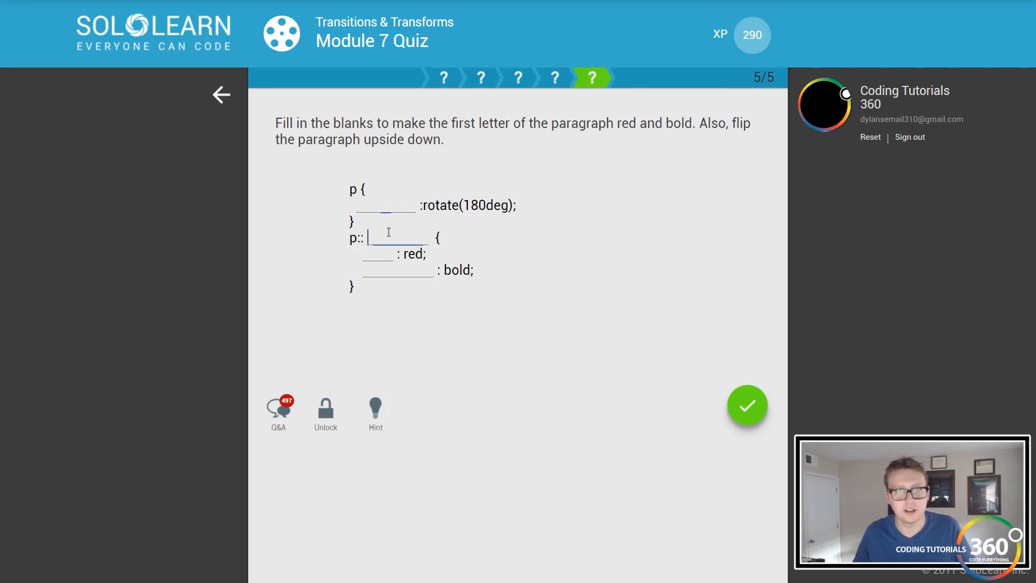
text(first-)
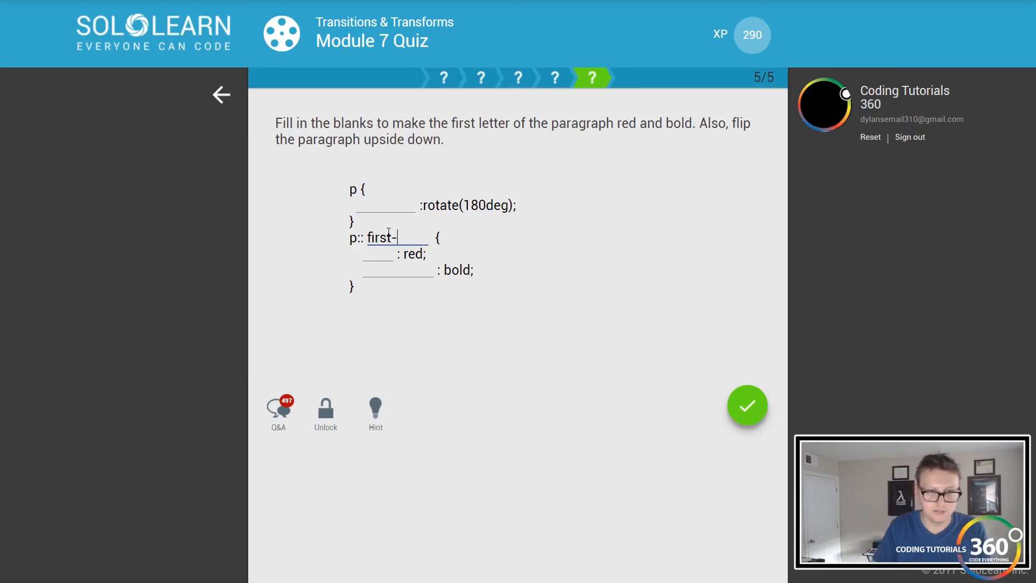
text(child)
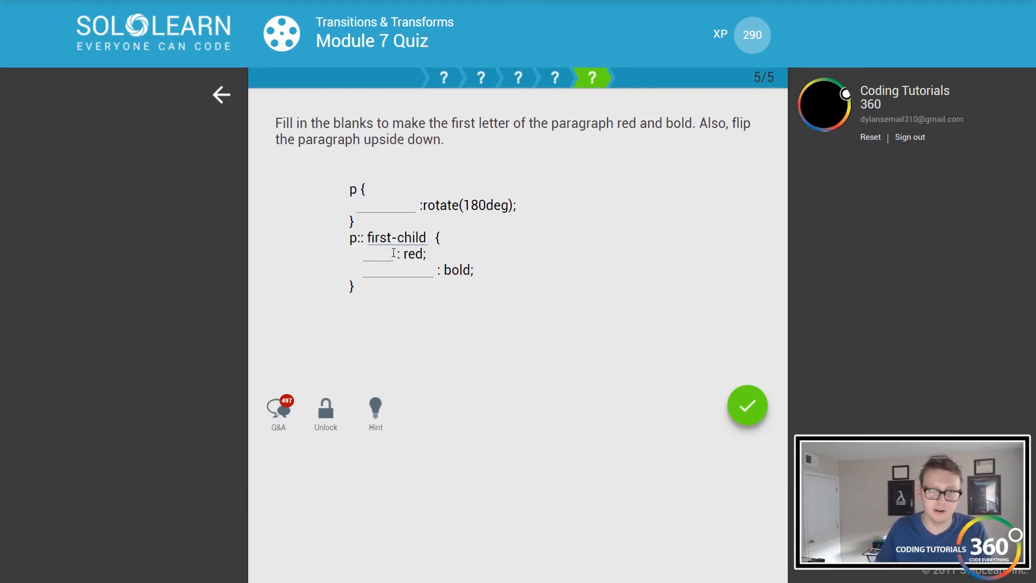
text(color)
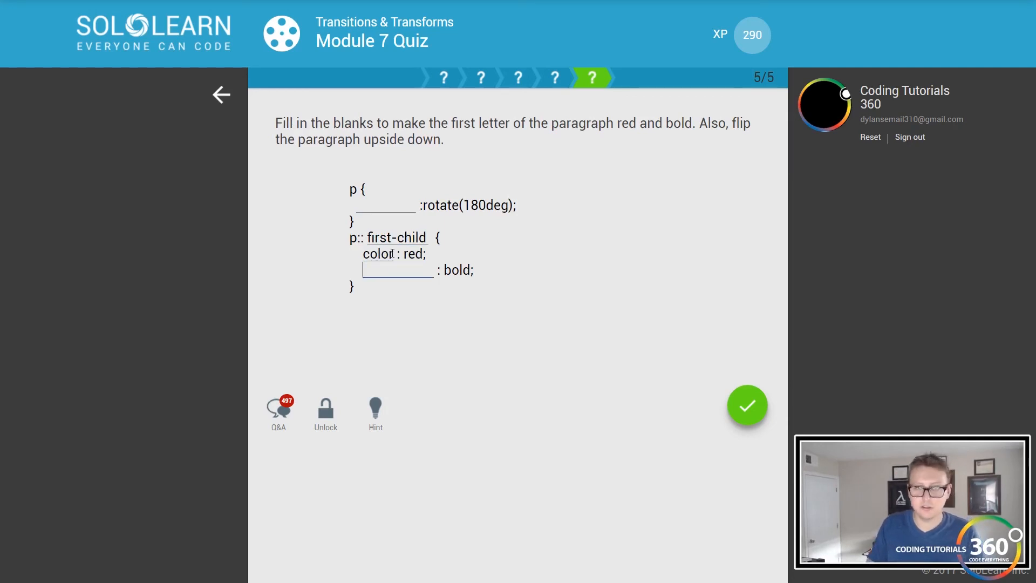
text(font-)
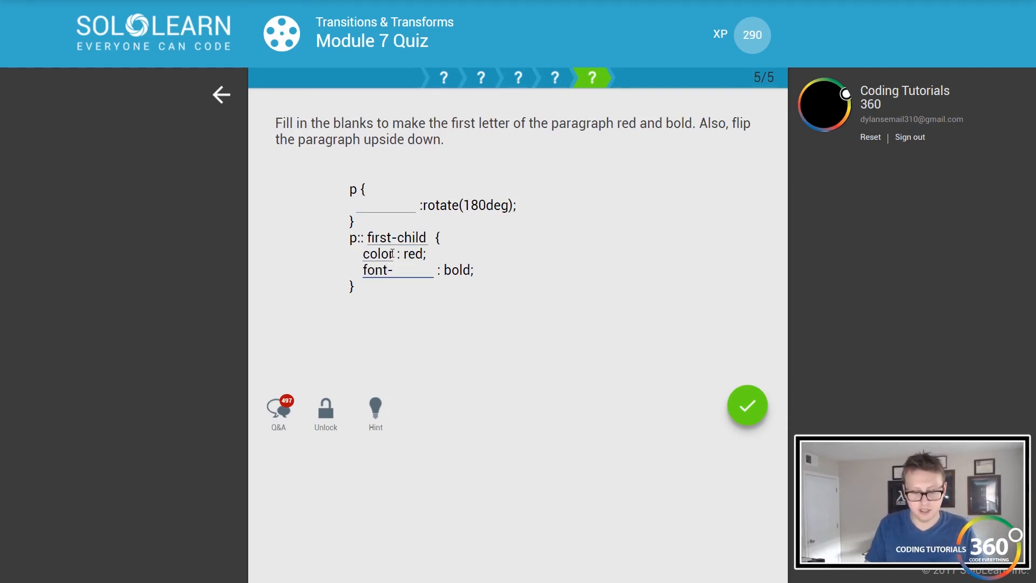
text(weight)
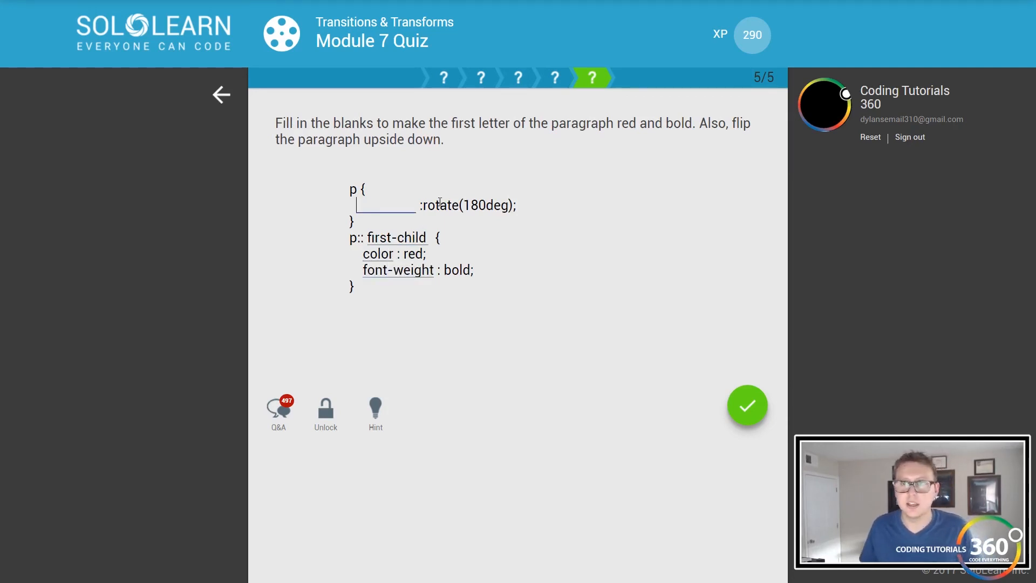
text(transform)
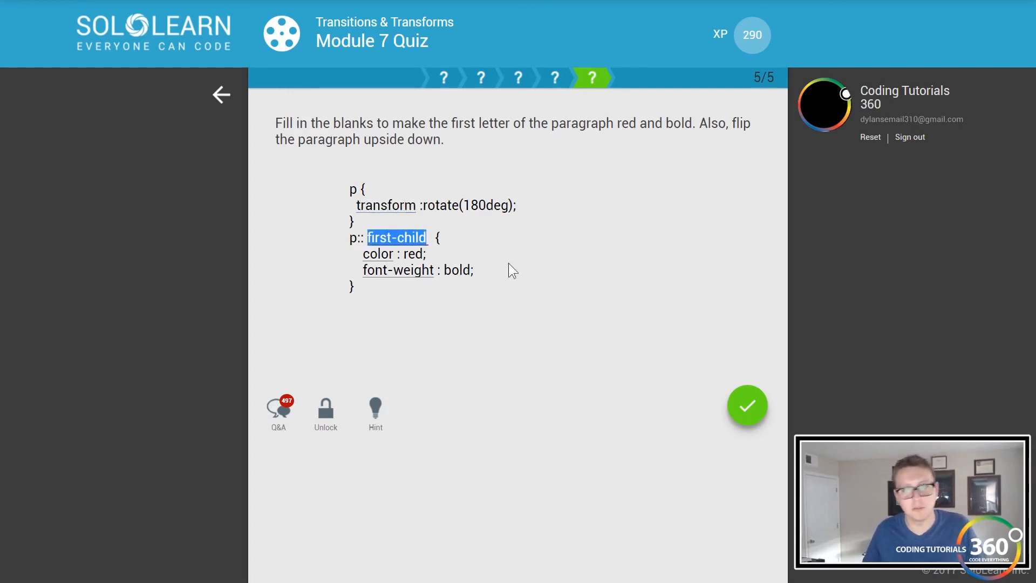
click(747, 406)
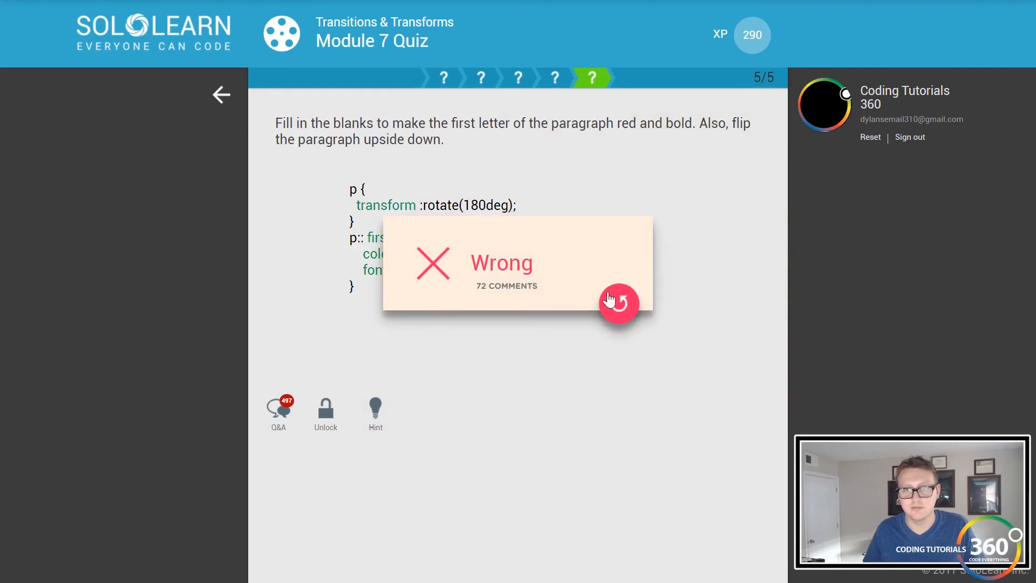
click(619, 303)
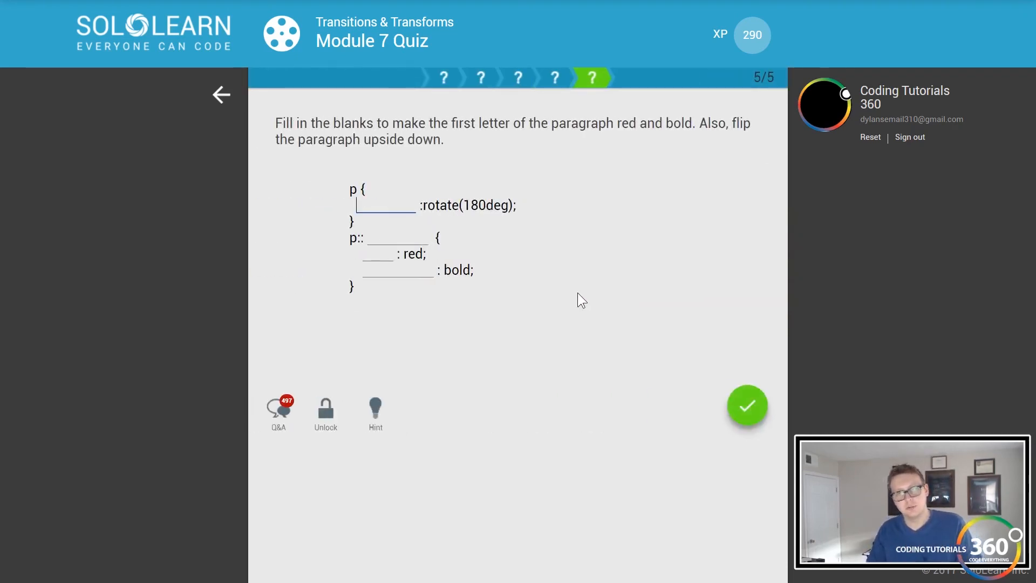
Refill the blanks with transform, first-child, color and font-weight.
text(transform)
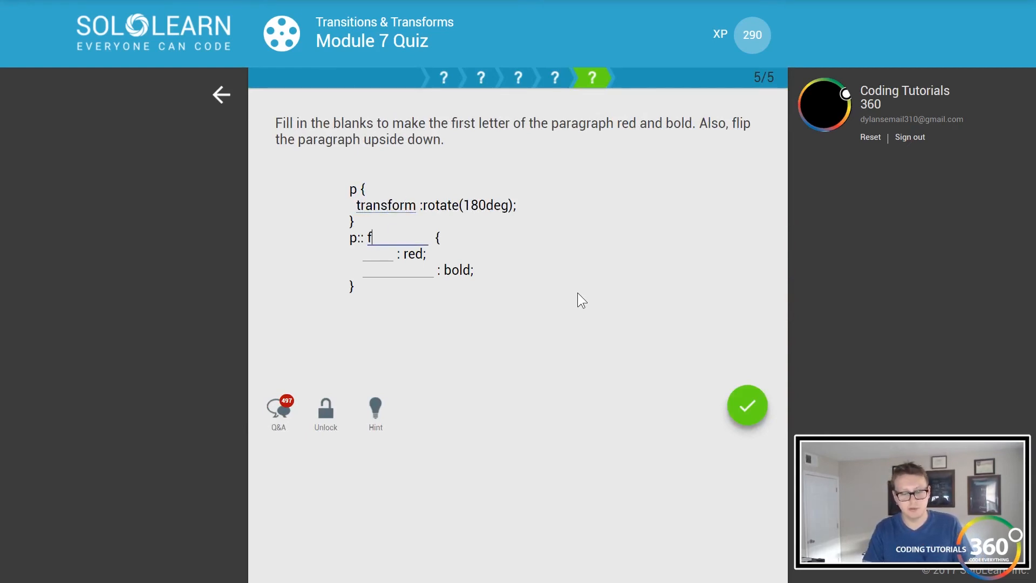
text(irst-)
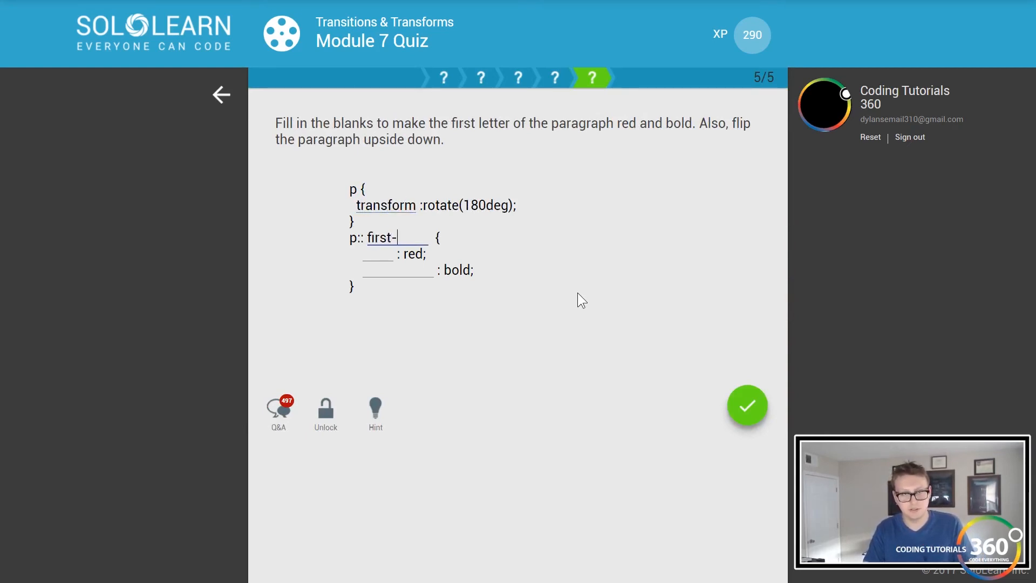
text(child)
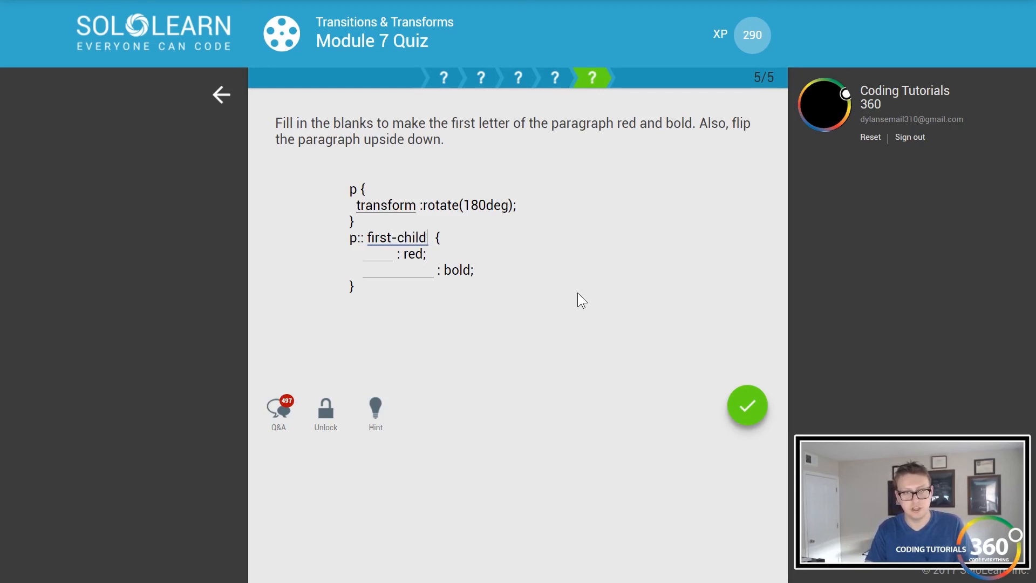
text(color)
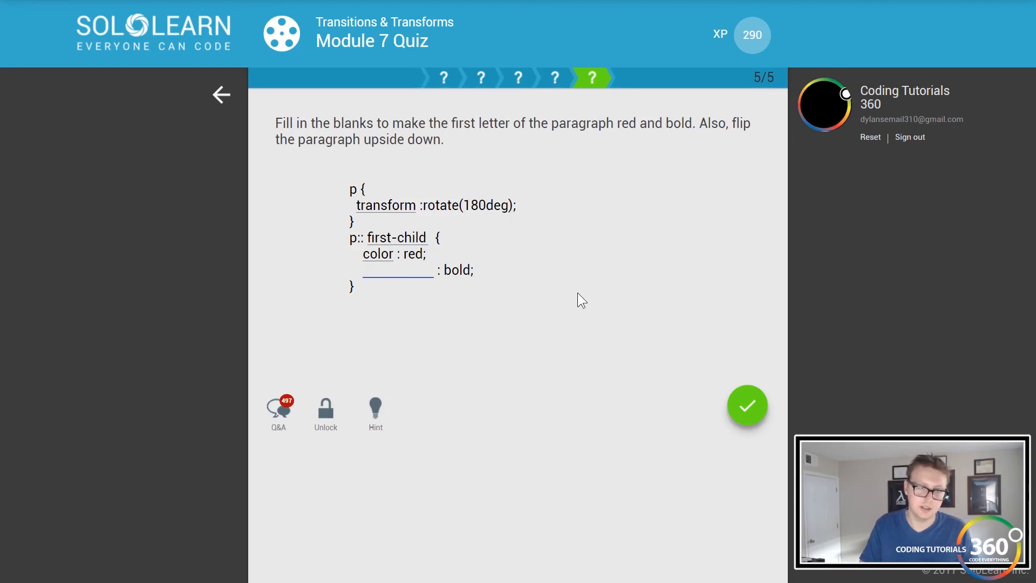
text(font)
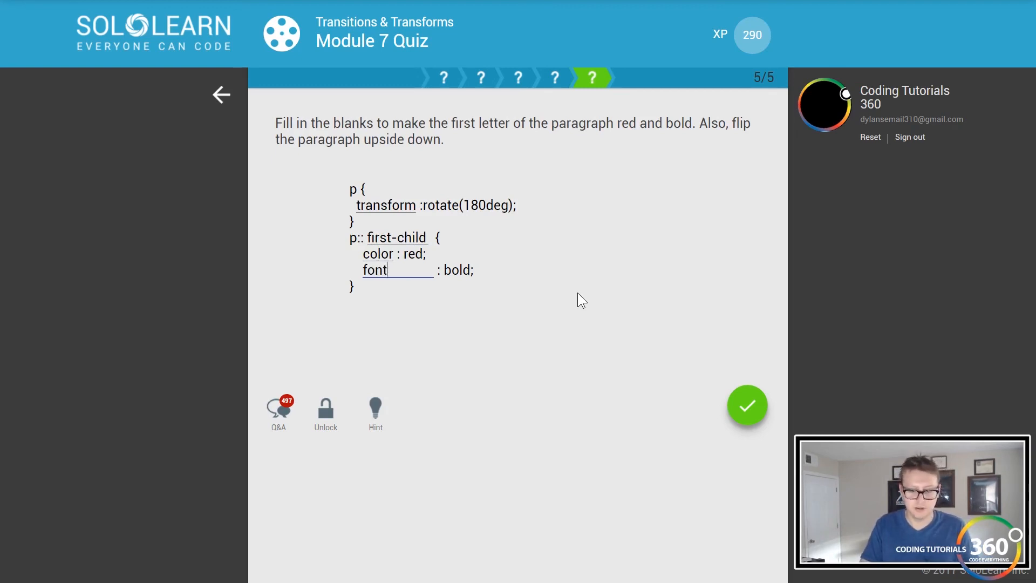
text(-weight)
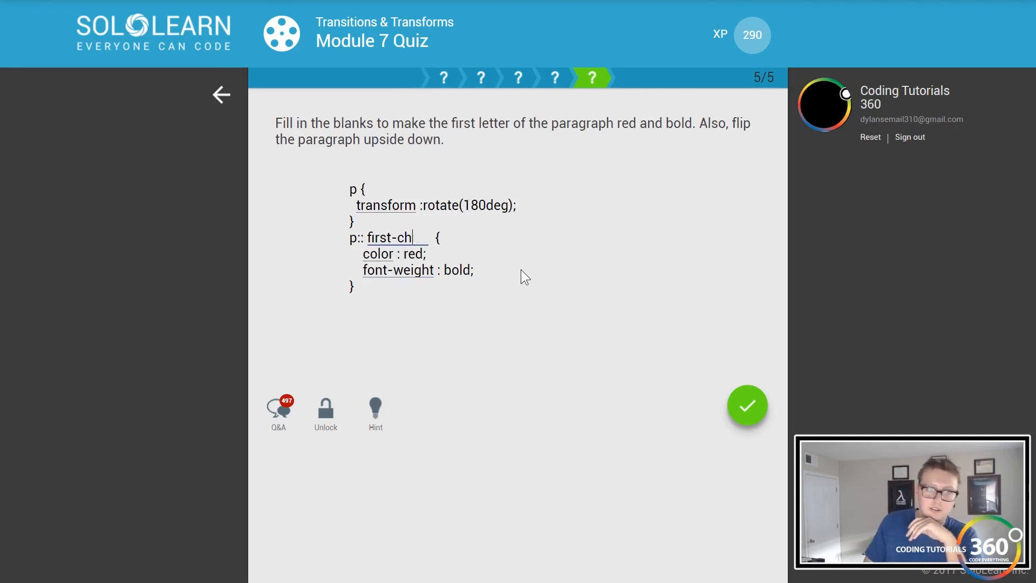
Spend 15 points on a hint revealing first-letter, complete it, and submit the accepted answer.
click(375, 404)
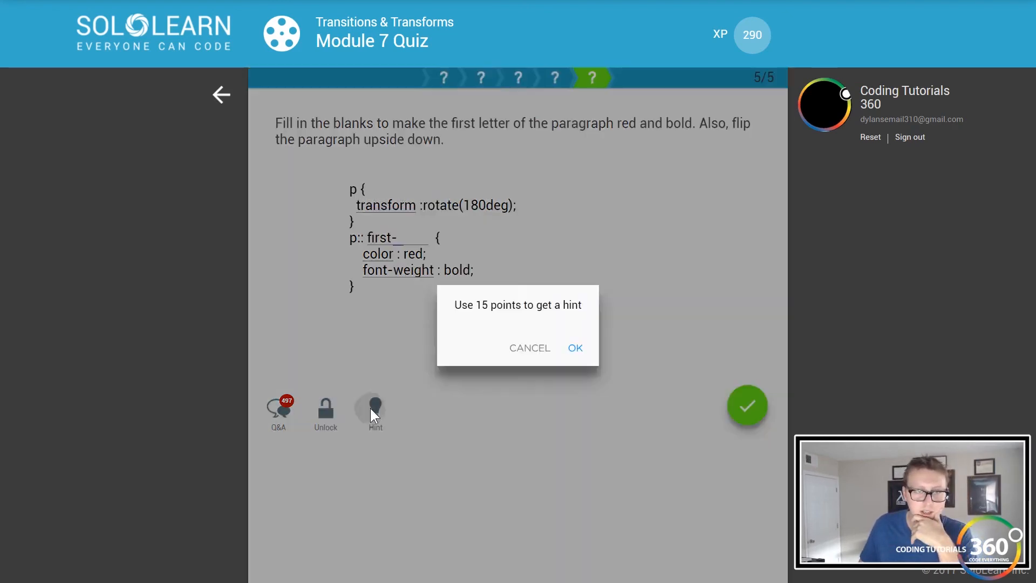
click(573, 348)
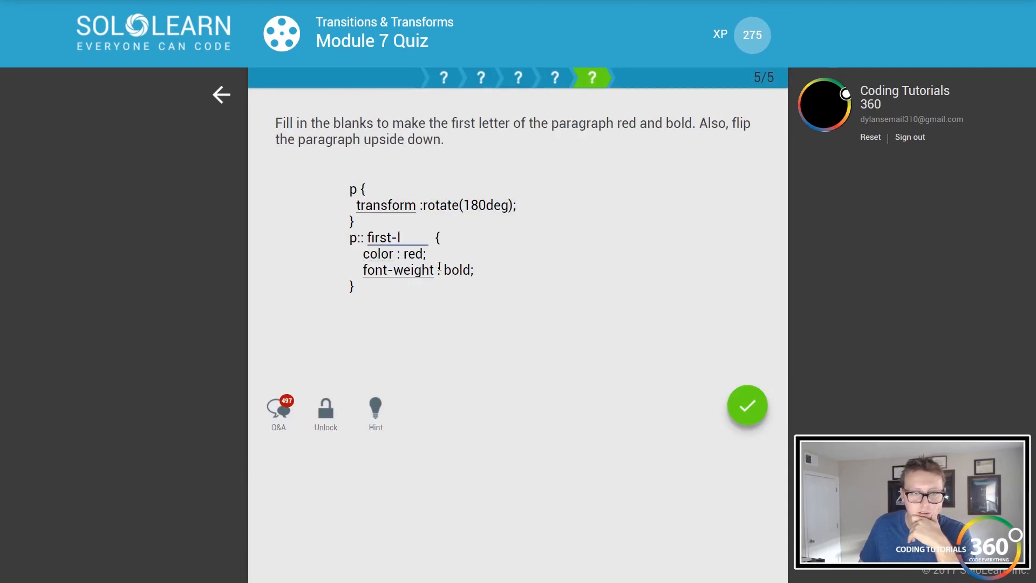
text(tem)
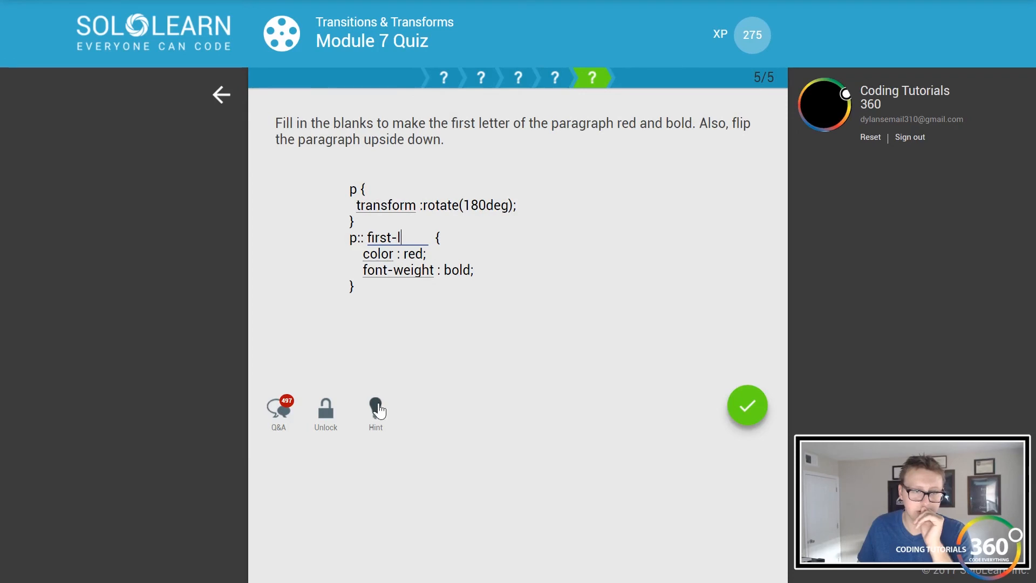
text(etter)
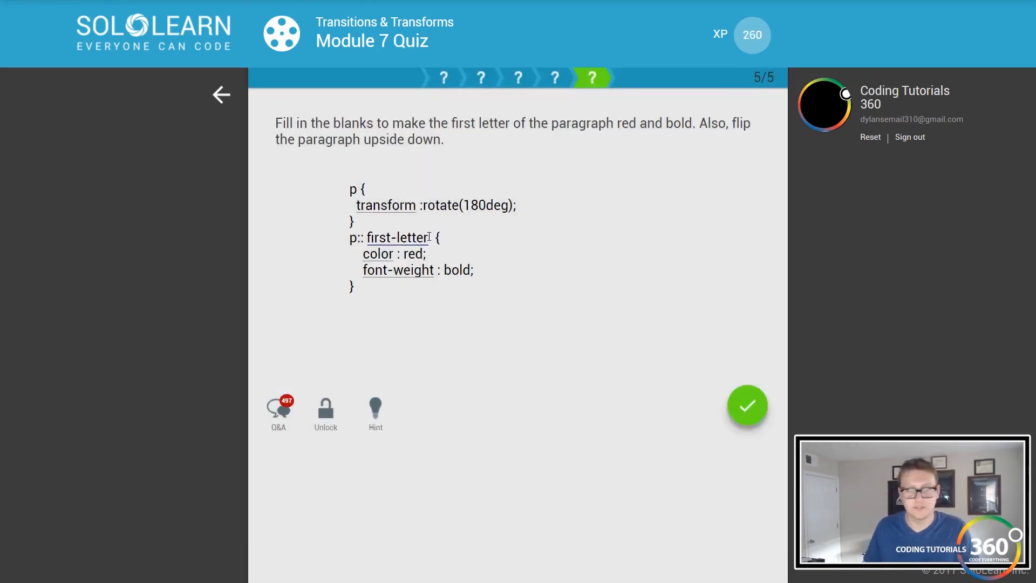
click(747, 406)
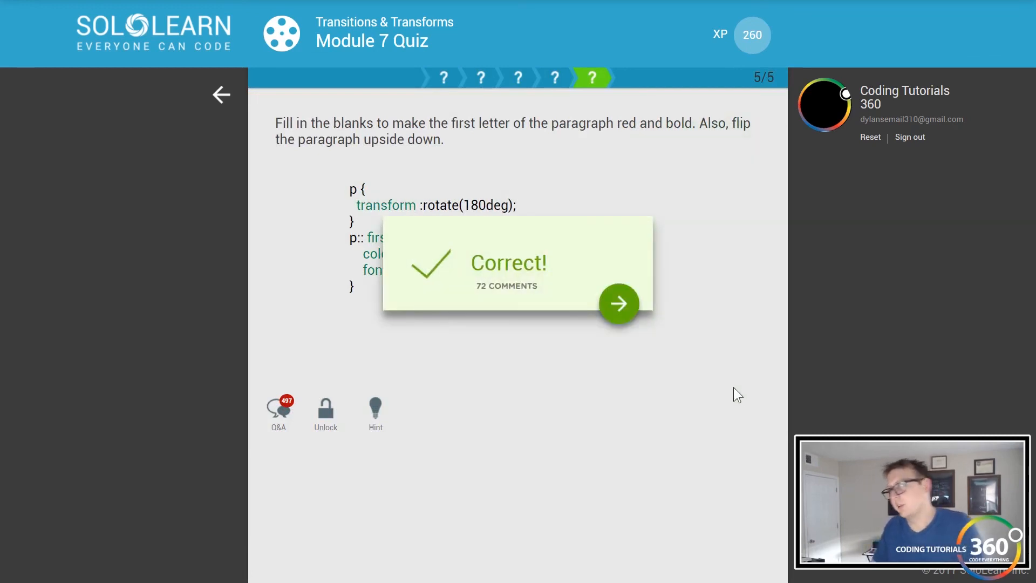
click(618, 303)
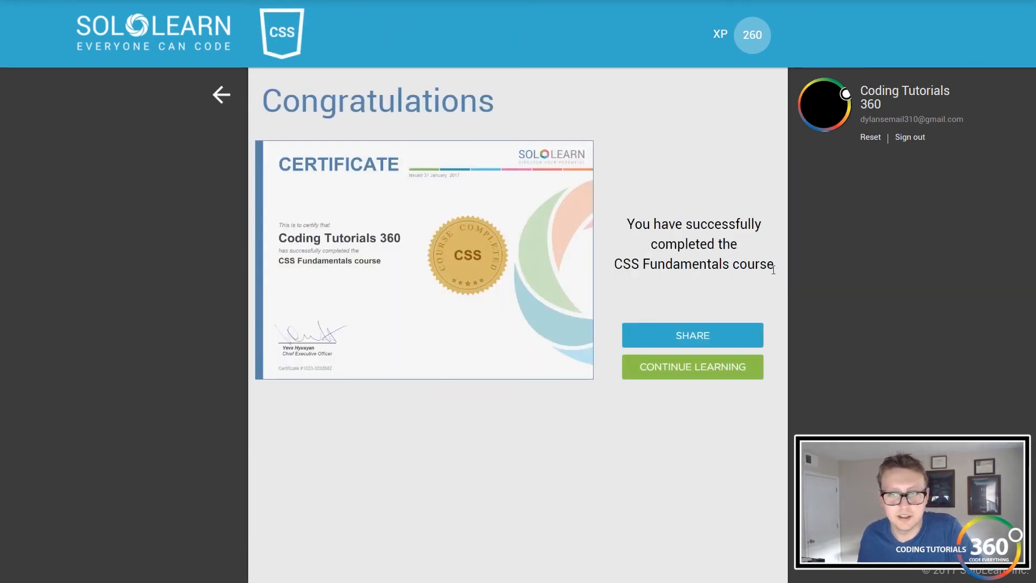
drag(667, 223, 773, 263)
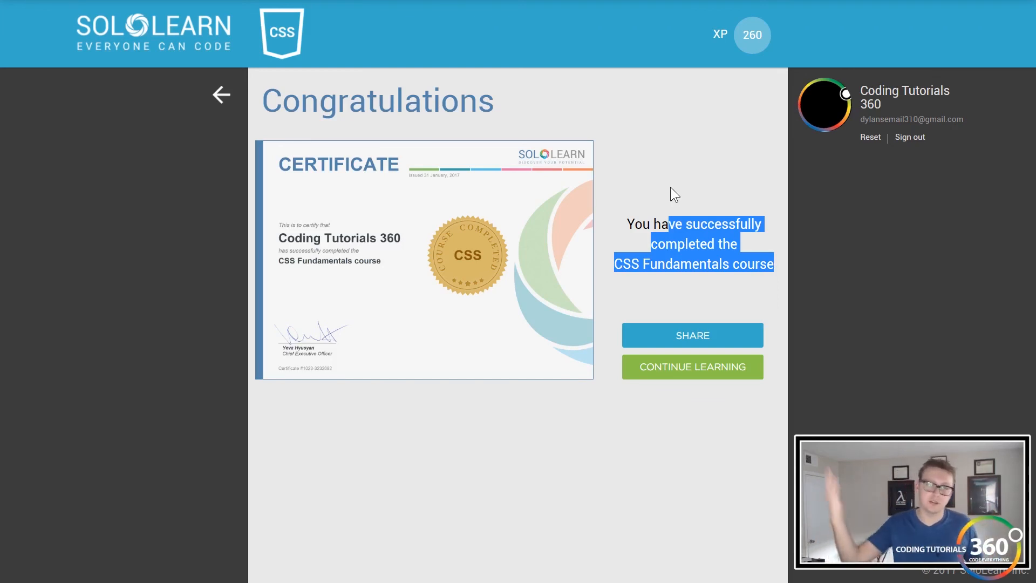
mouse_move(645, 169)
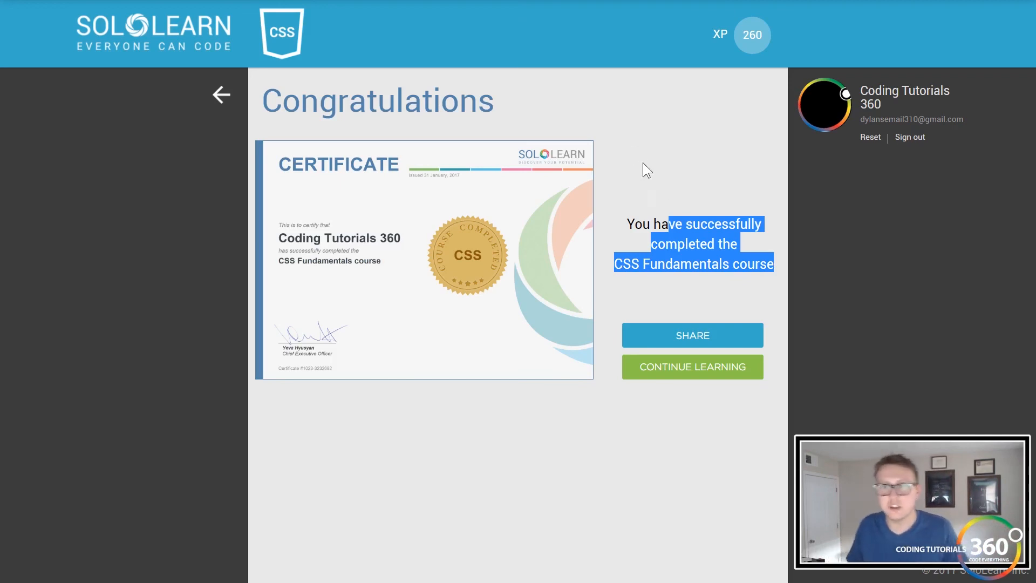
click(629, 217)
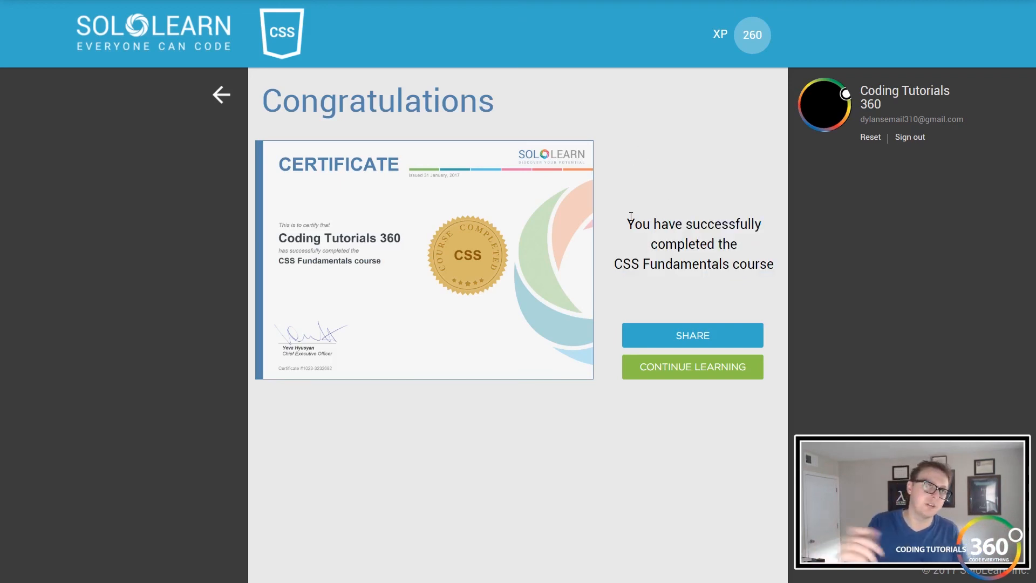